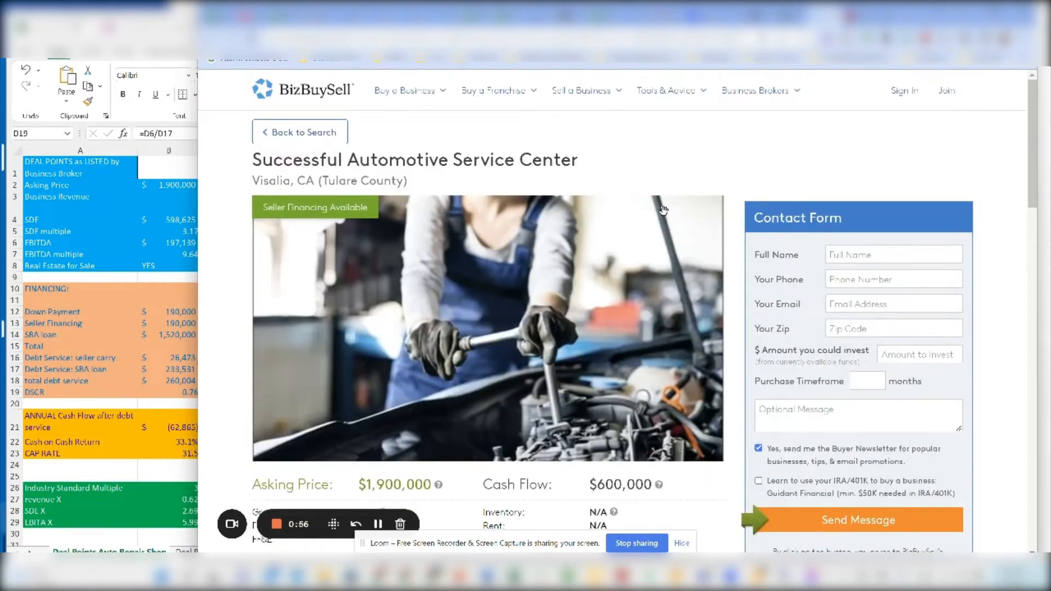
Scroll down the BizBuySell listing through the detailed information to the Attached Documents teaser link.
scroll("down", 3)
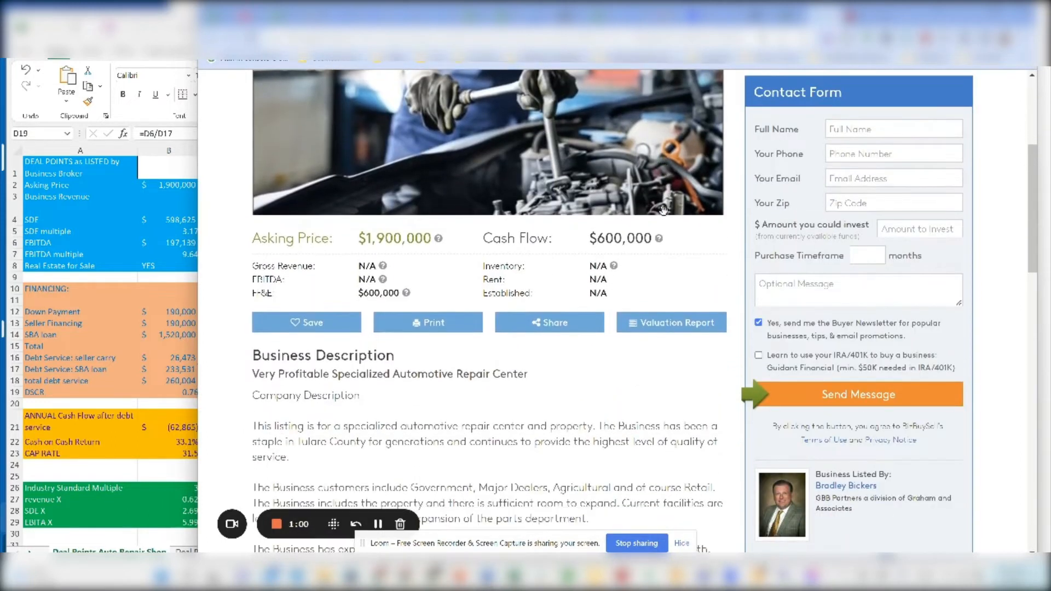
scroll("down", 3)
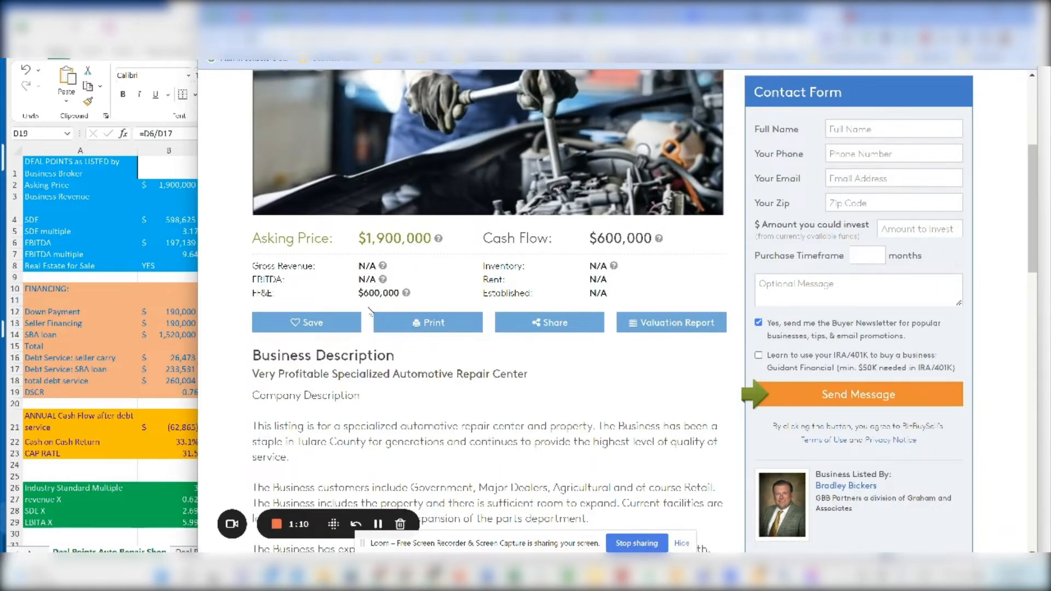
scroll("down", 3)
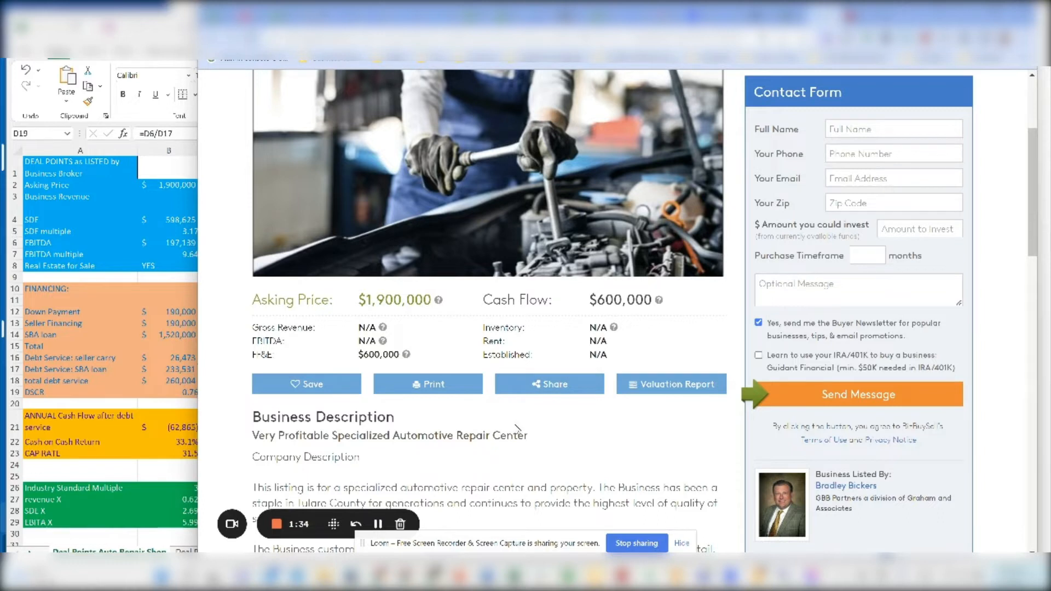
scroll("down", 3)
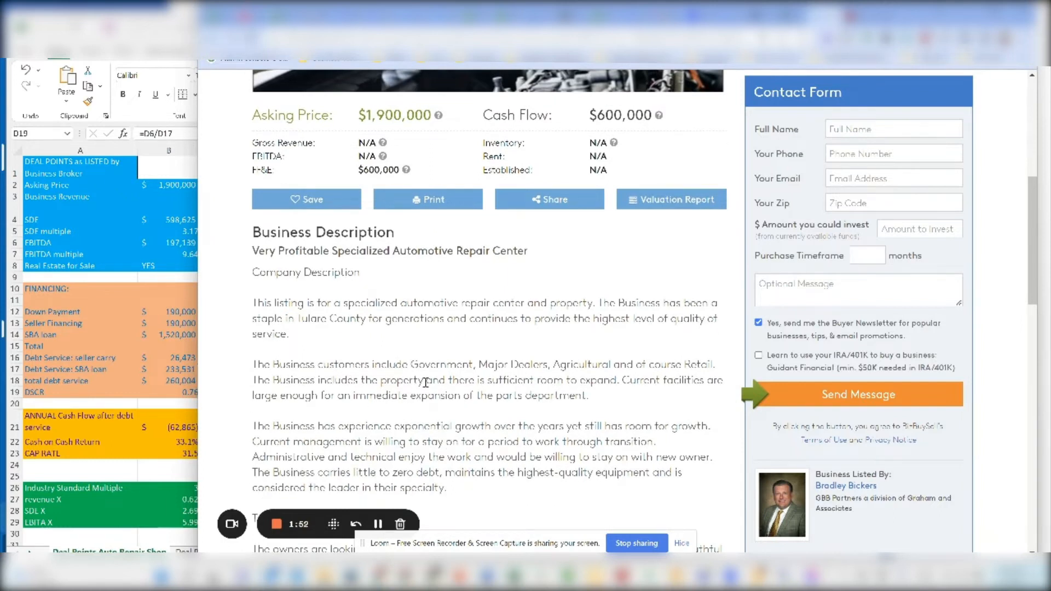
mouse_move(474, 414)
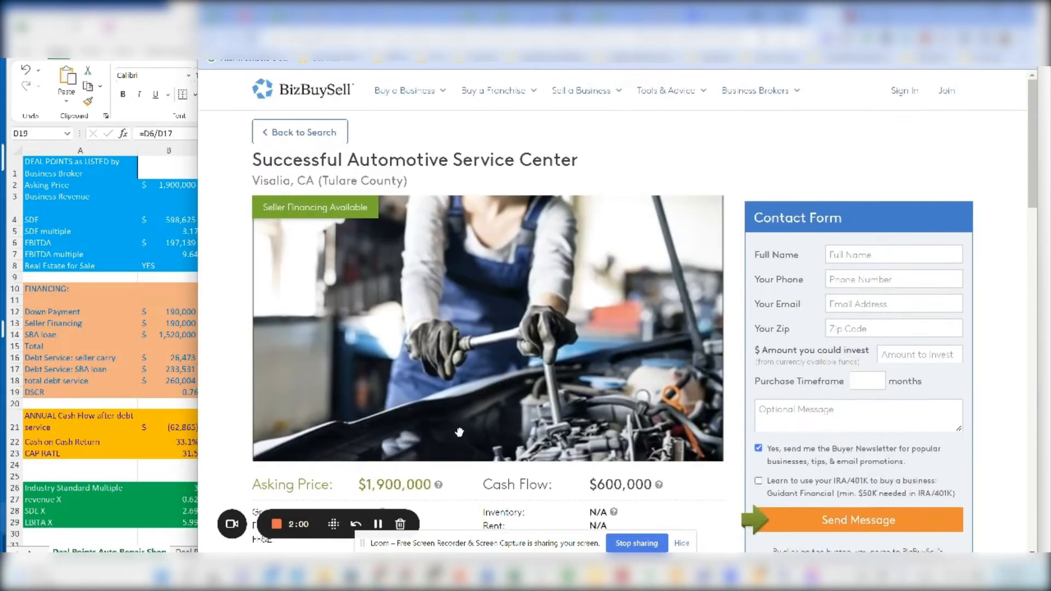
scroll("down", 3)
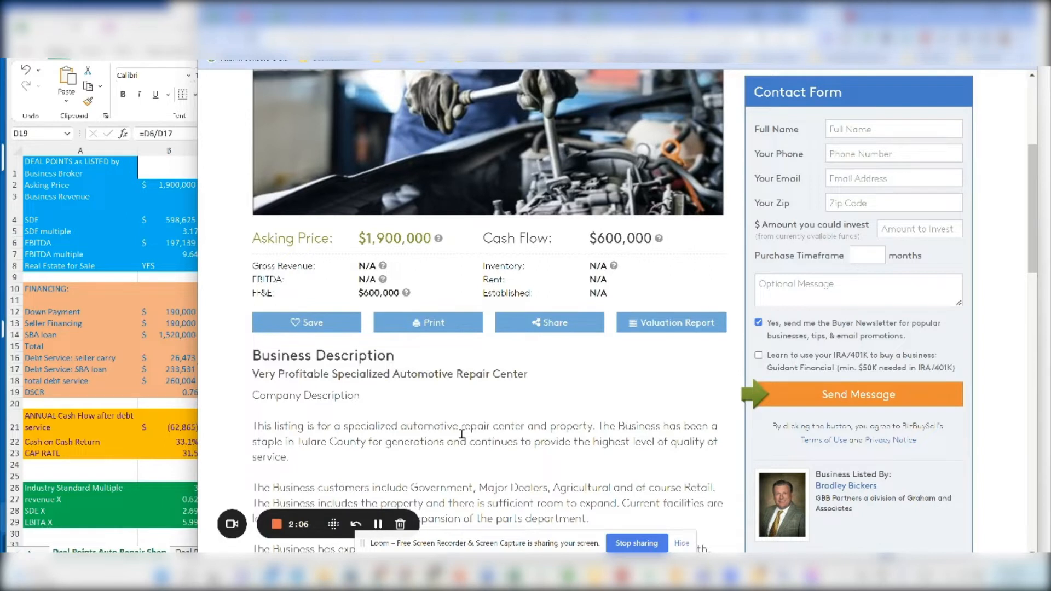
scroll("down", 3)
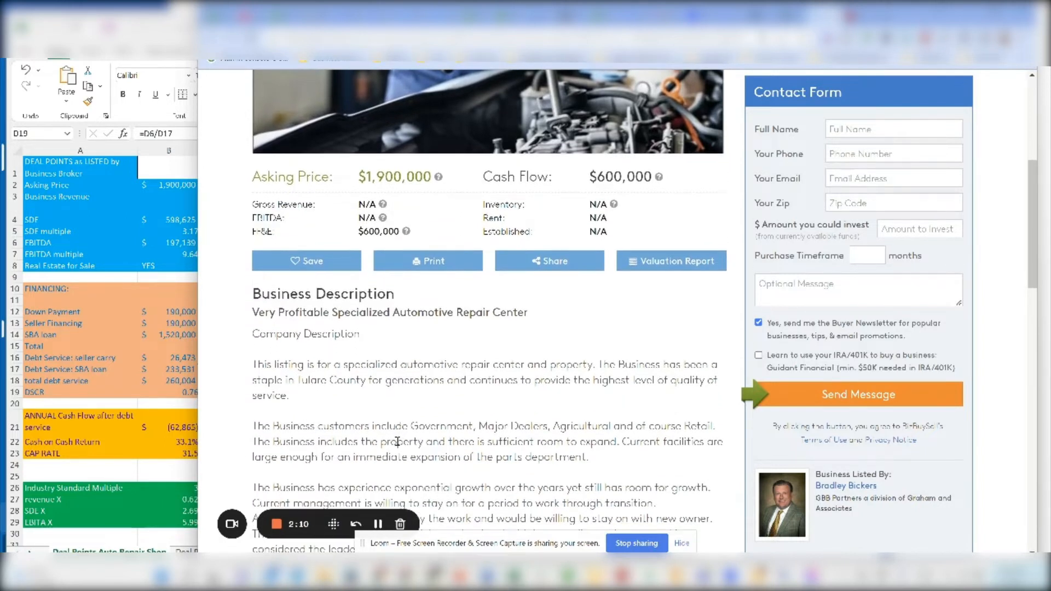
scroll("down", 3)
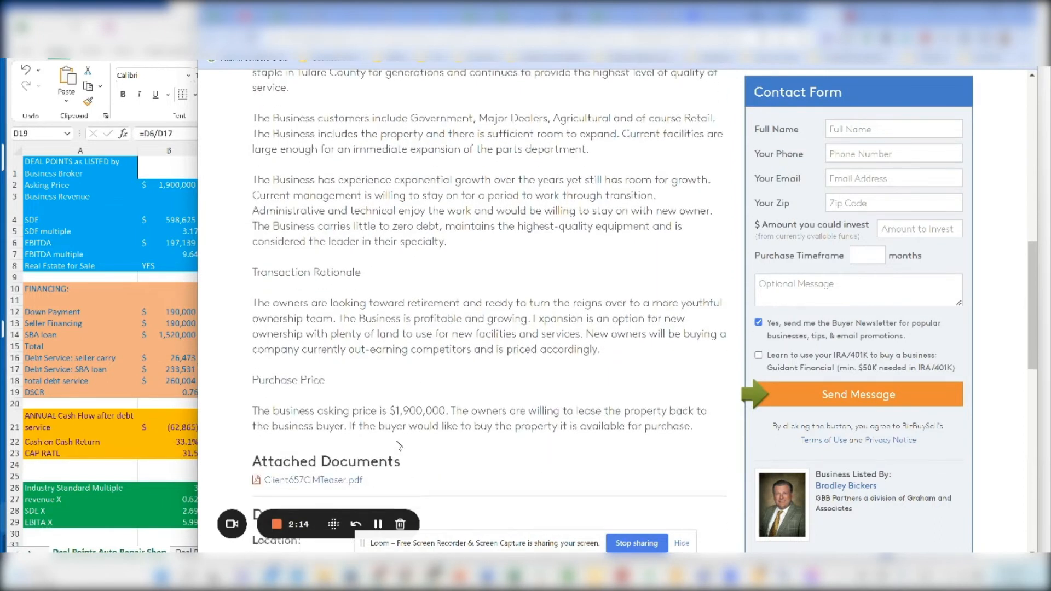
mouse_move(394, 417)
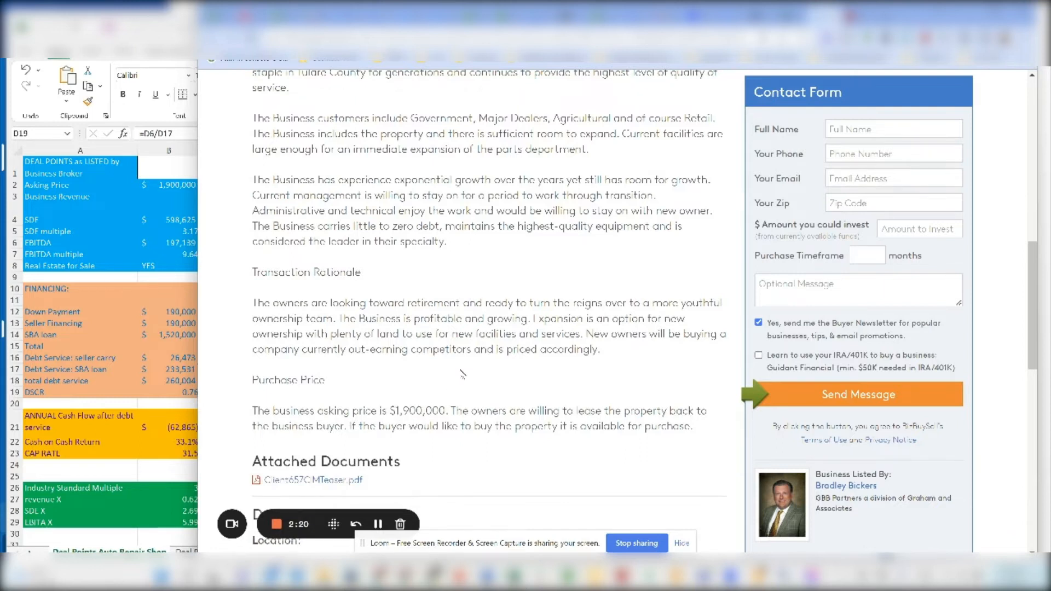
scroll("down", 3)
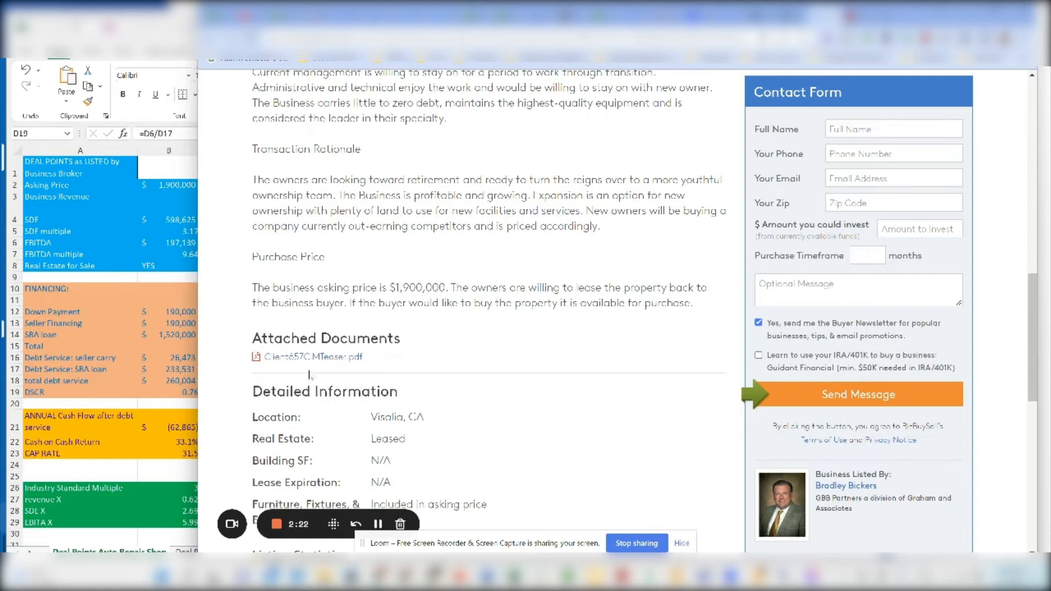
scroll("down", 3)
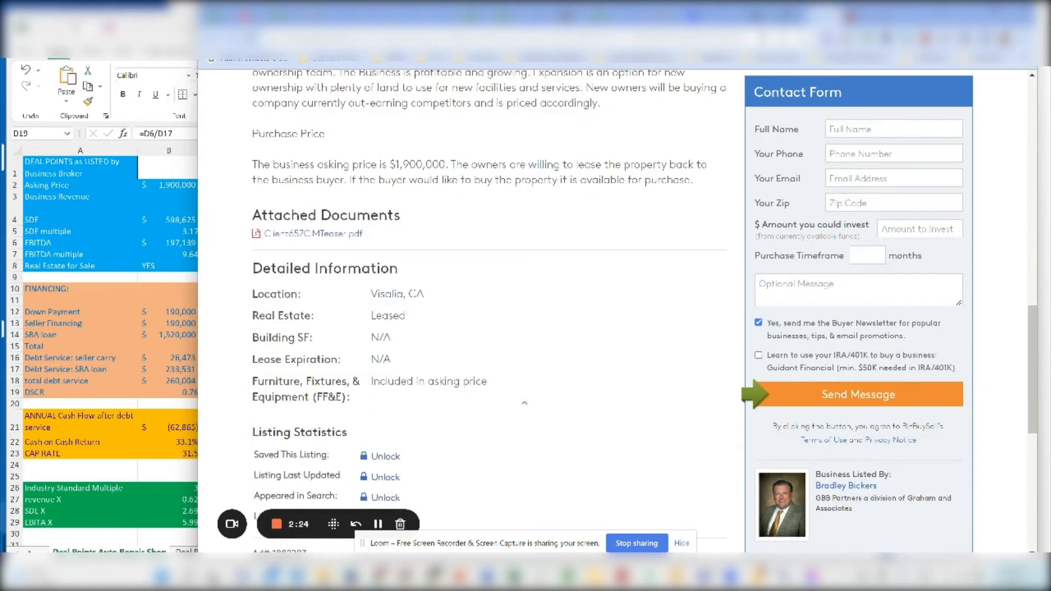
scroll("down", 3)
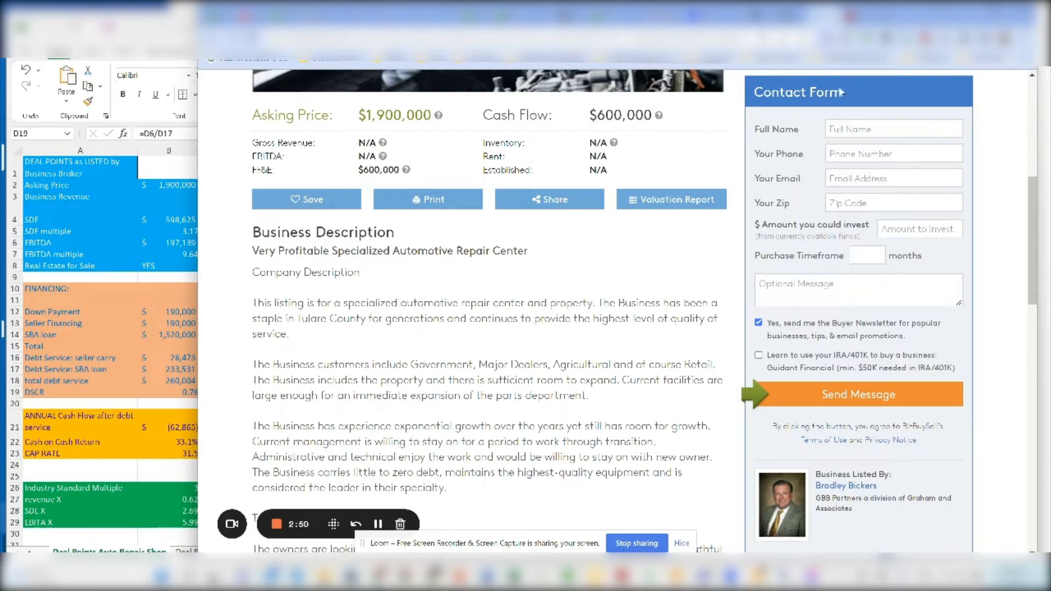
mouse_move(842, 171)
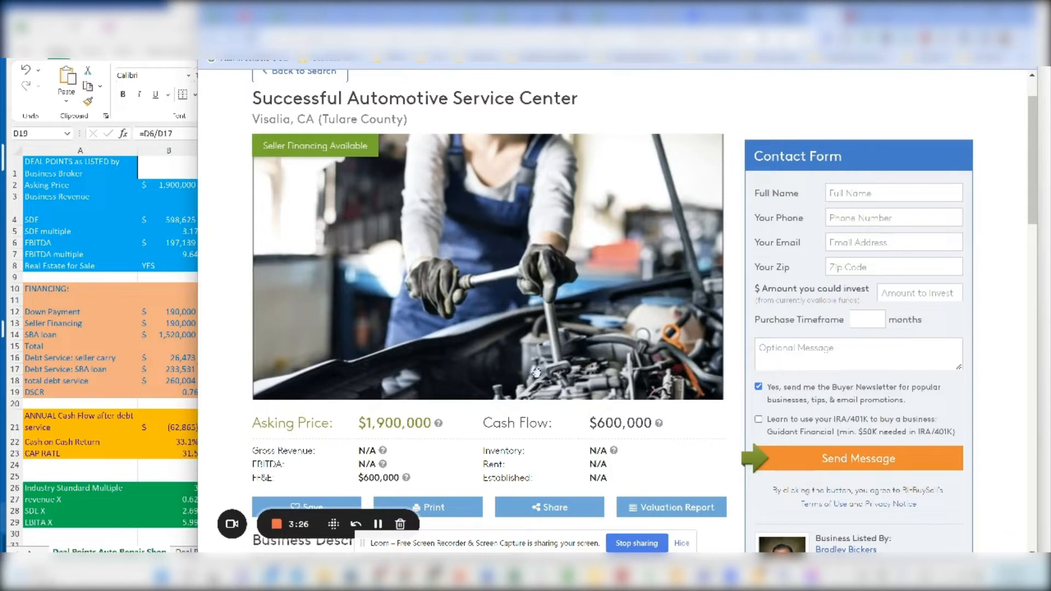
mouse_move(367, 382)
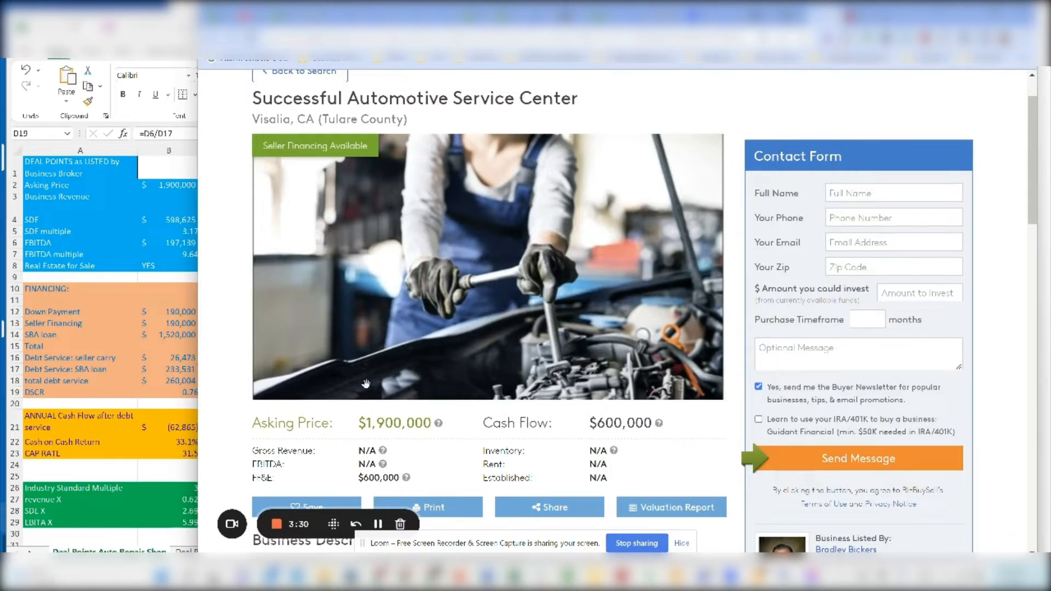
mouse_move(354, 396)
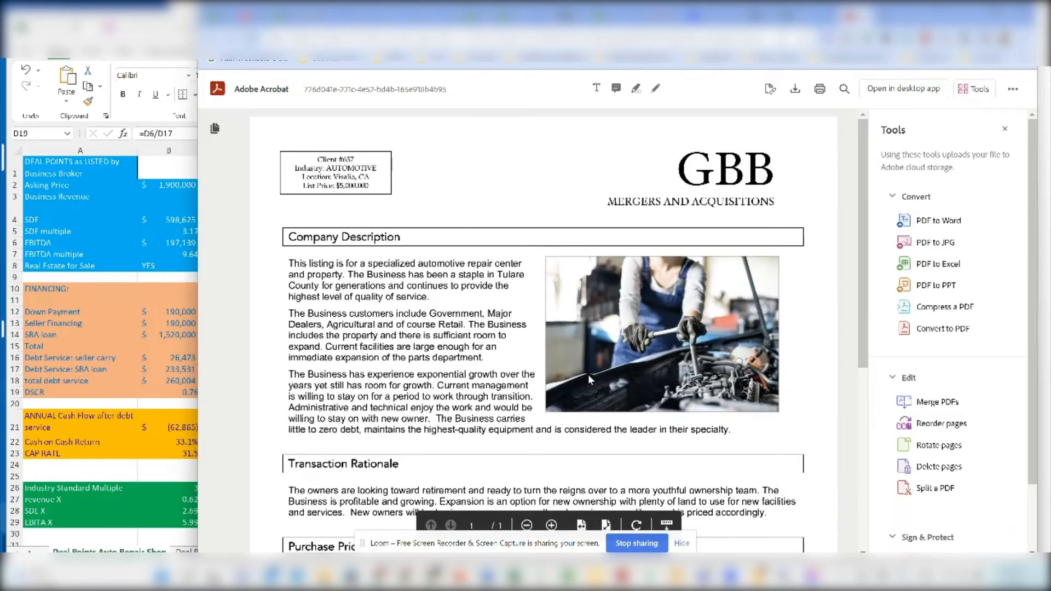
scroll("down", 3)
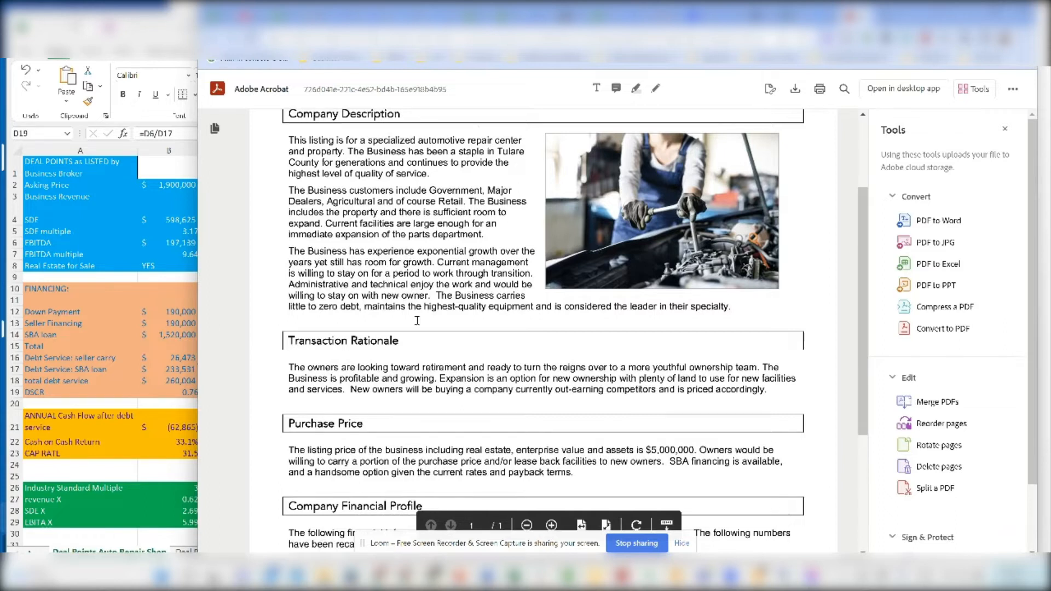
mouse_move(417, 322)
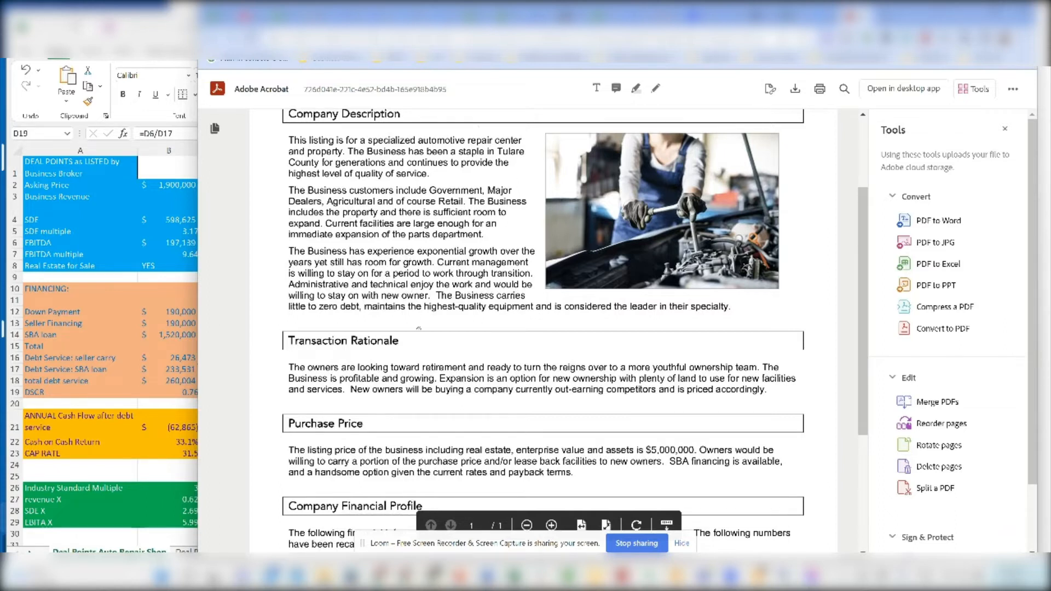
scroll("down", 3)
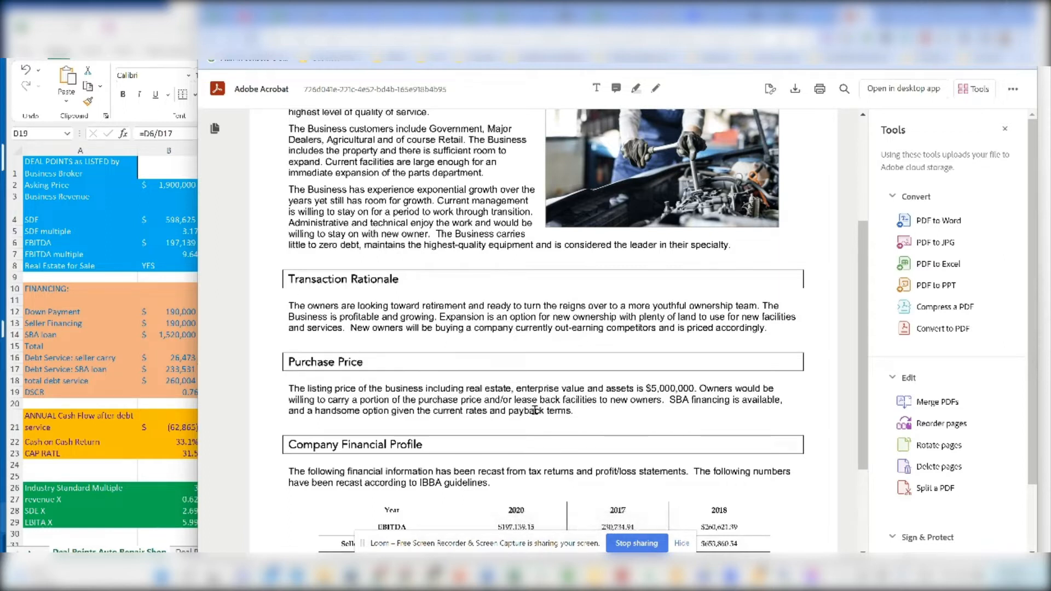
scroll("down", 3)
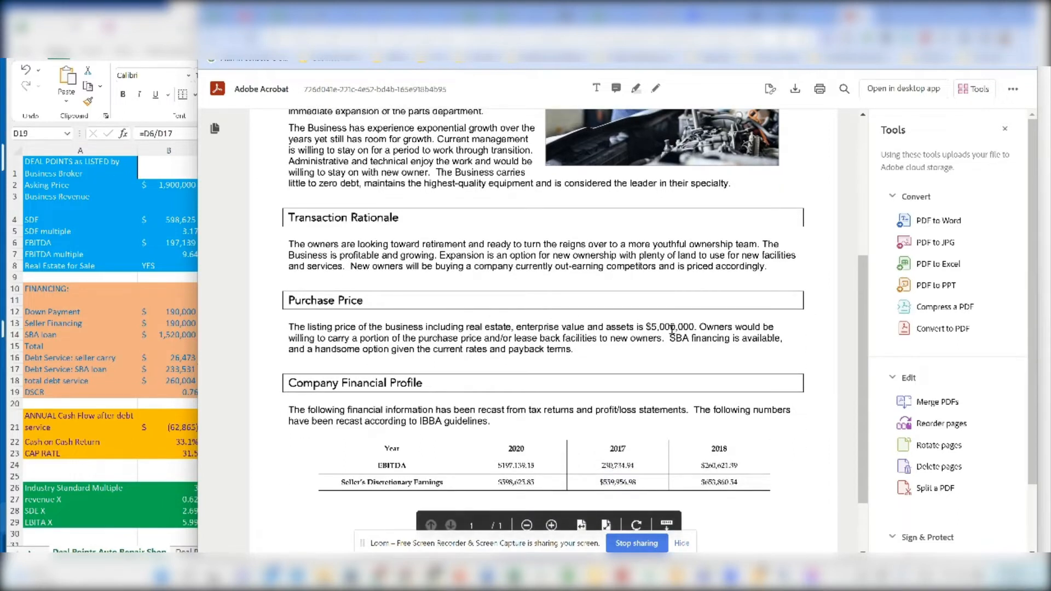
mouse_move(478, 435)
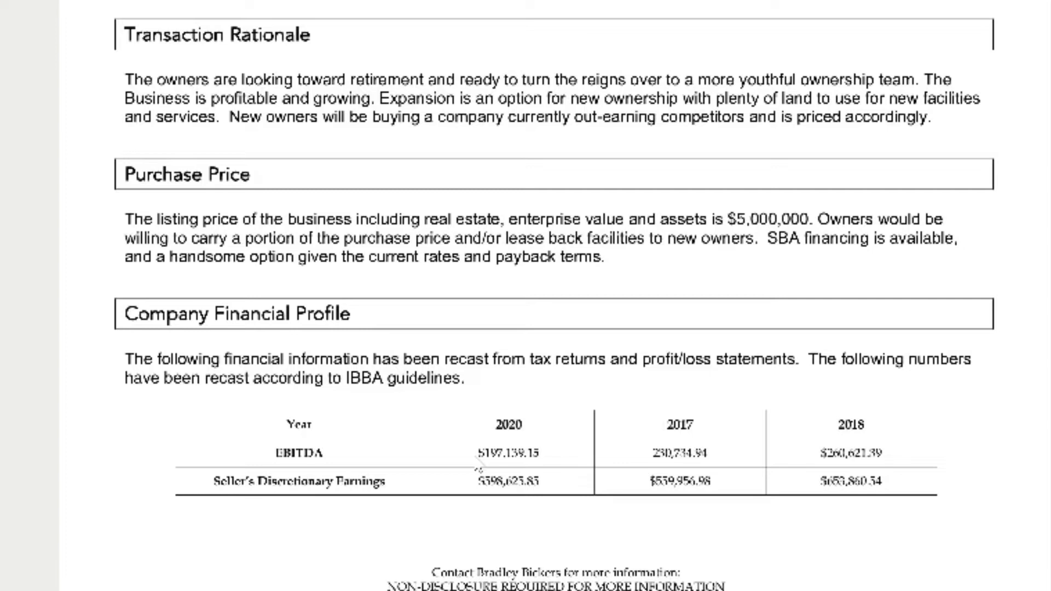
mouse_move(678, 425)
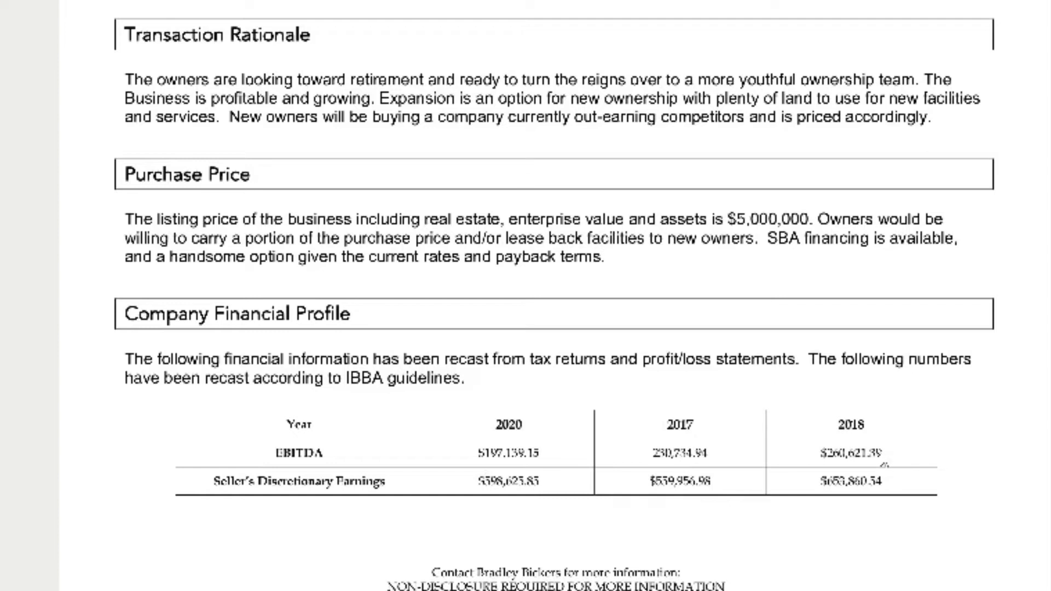
mouse_move(864, 455)
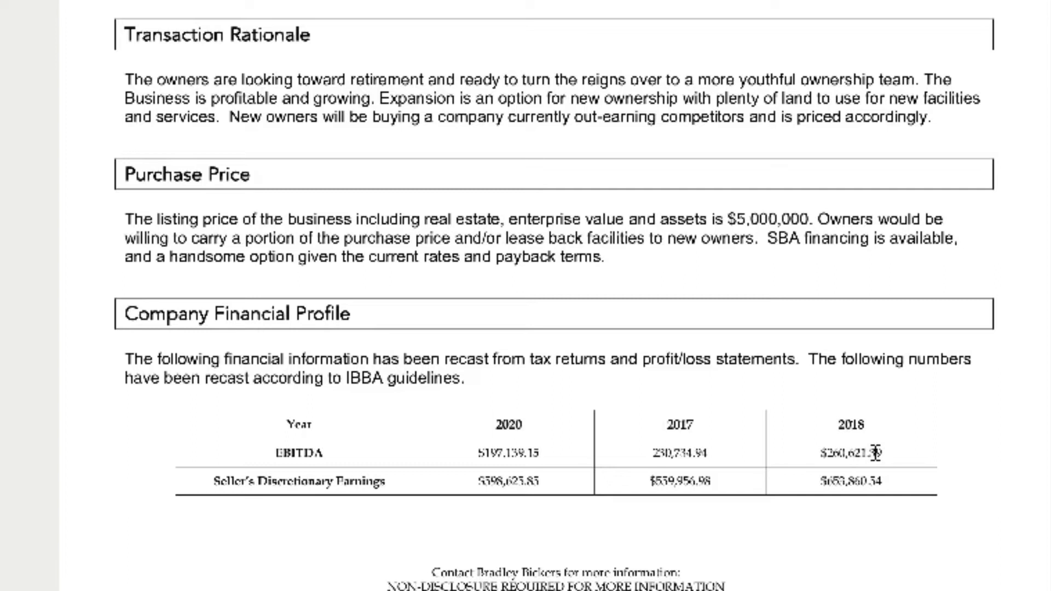
mouse_move(590, 503)
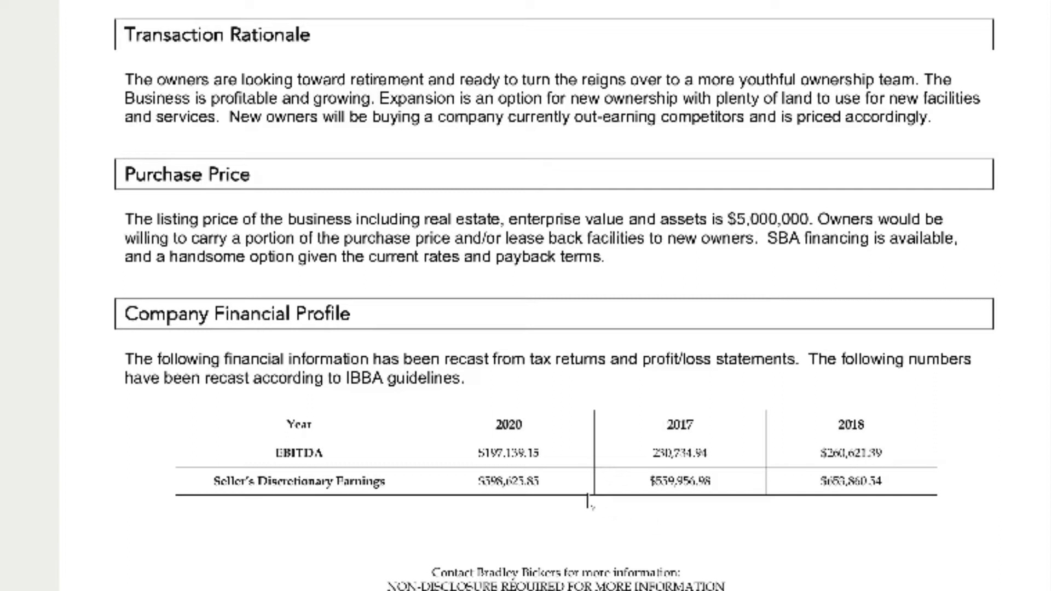
mouse_move(448, 446)
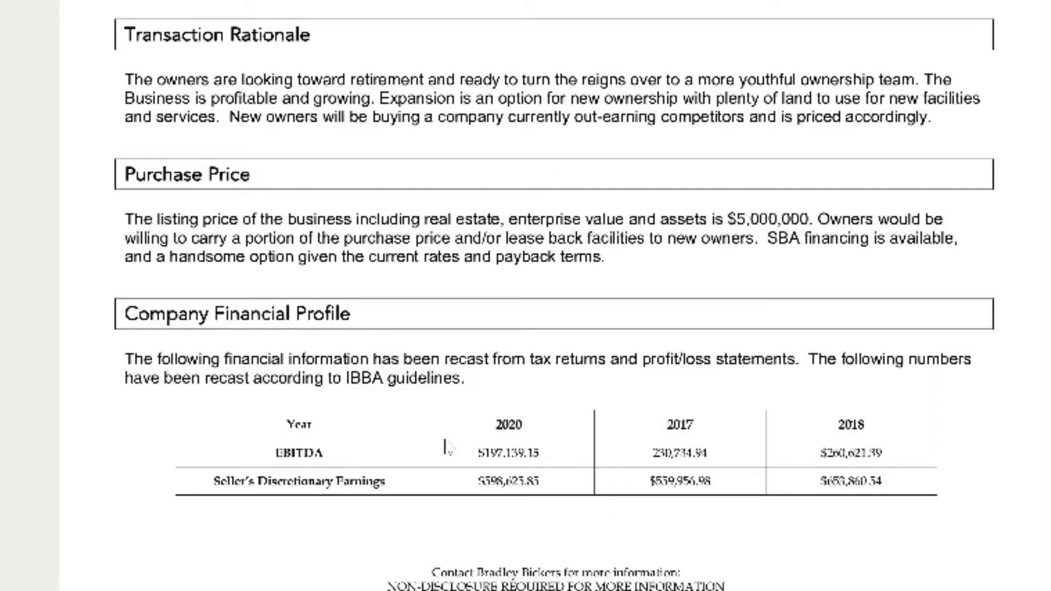
mouse_move(423, 463)
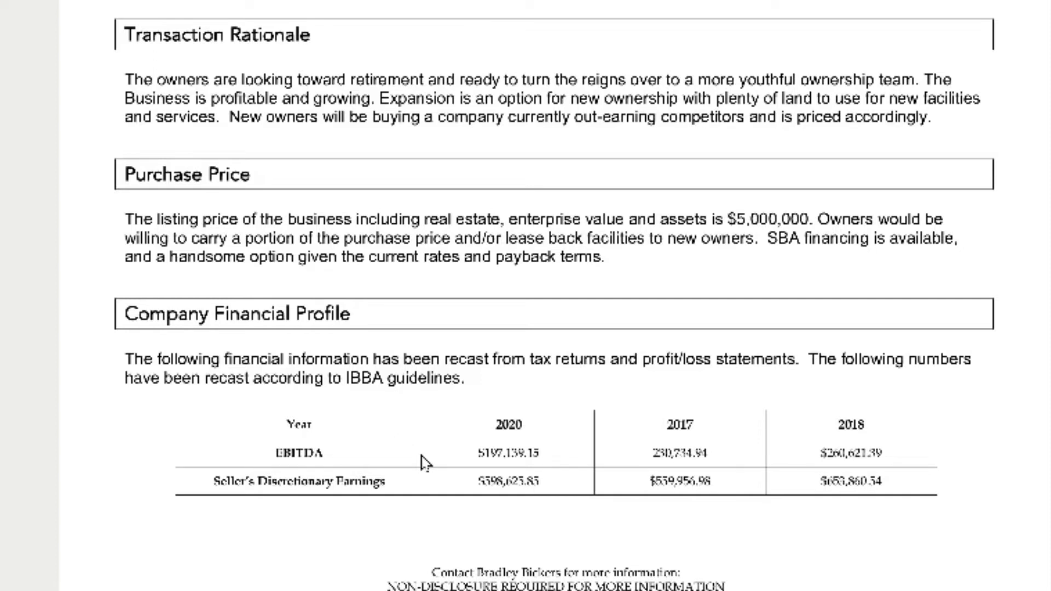
mouse_move(290, 502)
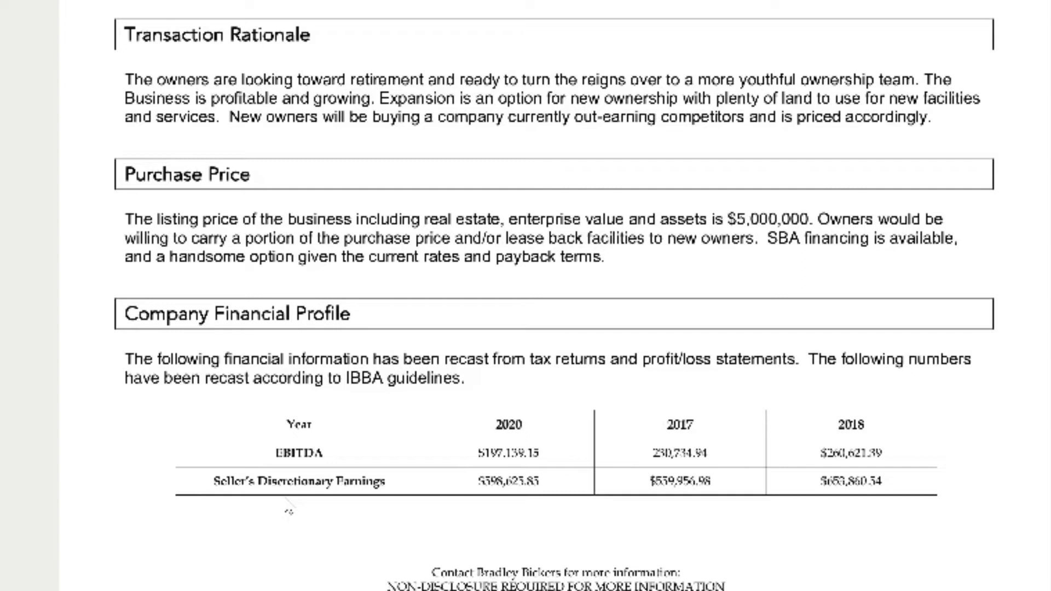
mouse_move(340, 482)
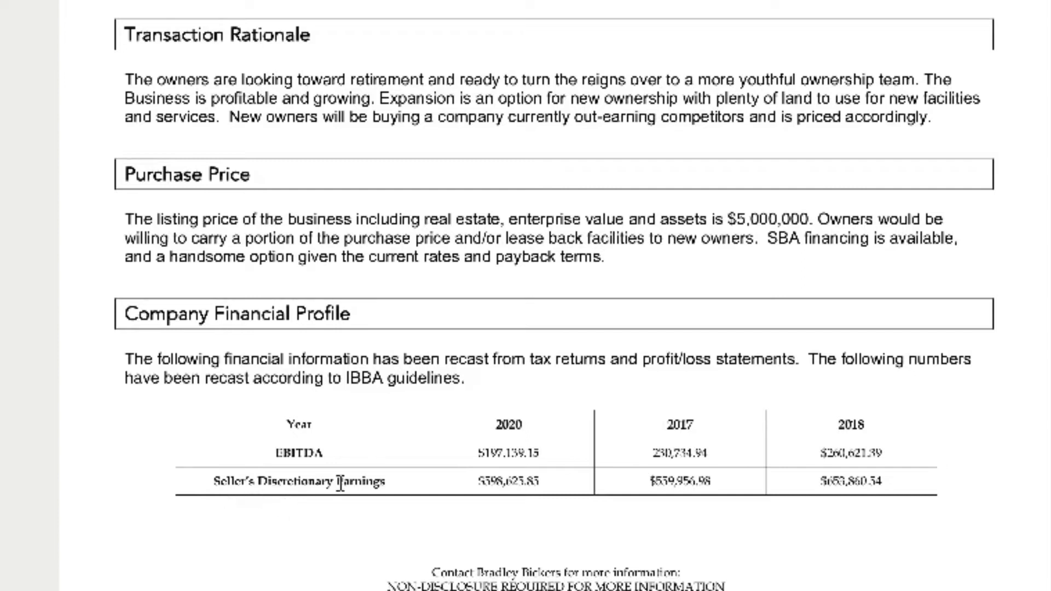
mouse_move(439, 474)
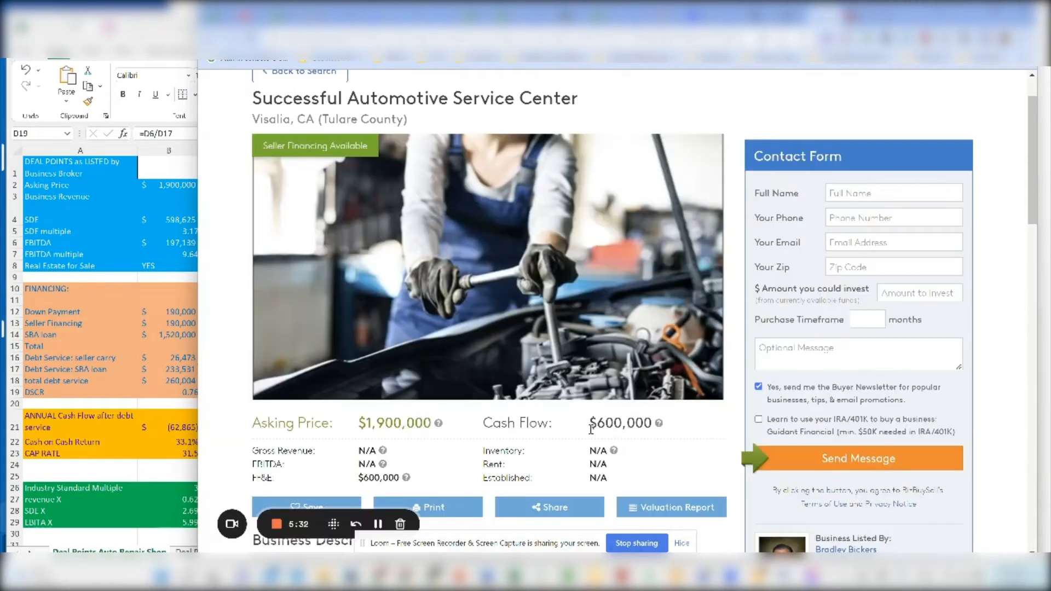
double_click(619, 423)
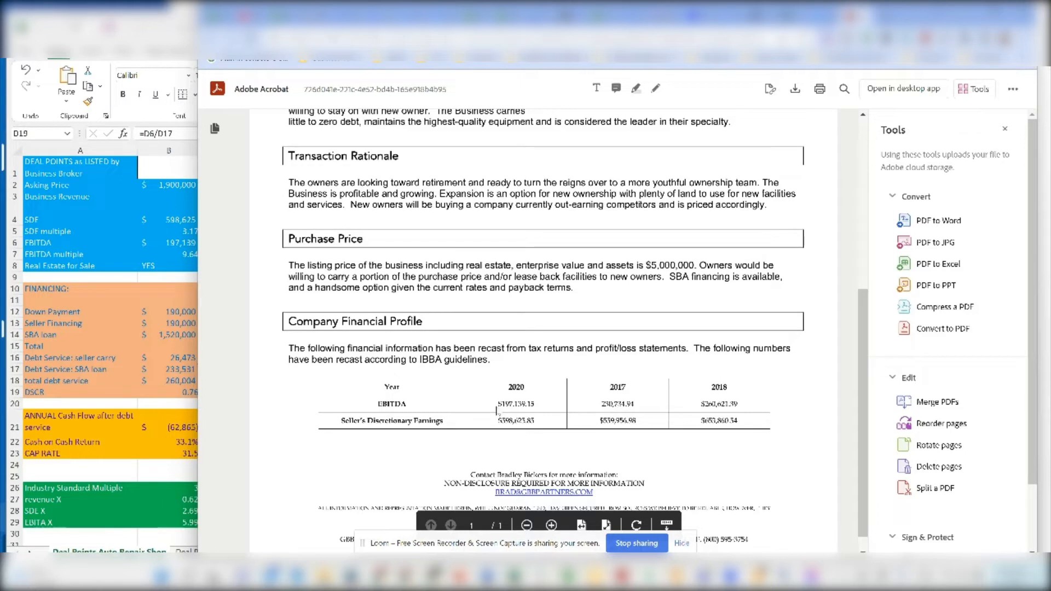
mouse_move(534, 404)
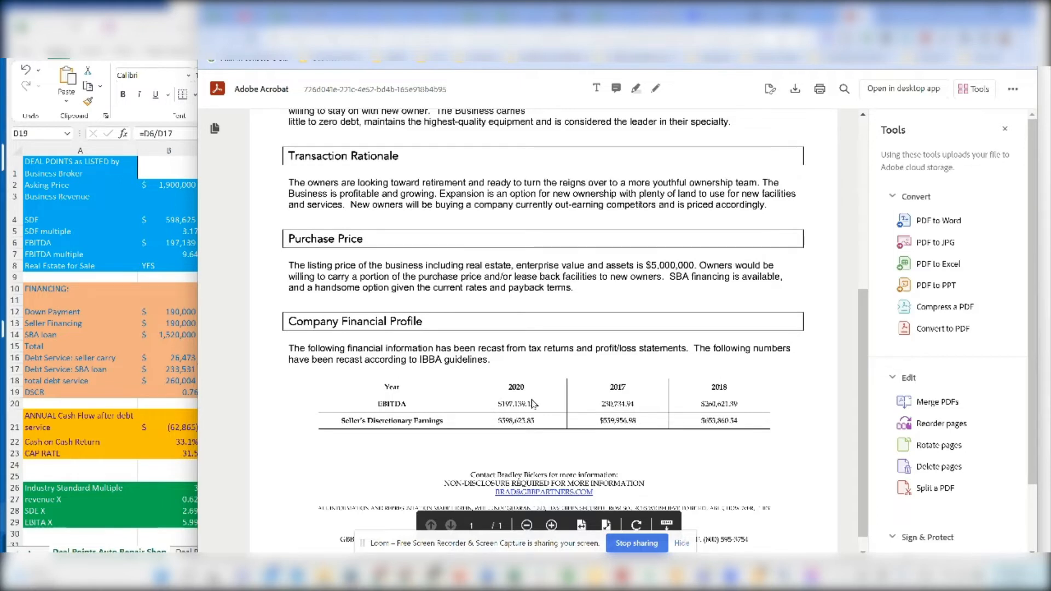
mouse_move(506, 419)
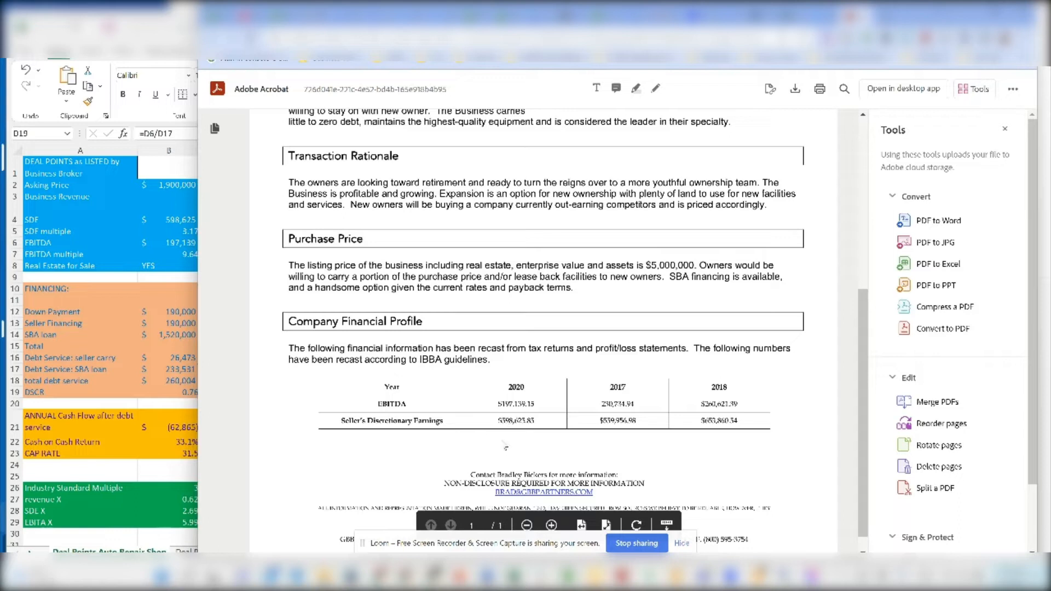
mouse_move(504, 448)
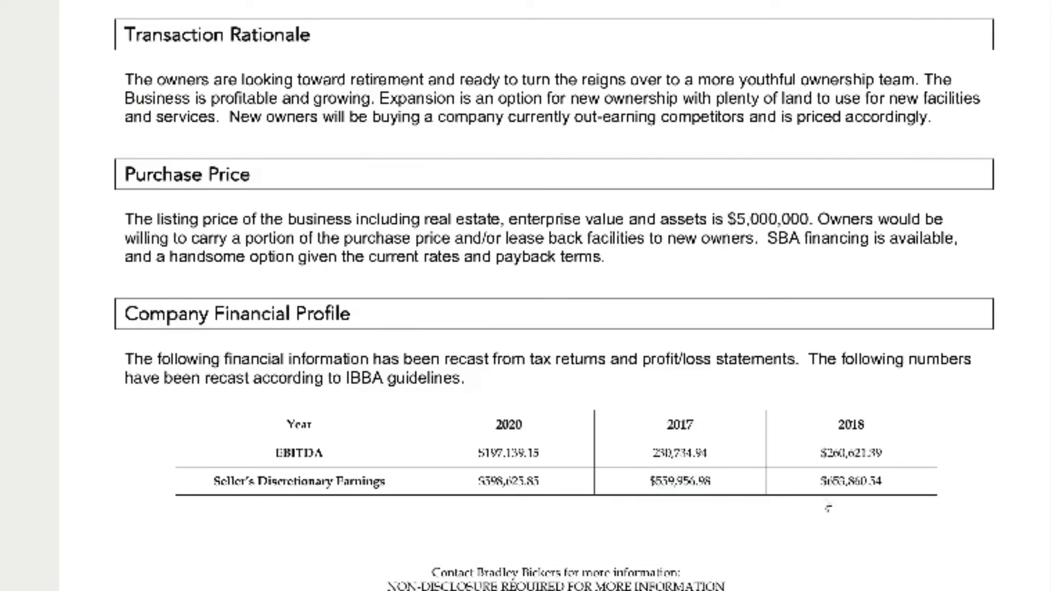
mouse_move(224, 521)
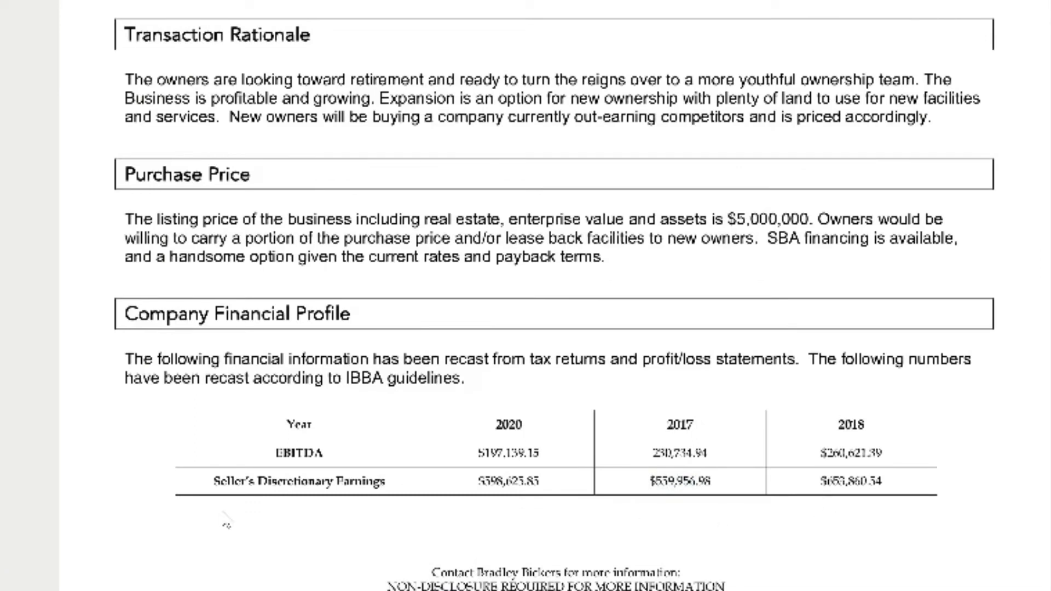
mouse_move(114, 208)
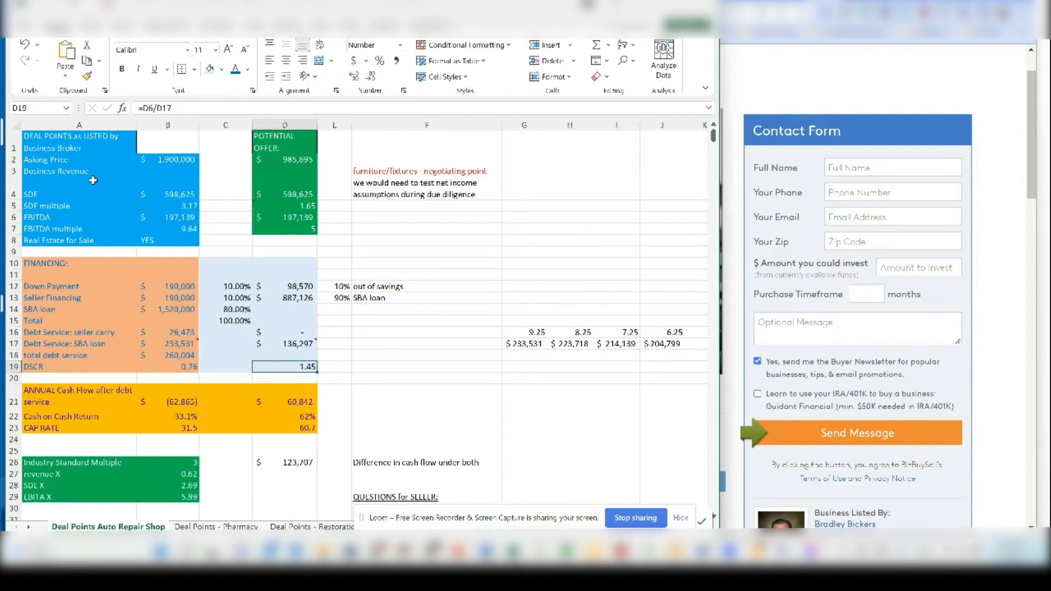
left_click(78, 141)
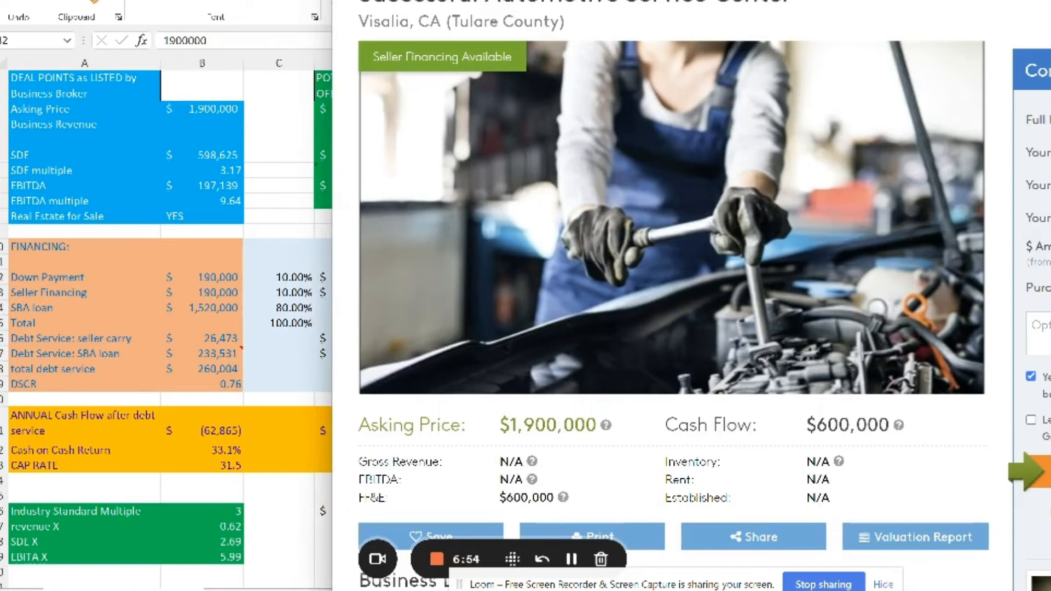
mouse_move(193, 167)
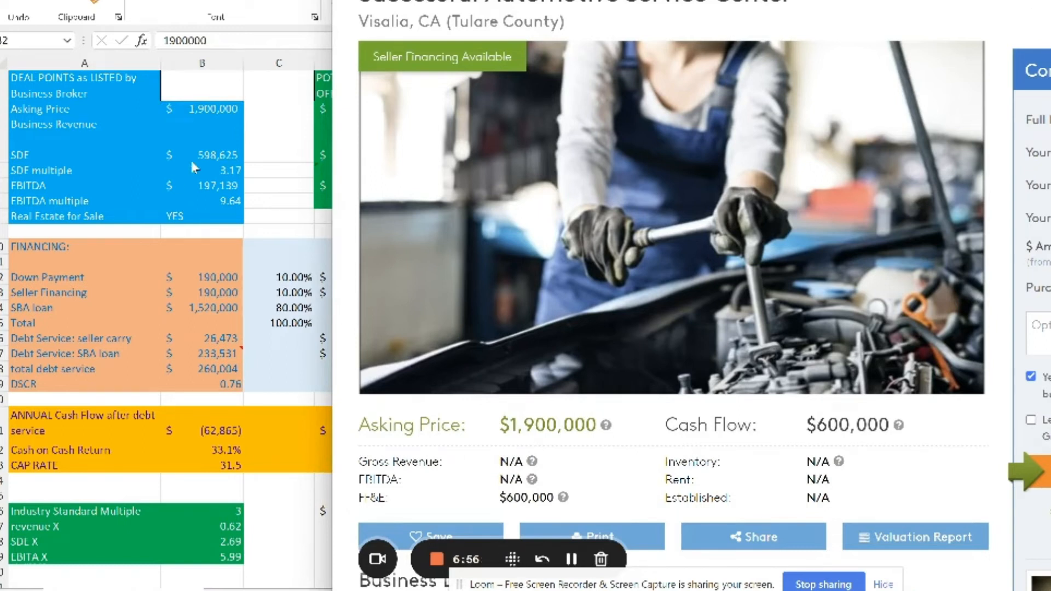
mouse_move(221, 170)
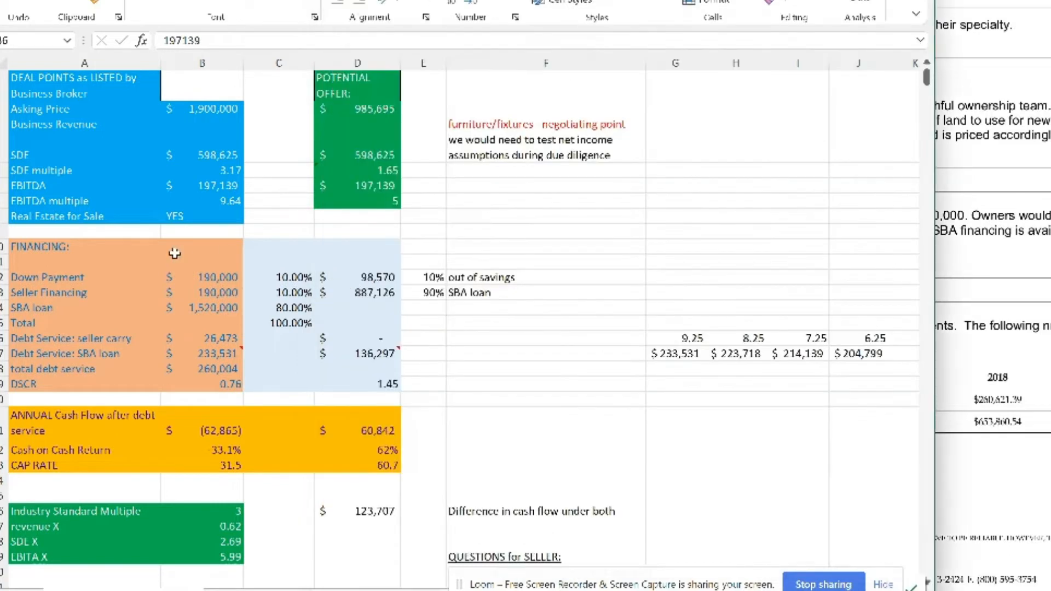
left_click(201, 308)
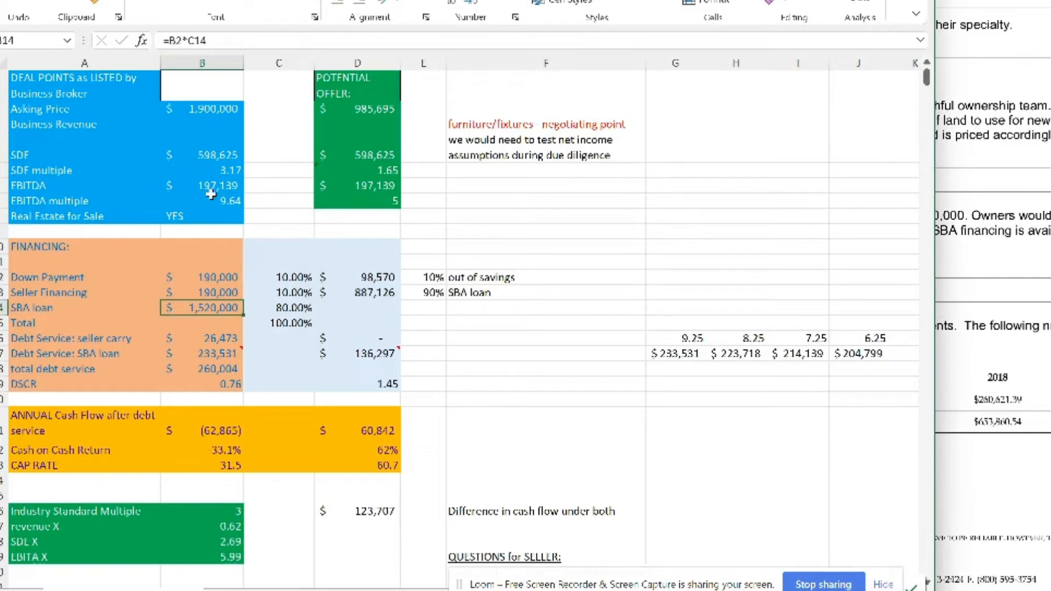
left_click(202, 108)
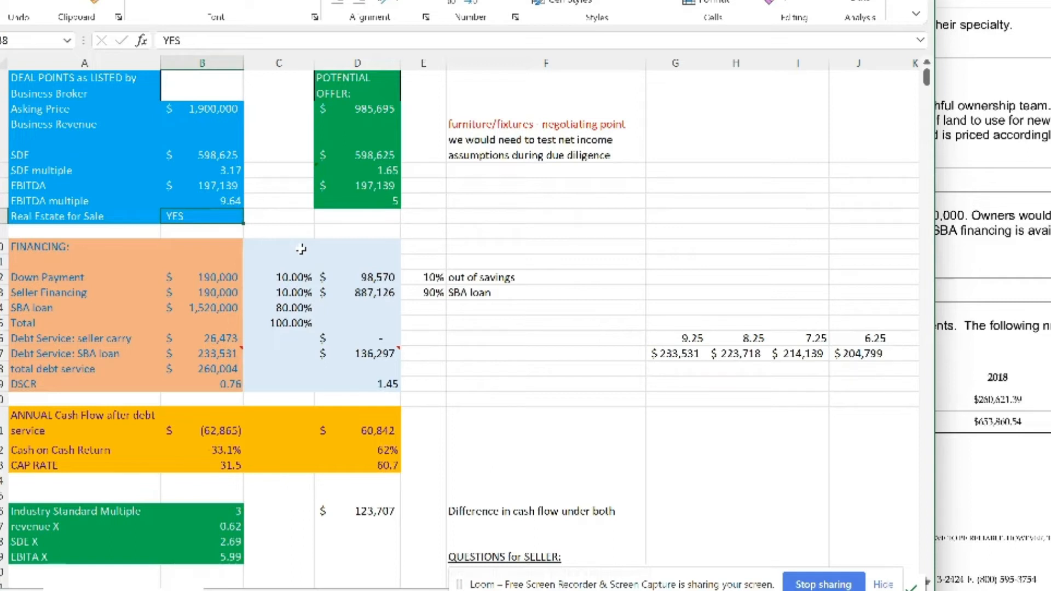
scroll("down", 3)
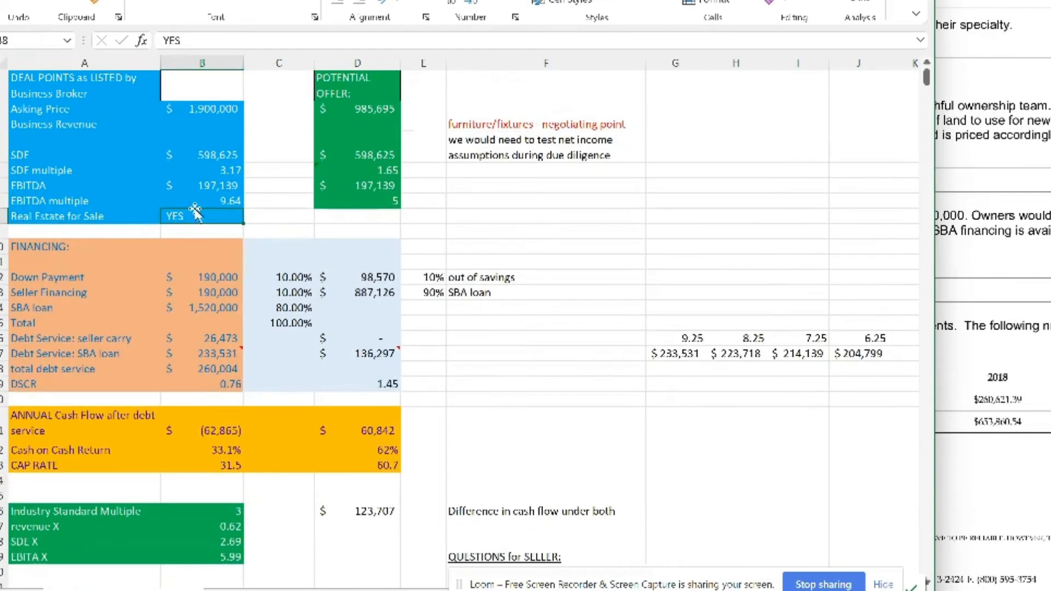
left_click(202, 63)
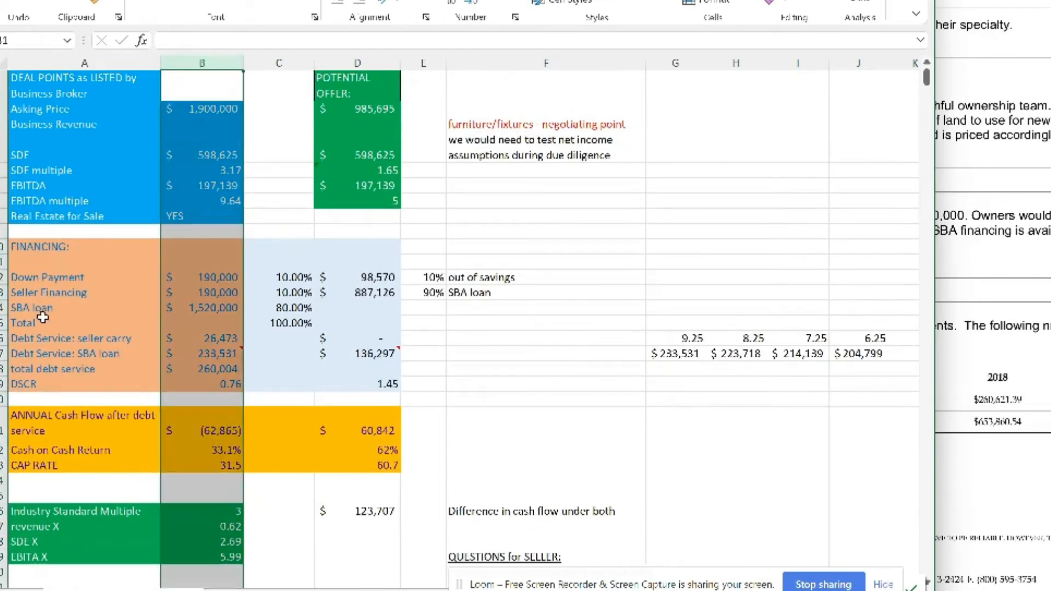
left_click(201, 109)
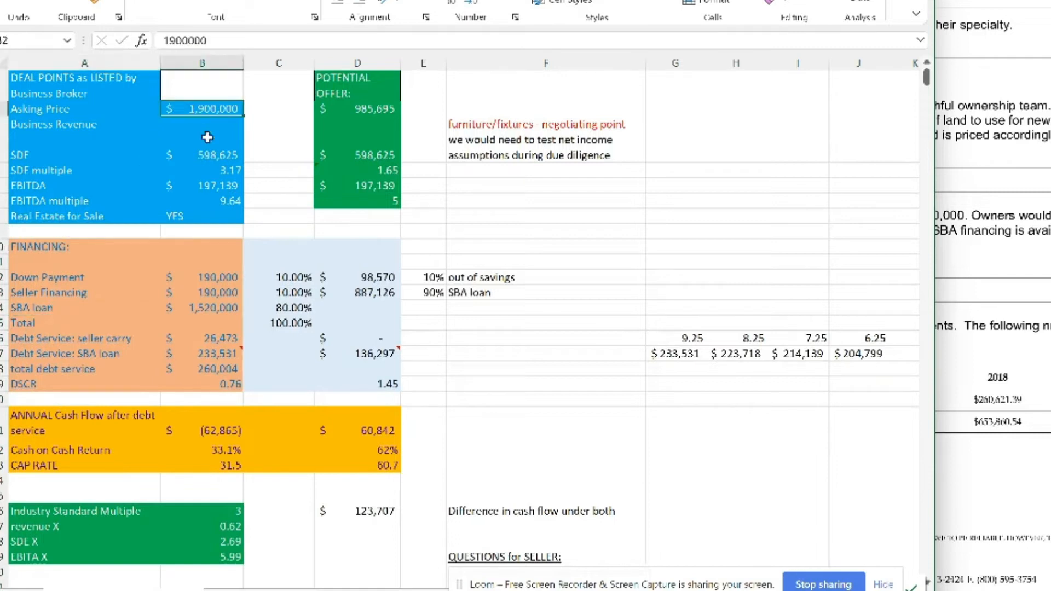
mouse_move(172, 276)
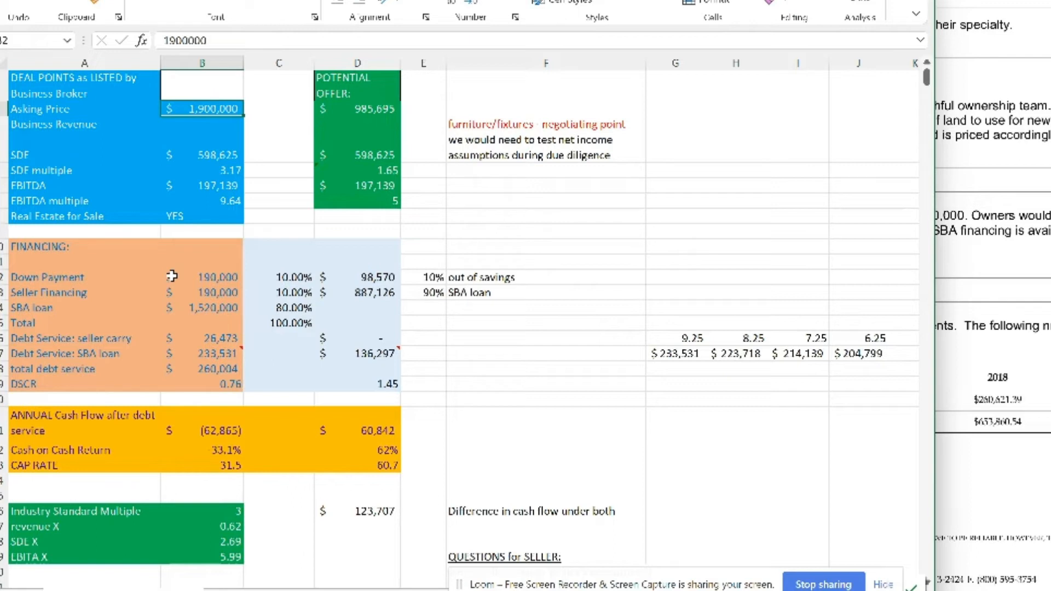
mouse_move(252, 172)
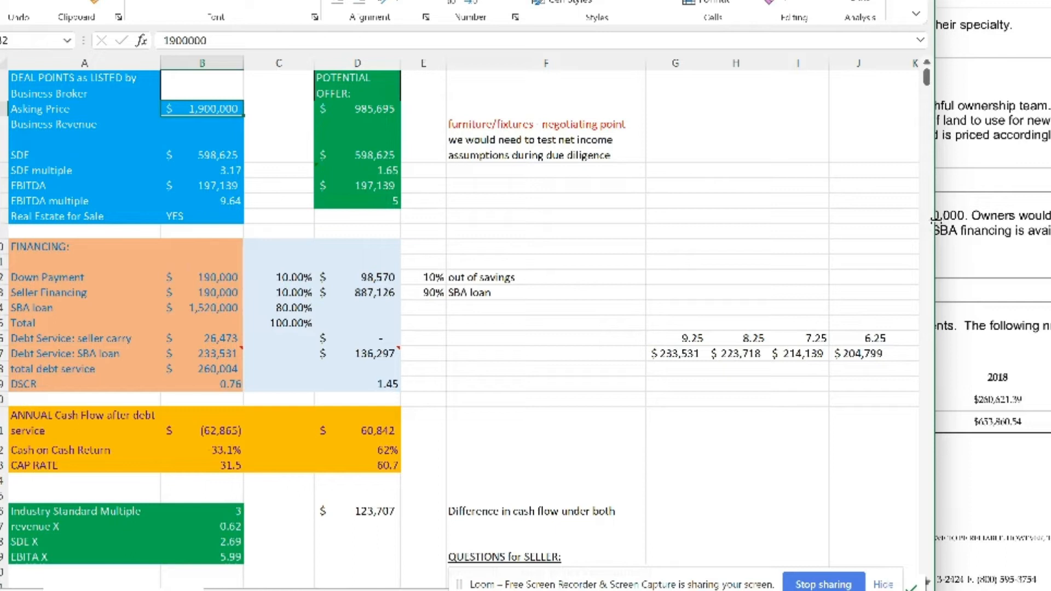
left_click(84, 262)
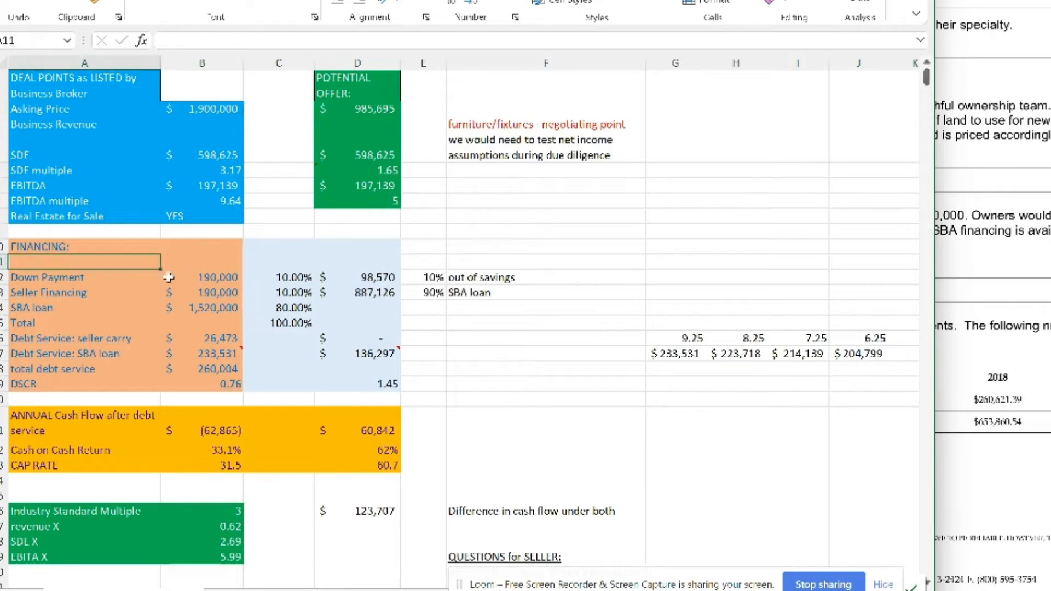
left_click(201, 277)
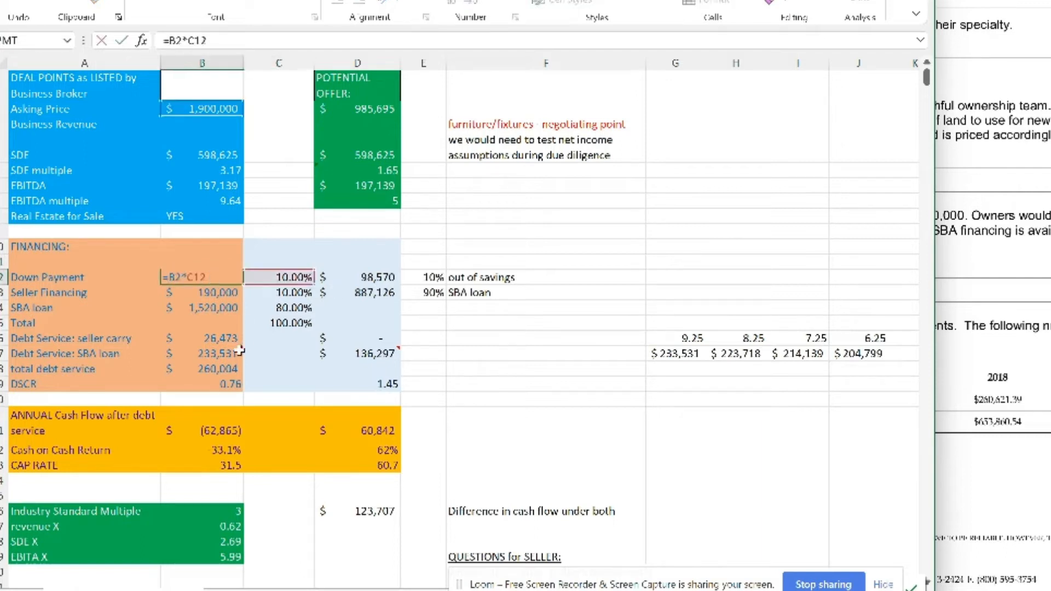
mouse_move(227, 373)
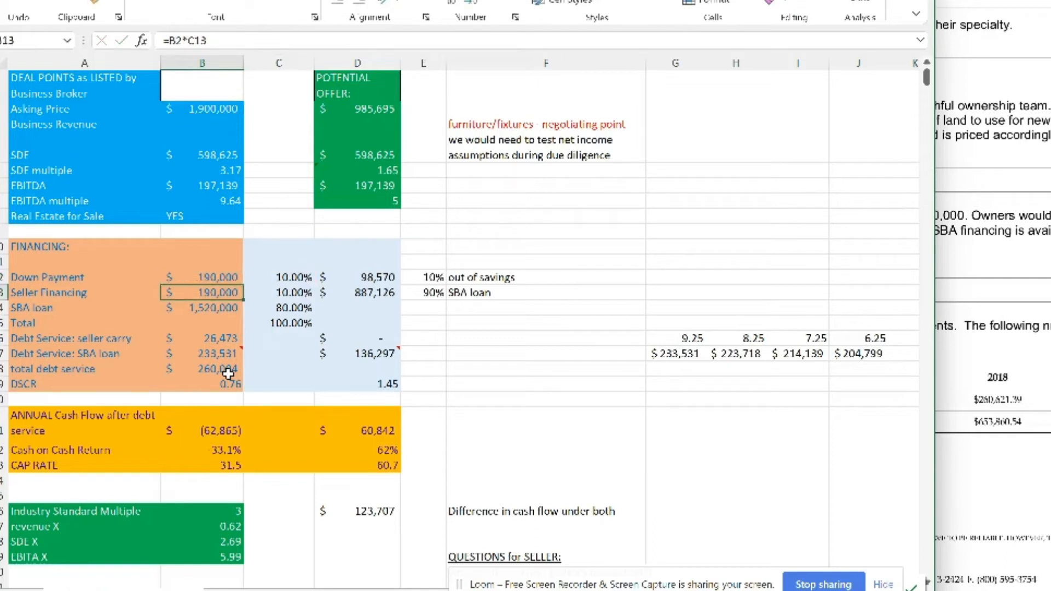
mouse_move(192, 368)
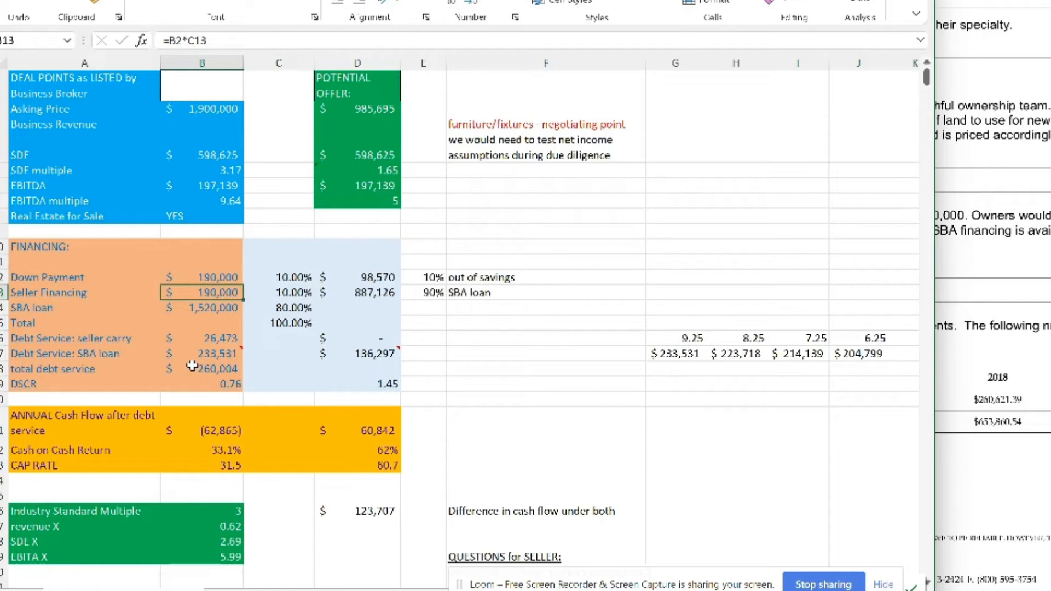
mouse_move(231, 333)
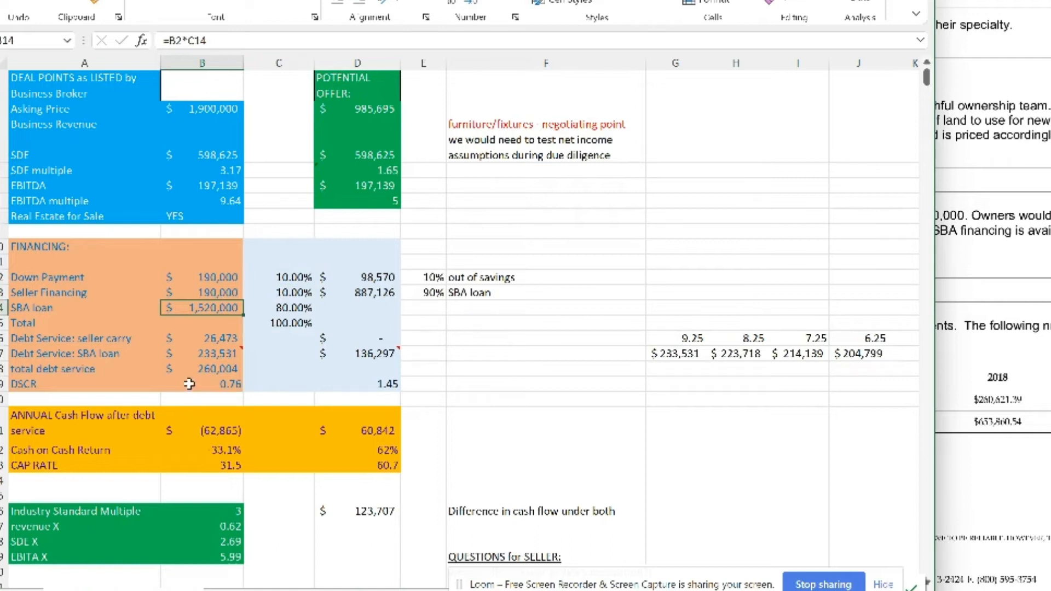
double_click(202, 308)
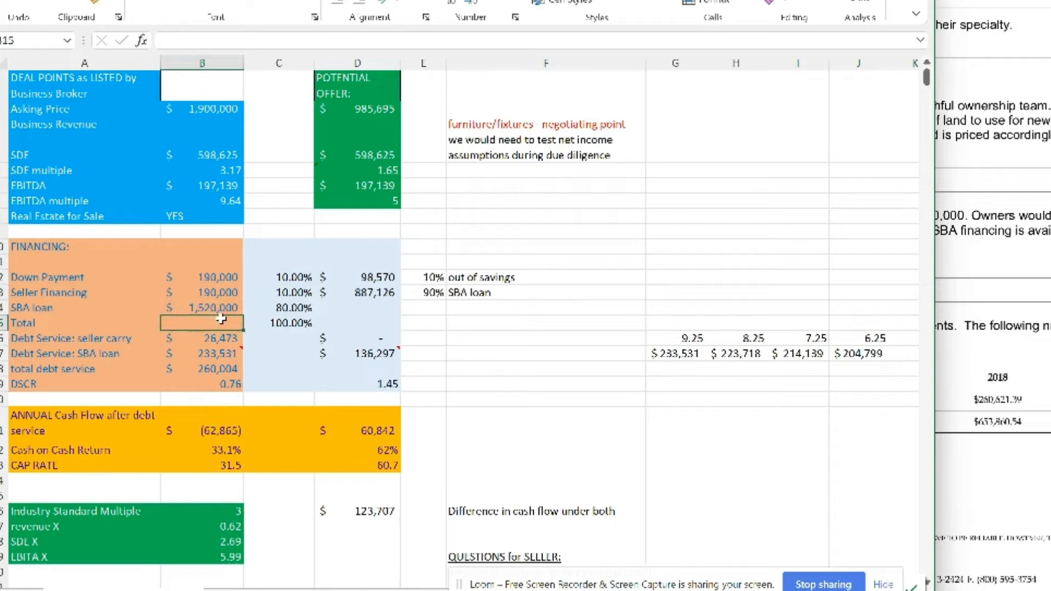
left_click(279, 322)
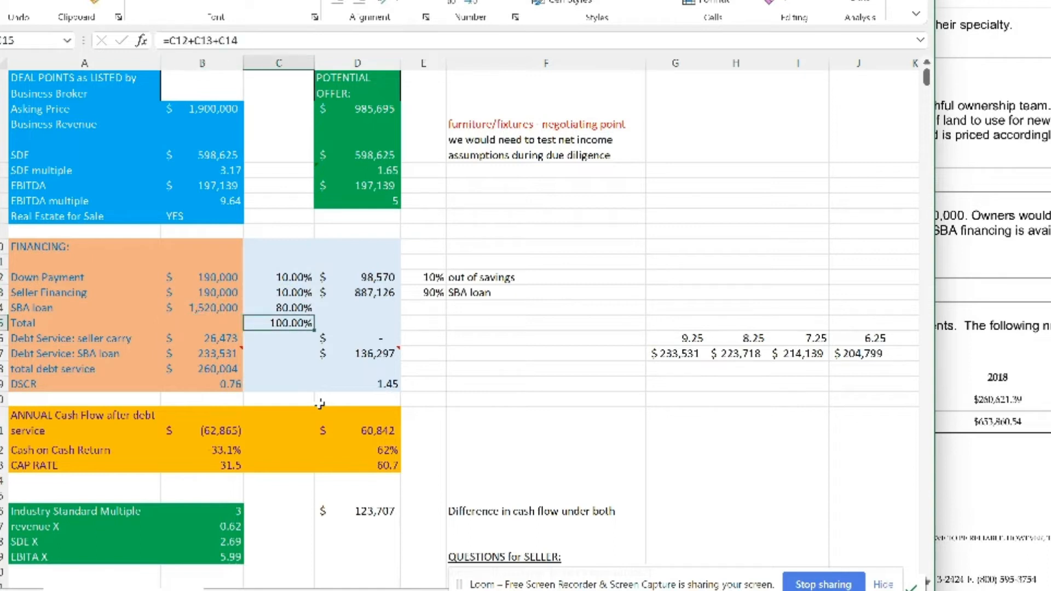
mouse_move(317, 411)
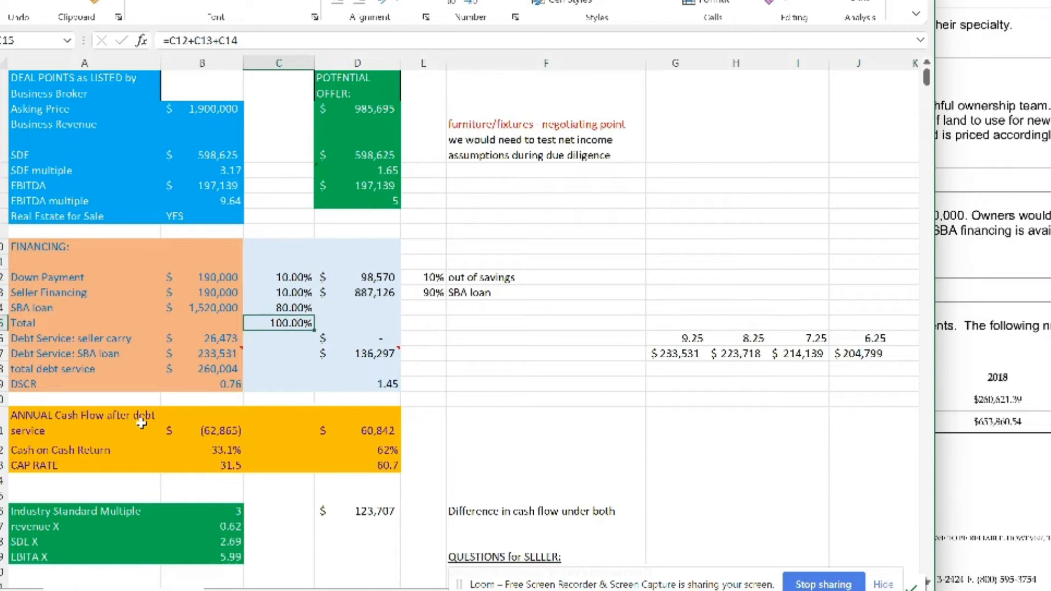
left_click(201, 338)
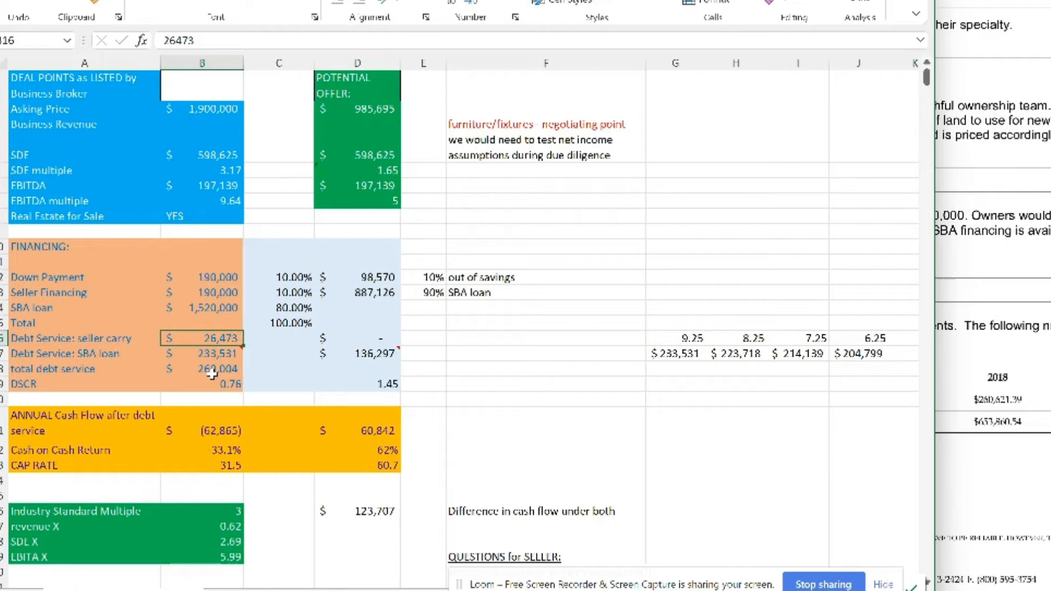
mouse_move(138, 371)
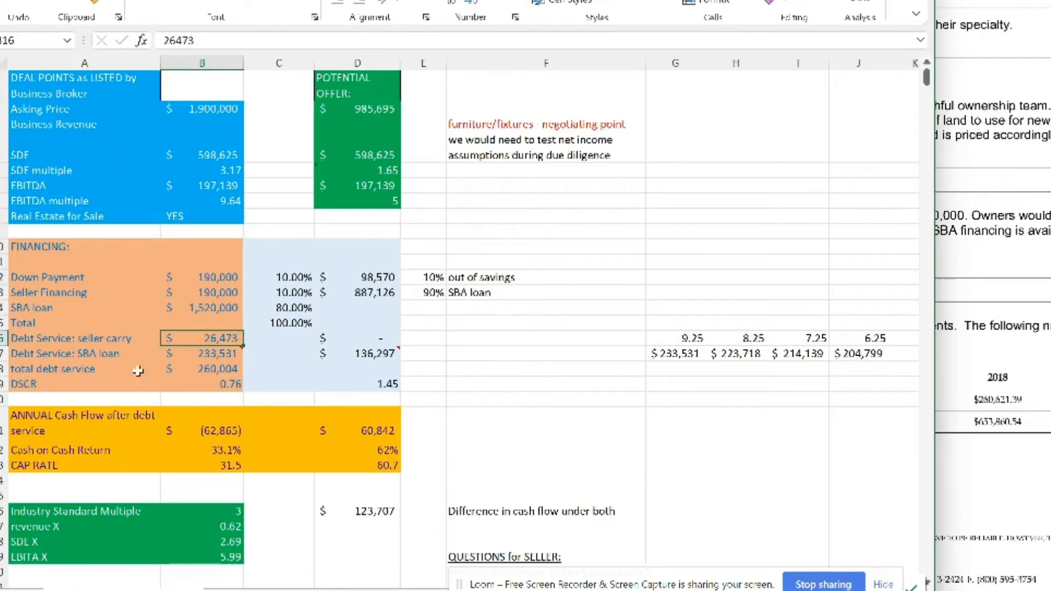
left_click(201, 353)
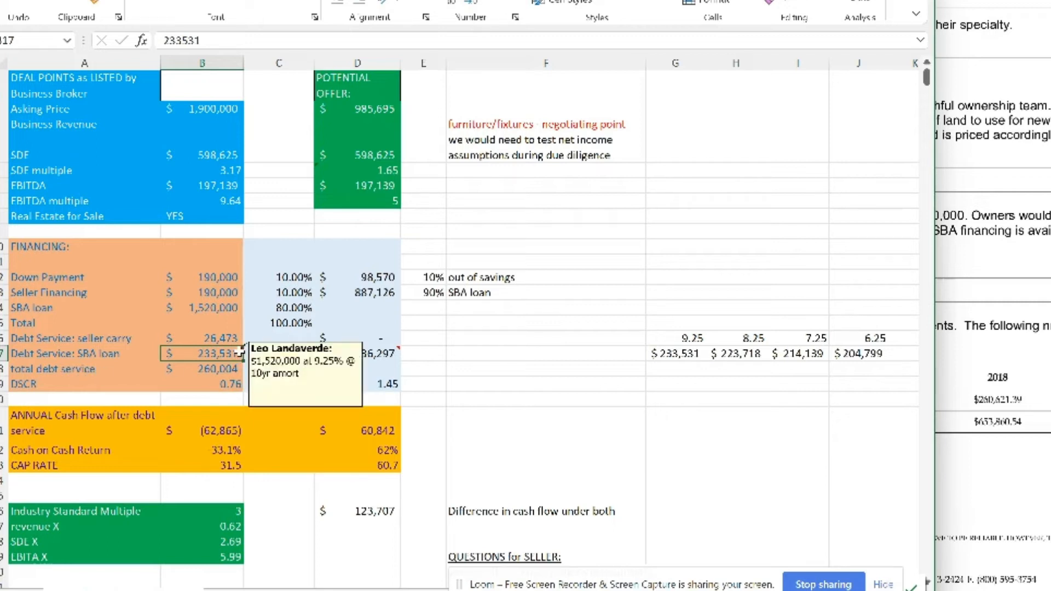
left_click(201, 430)
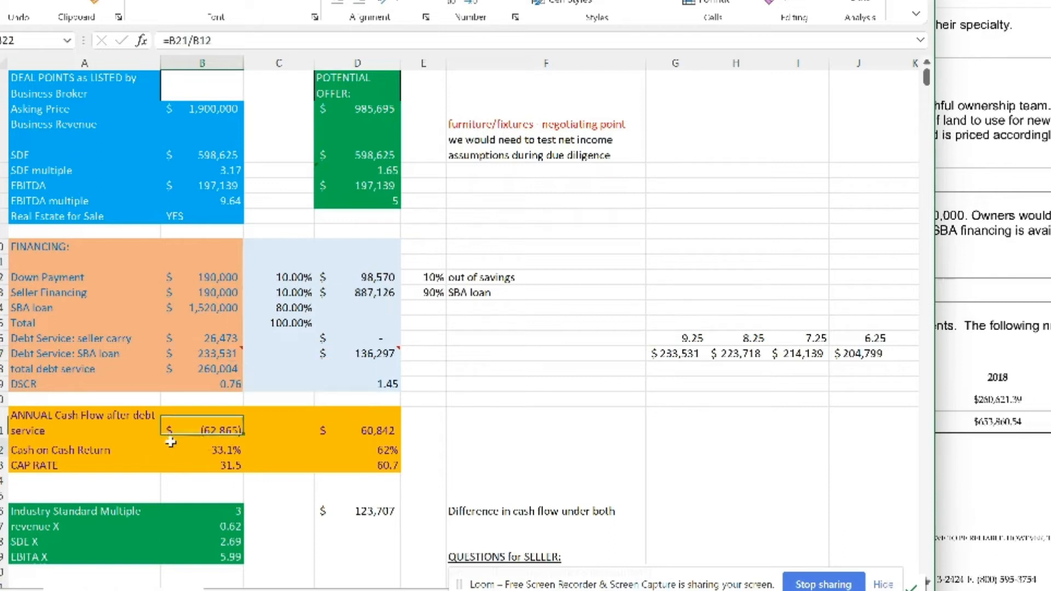
left_click(202, 354)
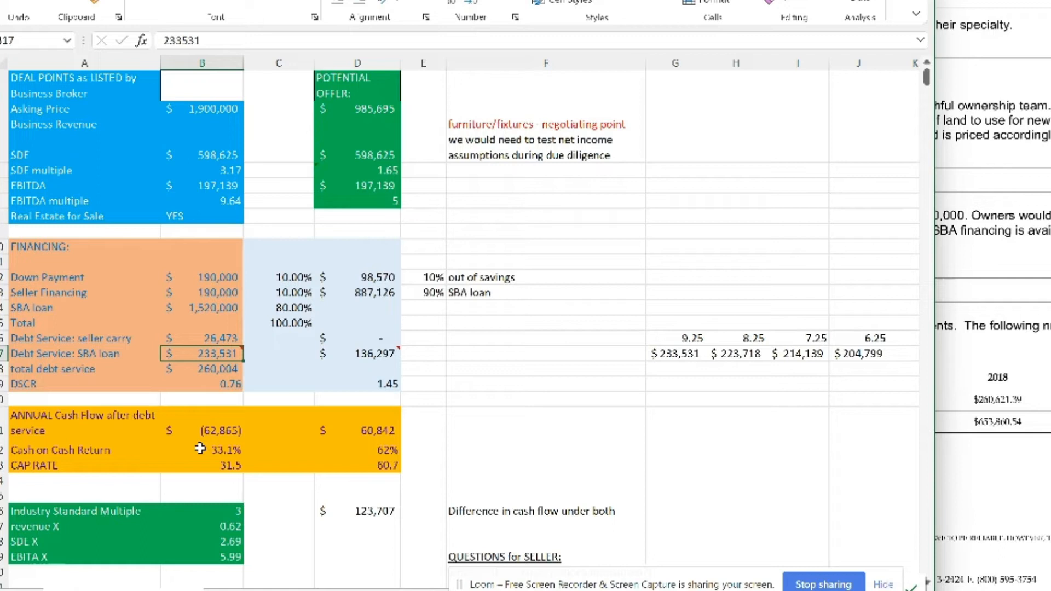
left_click(201, 339)
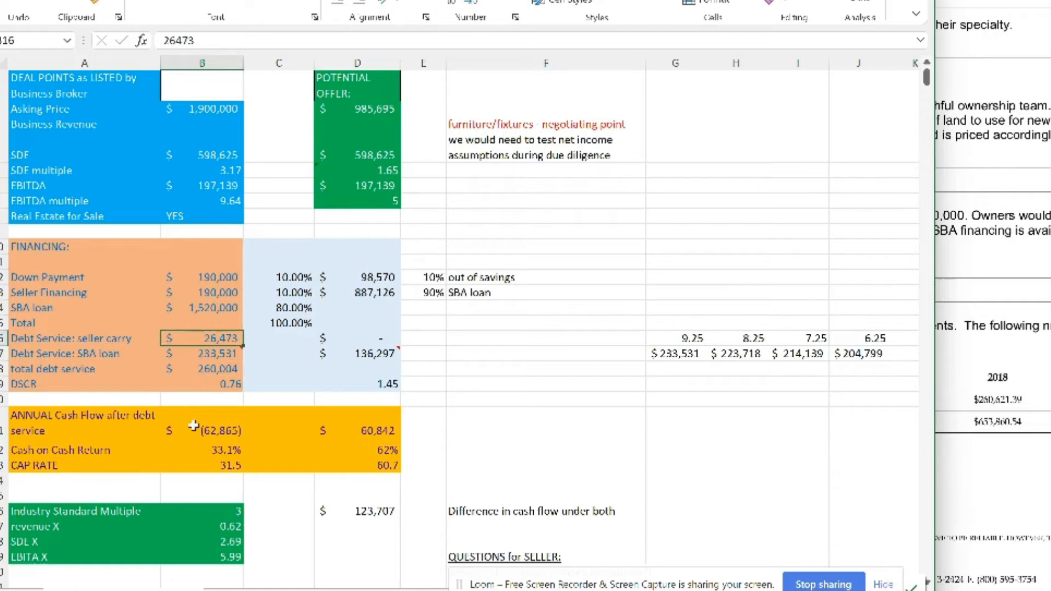
left_click(201, 369)
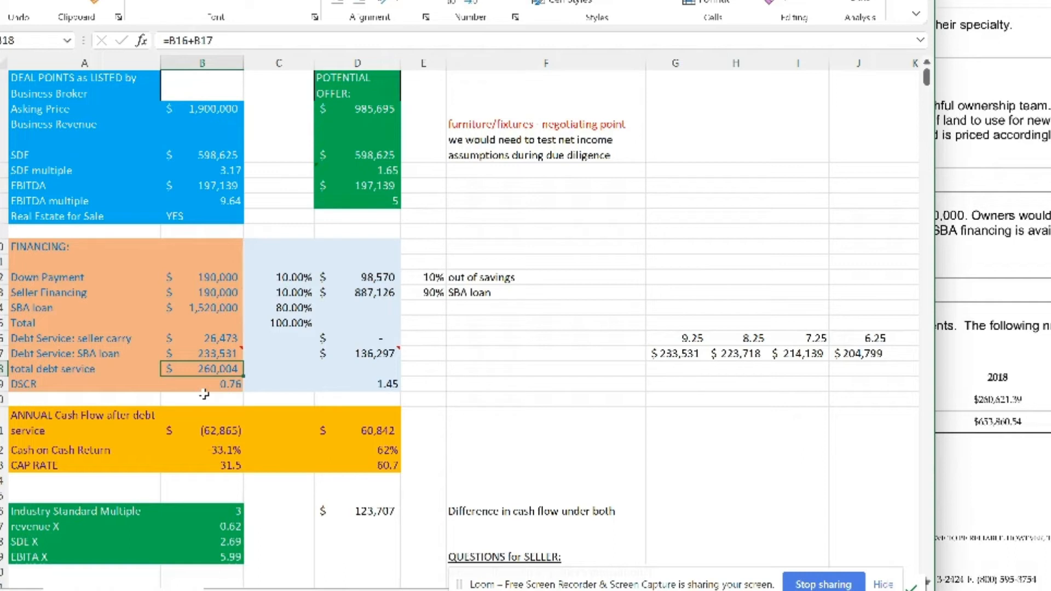
mouse_move(198, 327)
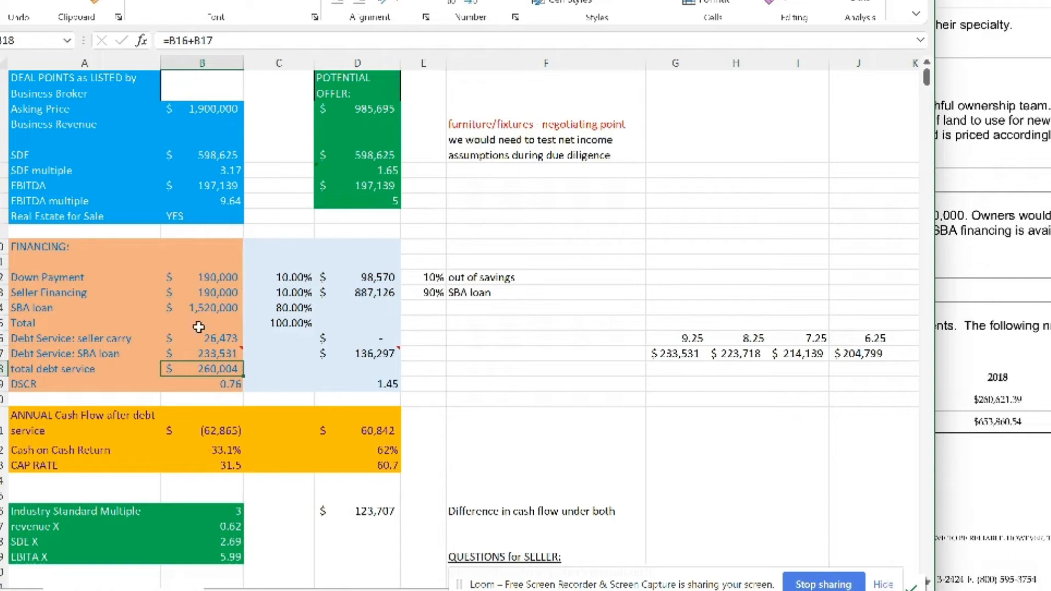
left_click(201, 414)
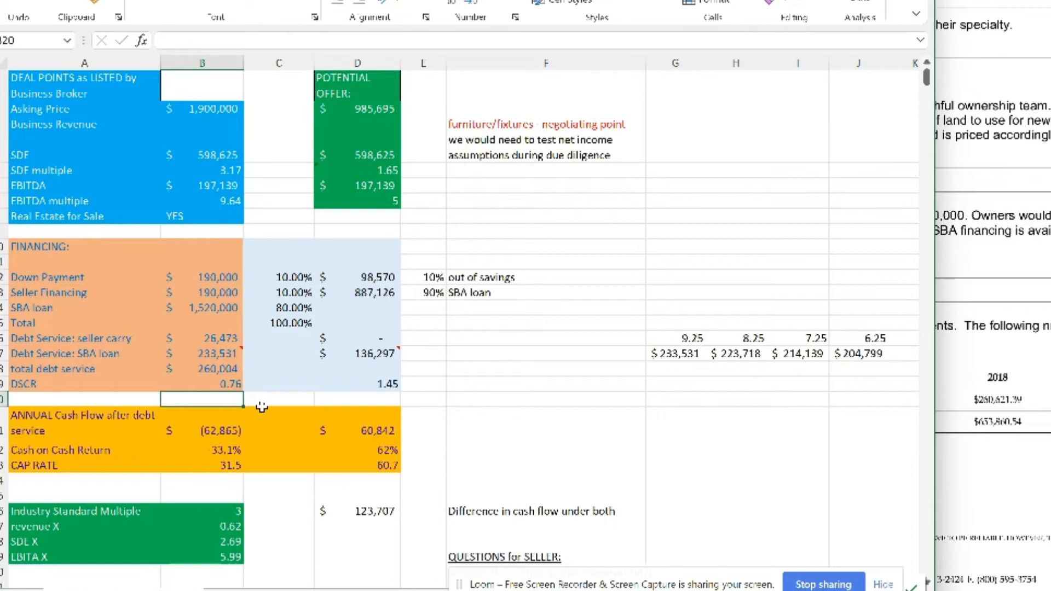
left_click(202, 383)
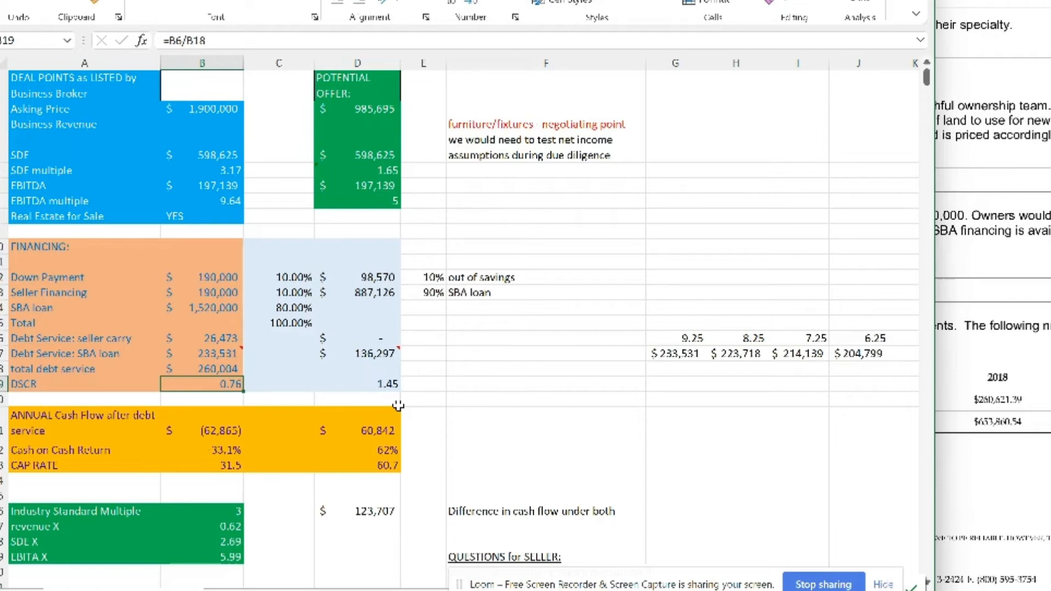
left_click(279, 446)
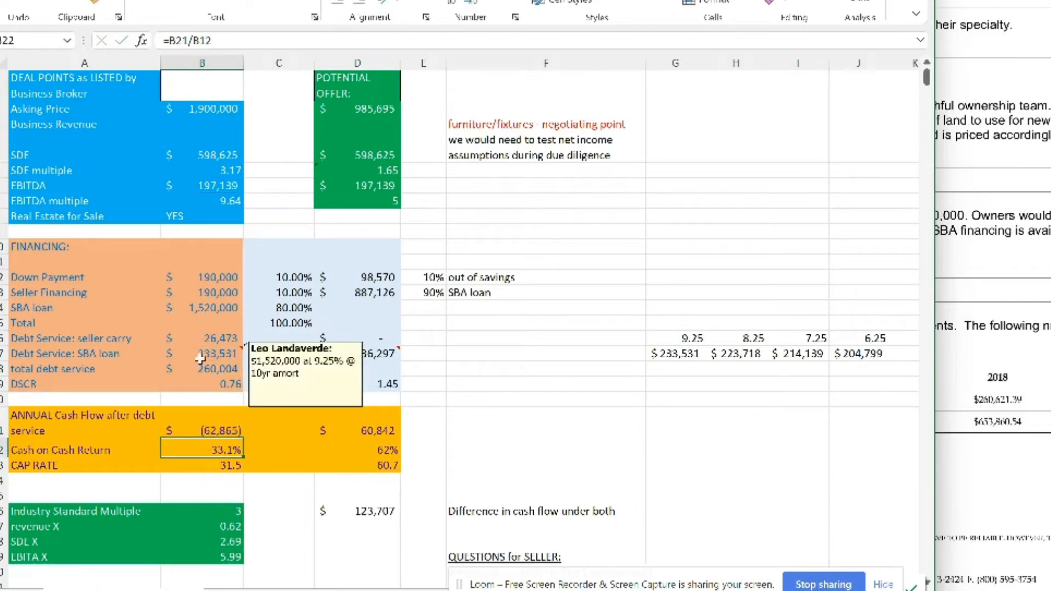
left_click(201, 384)
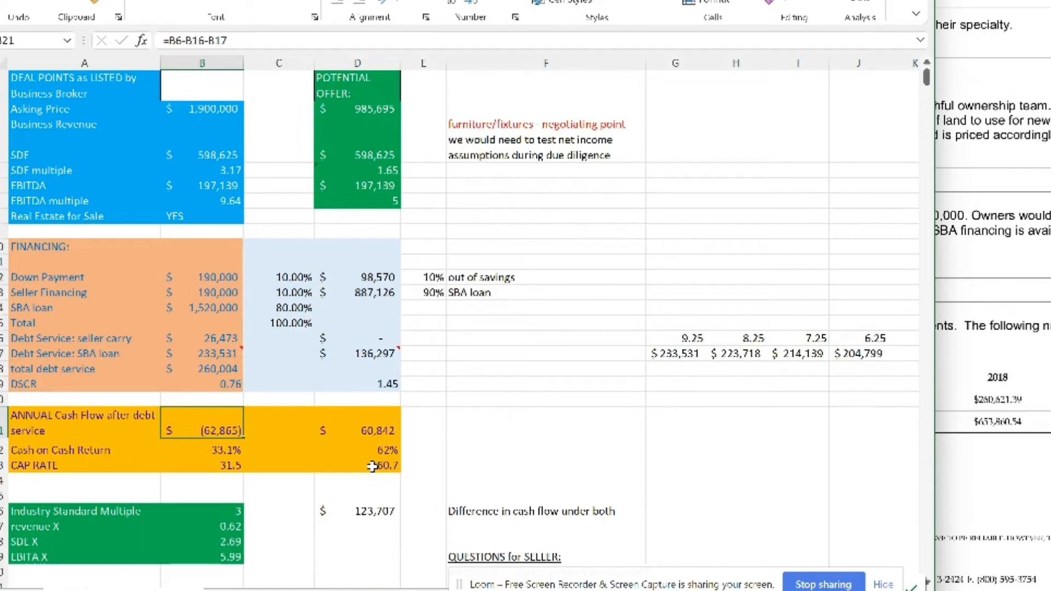
mouse_move(300, 466)
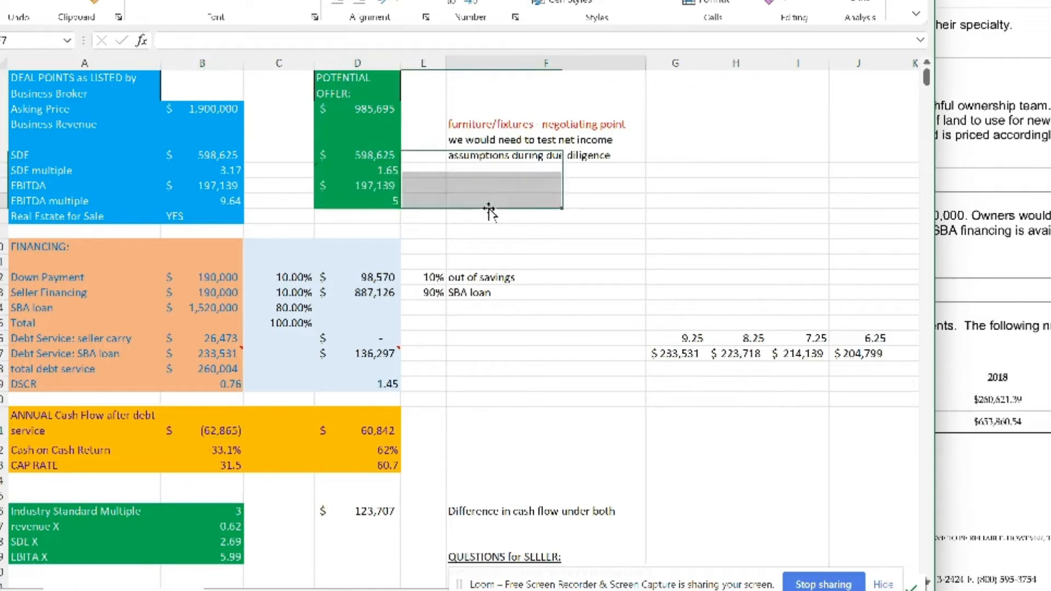
Park in an empty cell beside the notes and scroll the deal sheet down slightly.
left_click(545, 200)
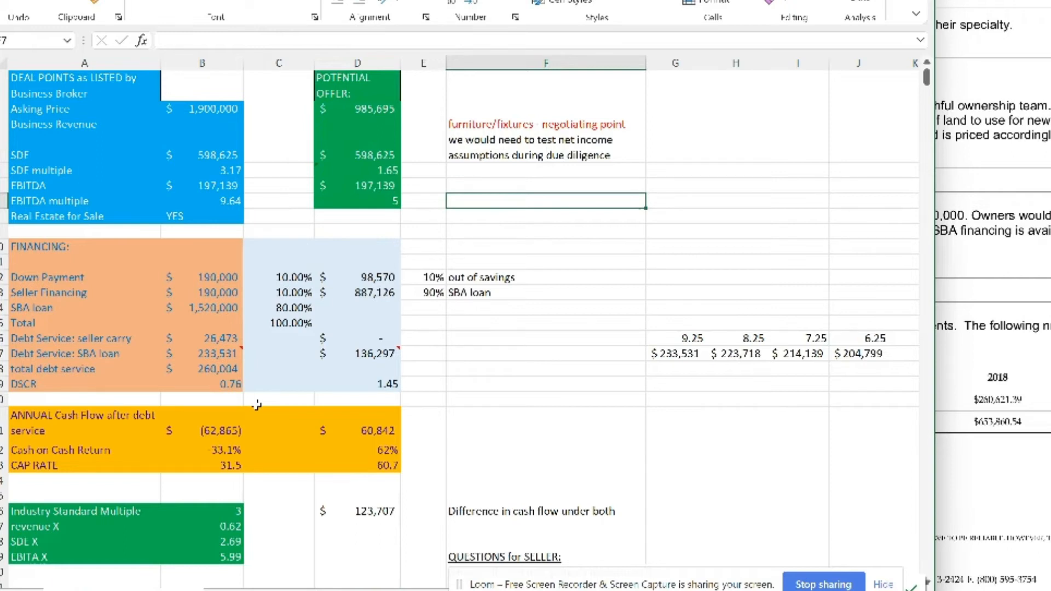
mouse_move(264, 489)
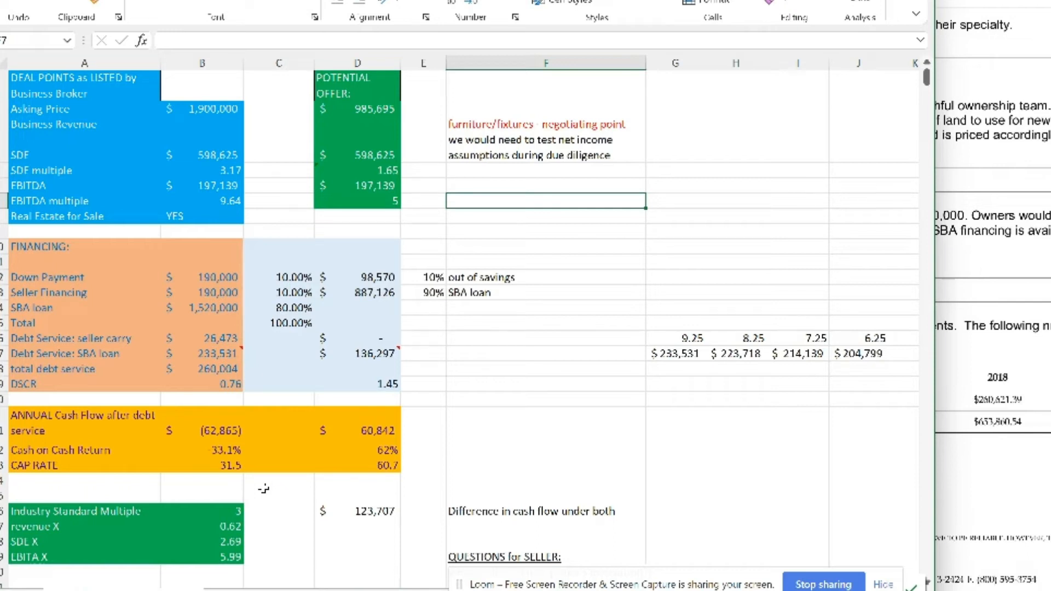
mouse_move(265, 488)
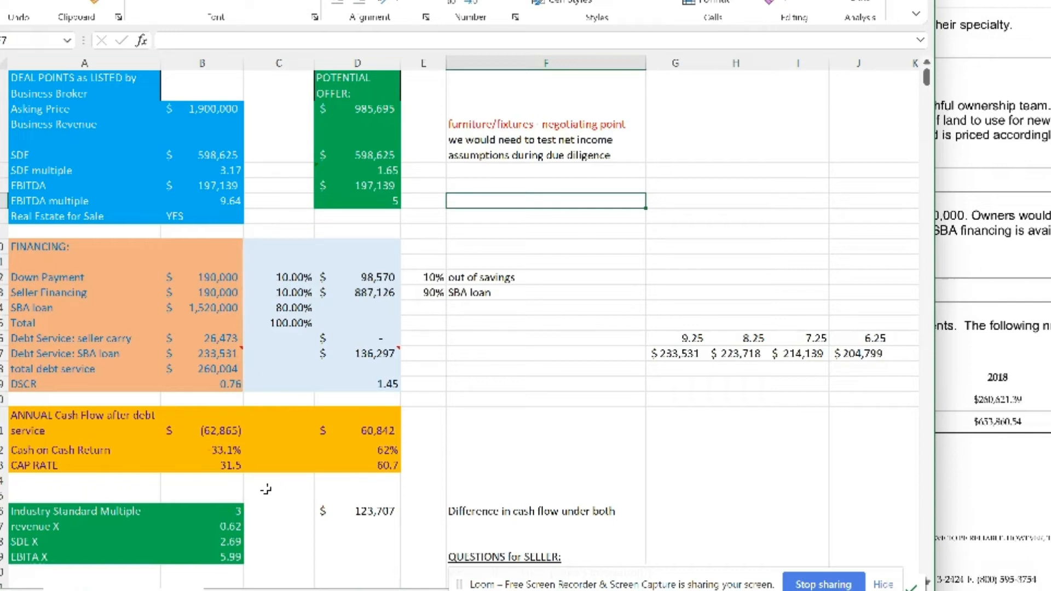
scroll("down", 3)
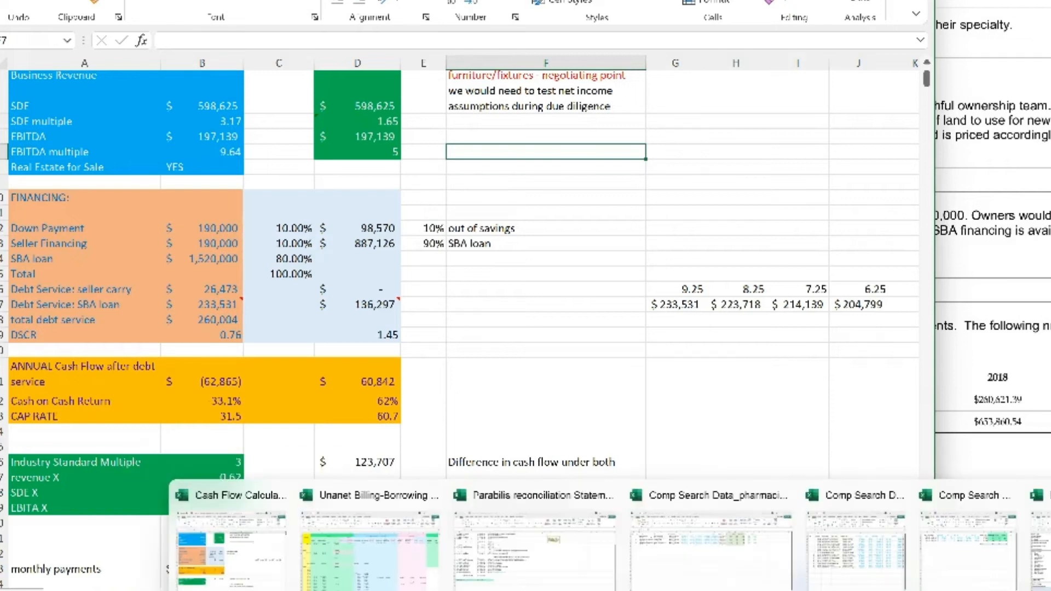
left_click(708, 495)
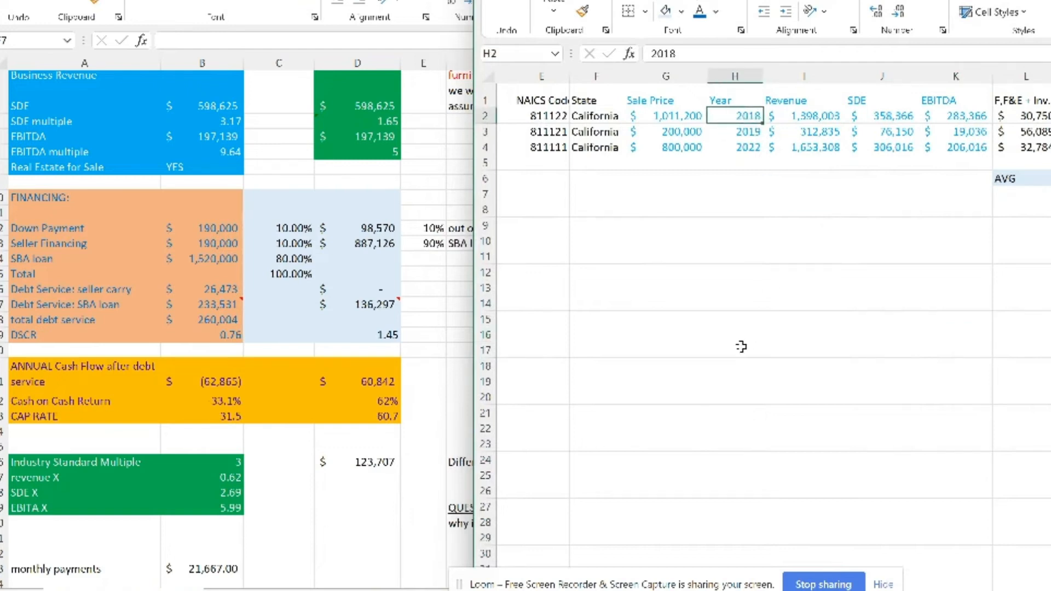
mouse_move(547, 119)
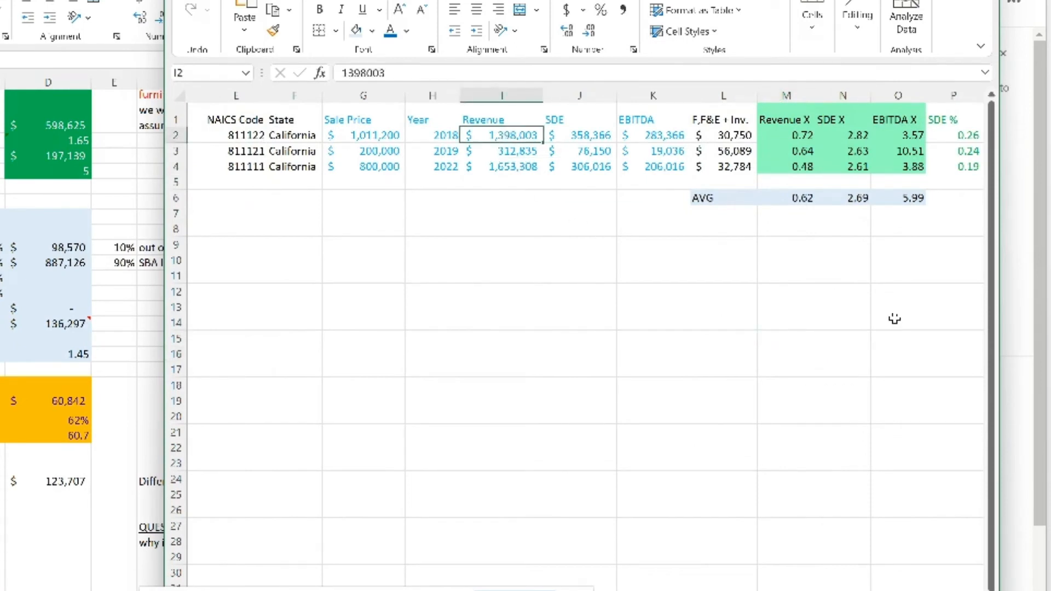
left_click(579, 134)
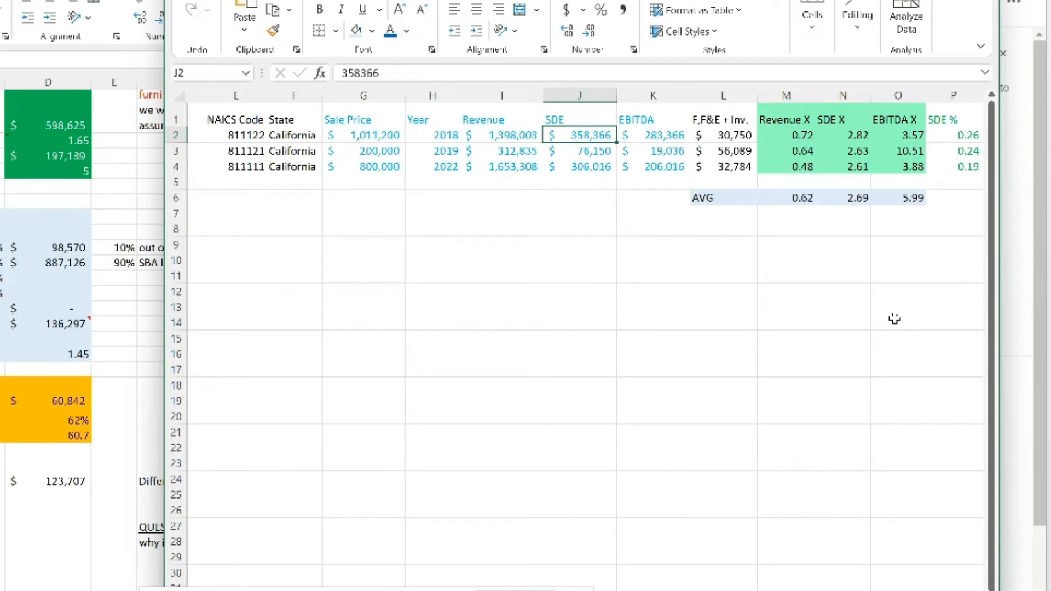
left_click(653, 135)
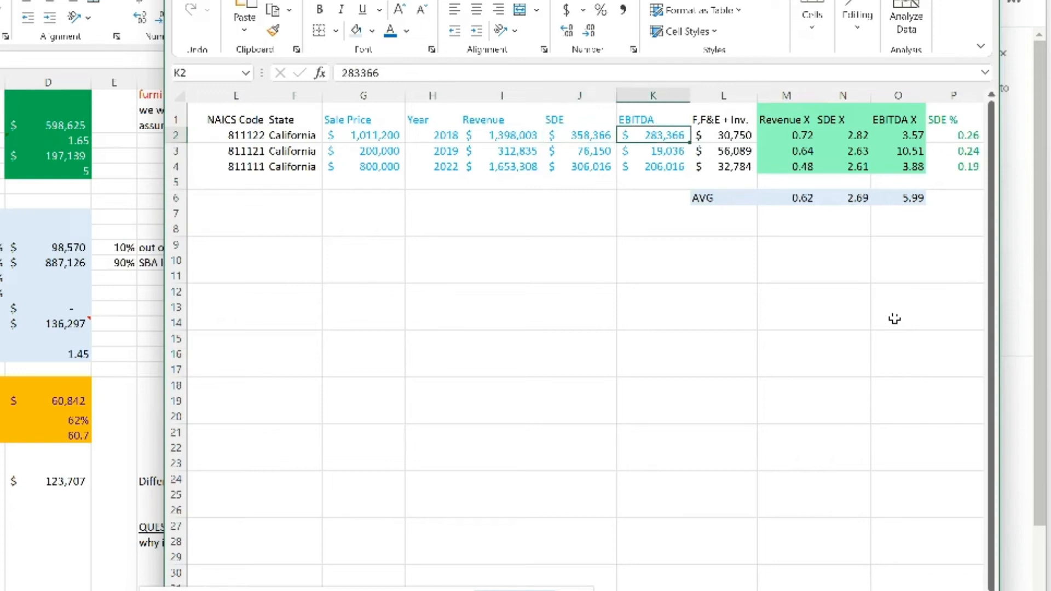
left_click(364, 135)
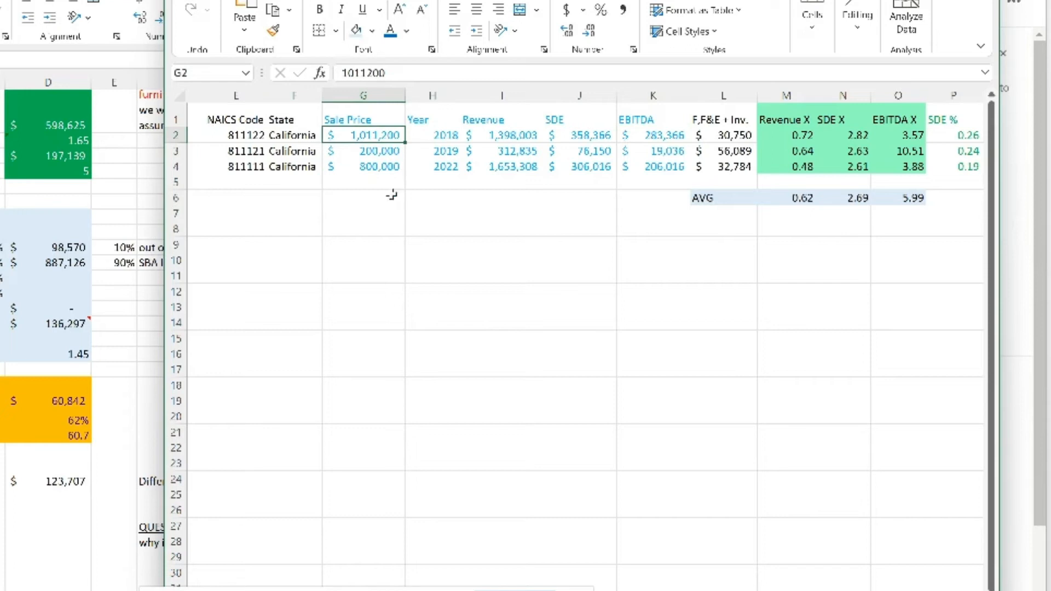
mouse_move(382, 210)
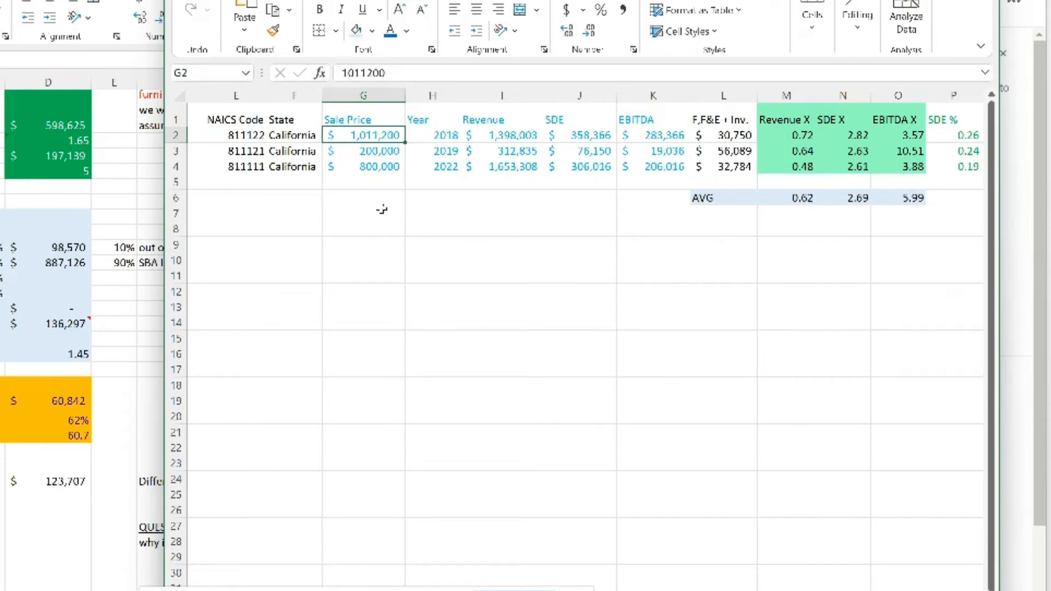
mouse_move(739, 149)
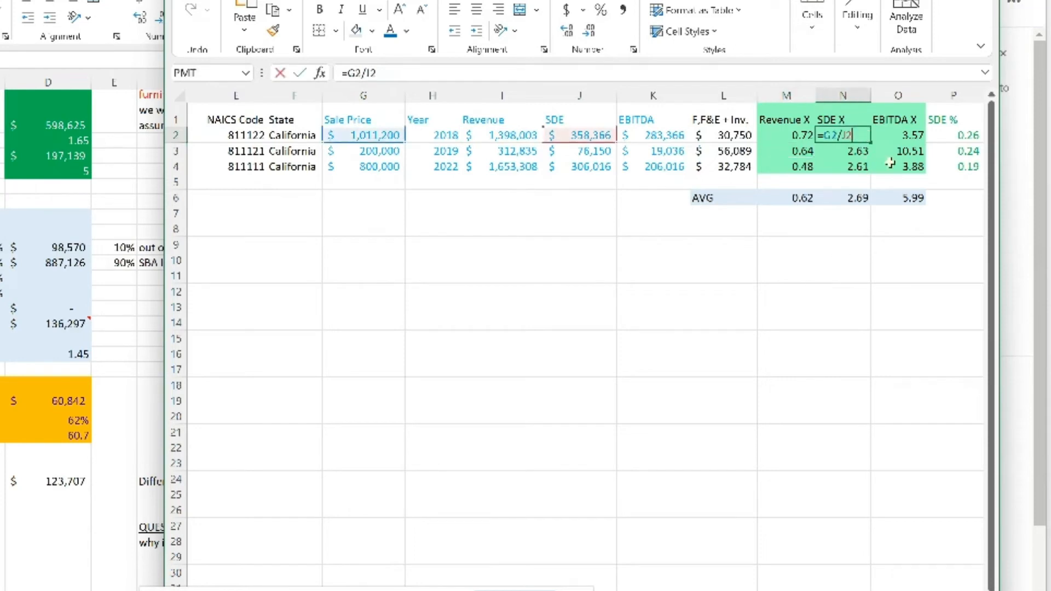
mouse_move(913, 253)
type("=G2/K2")
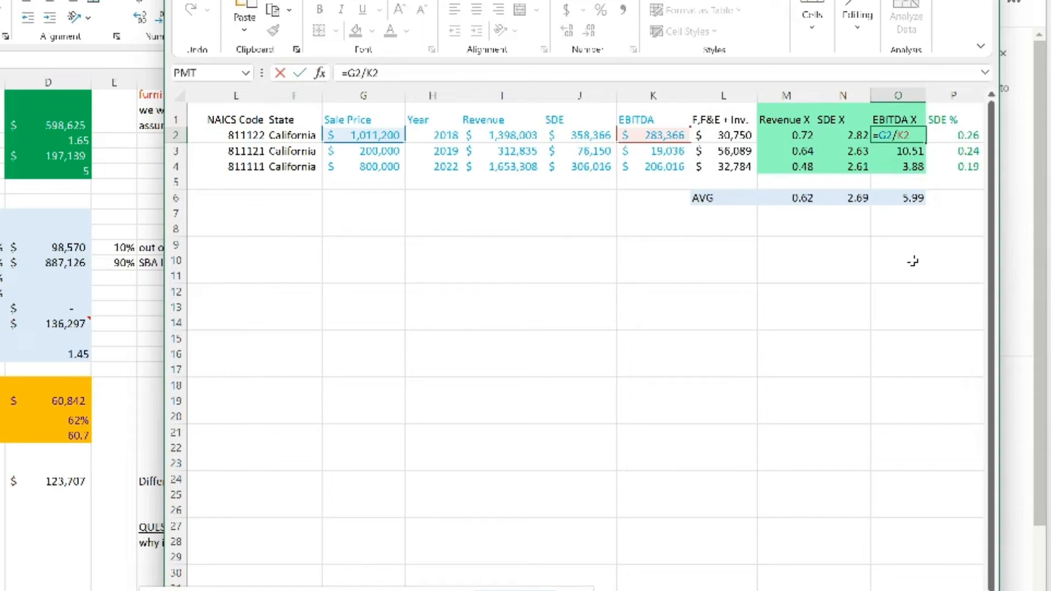
key("Enter")
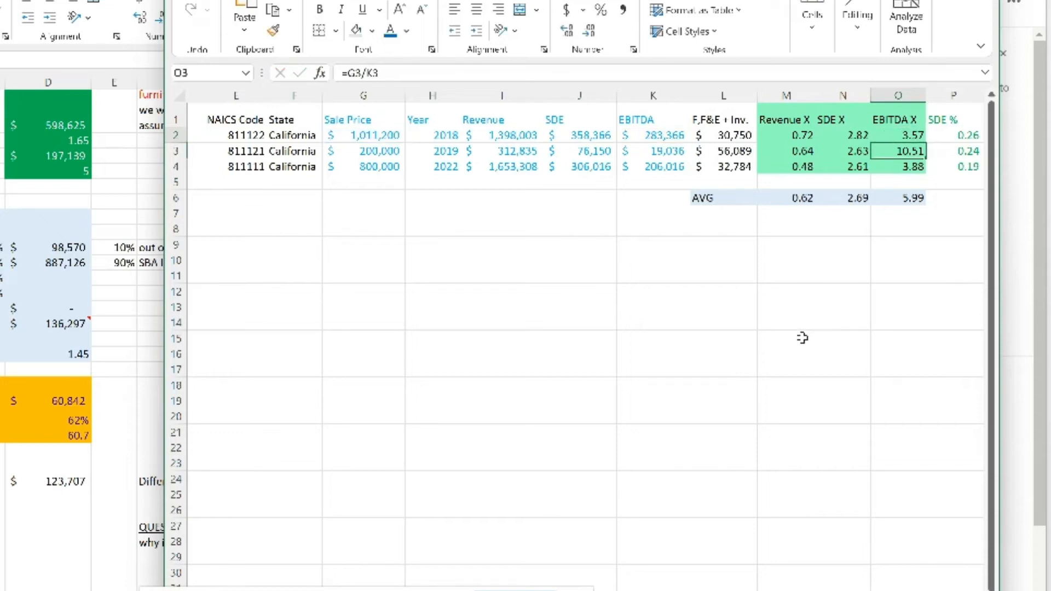
mouse_move(802, 126)
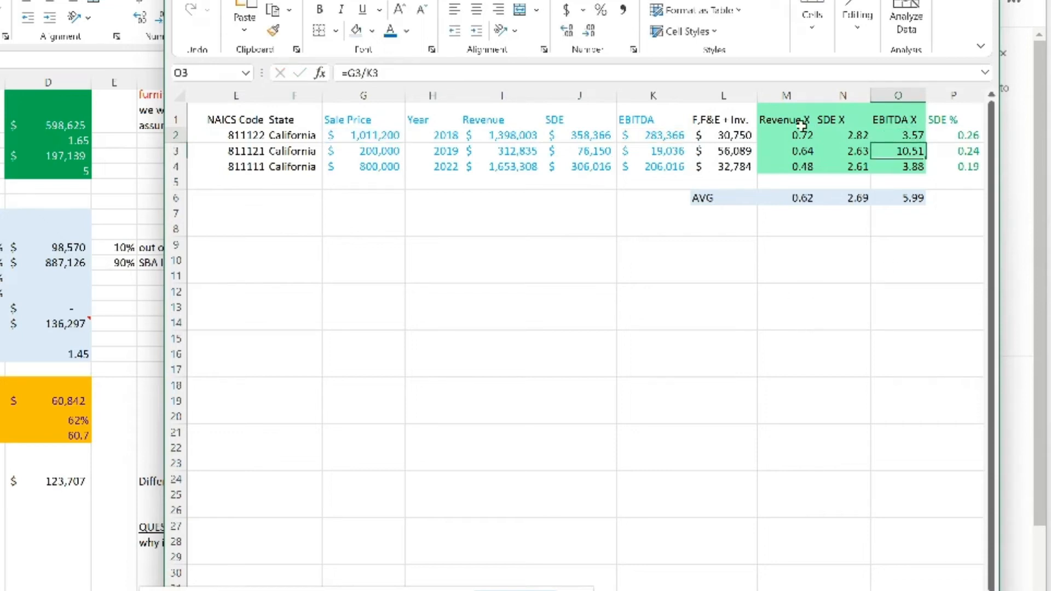
left_click(787, 151)
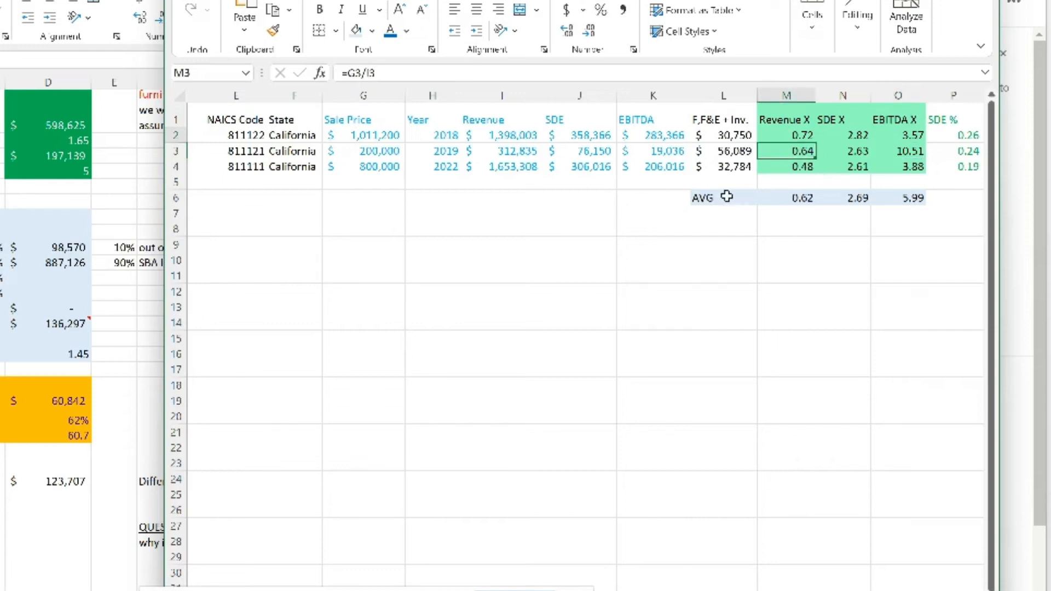
left_click(723, 197)
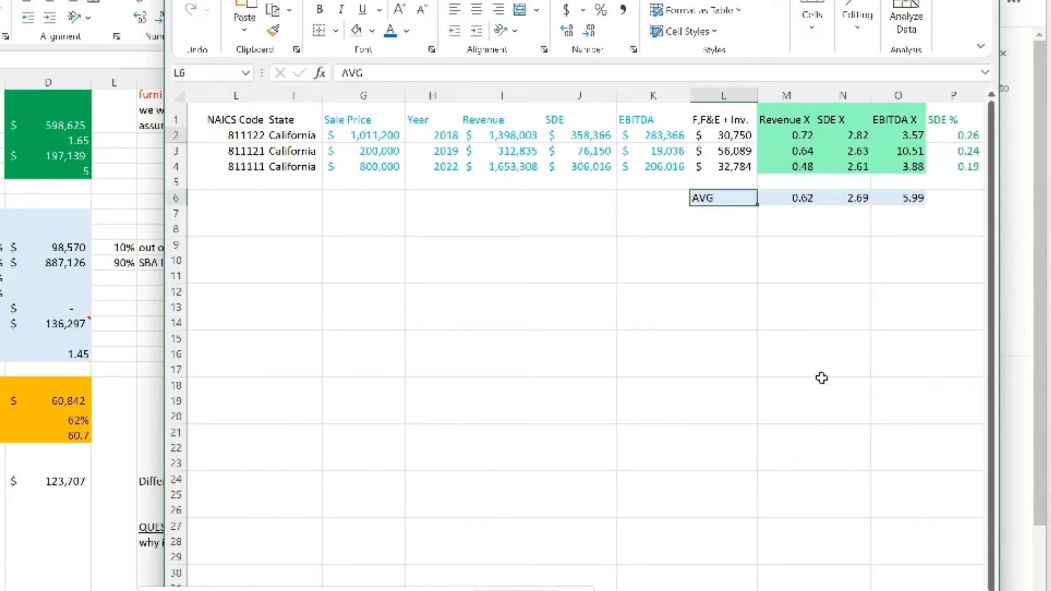
left_click(786, 198)
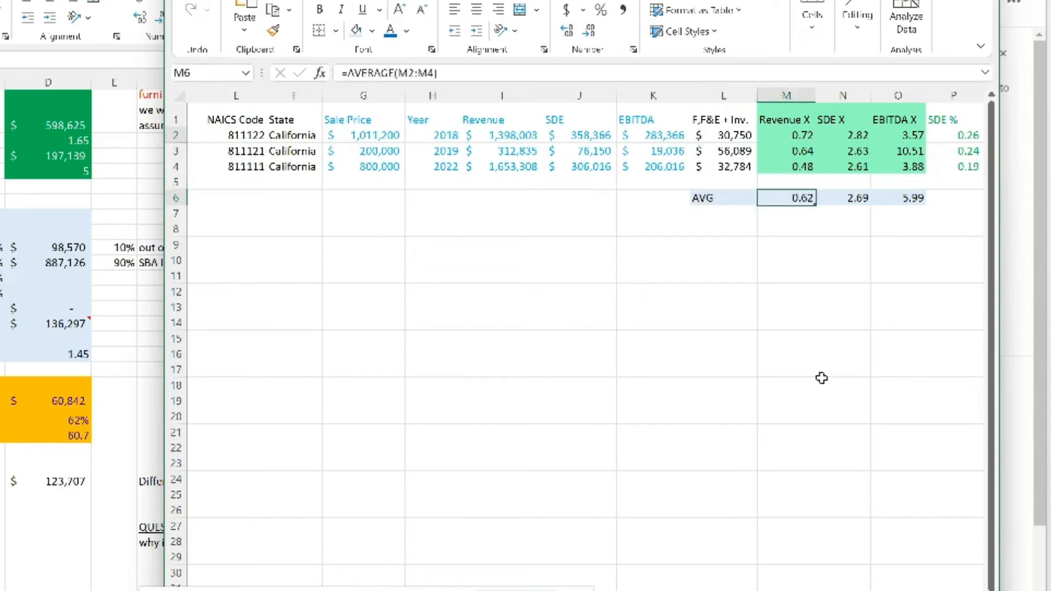
left_click(843, 197)
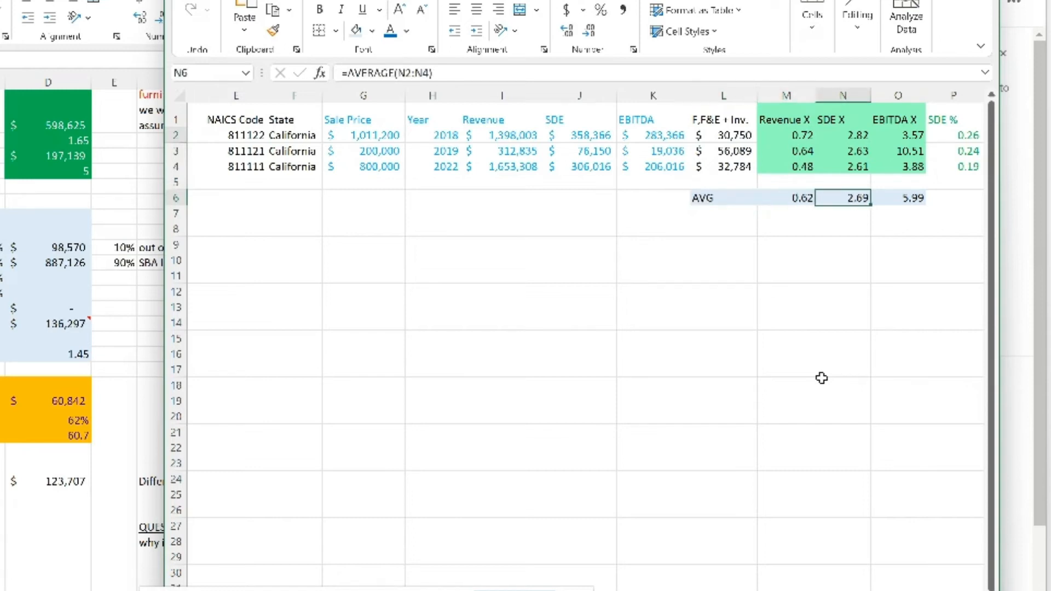
left_click(898, 198)
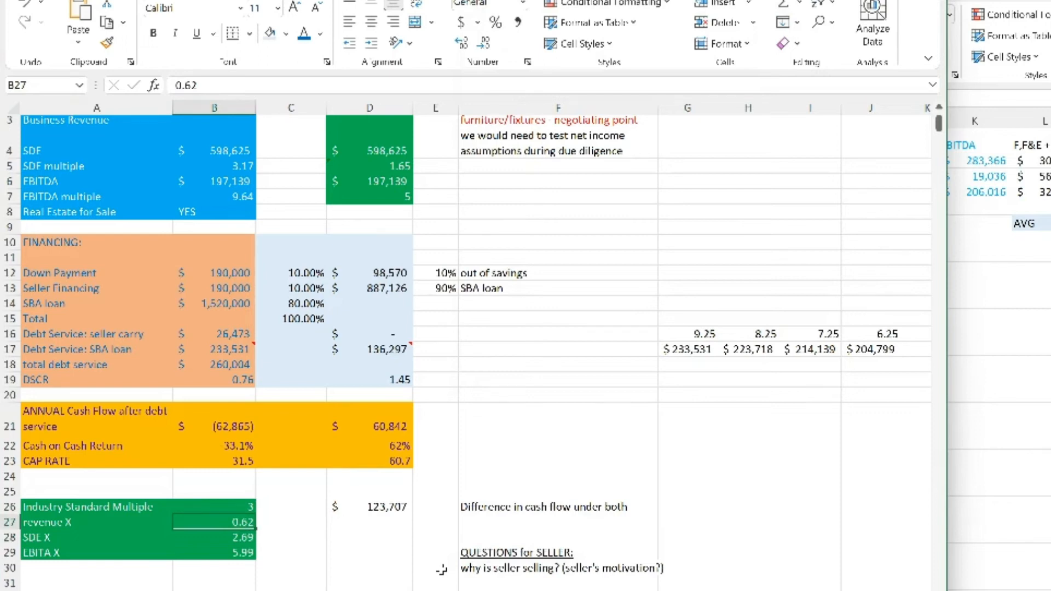
left_click(213, 538)
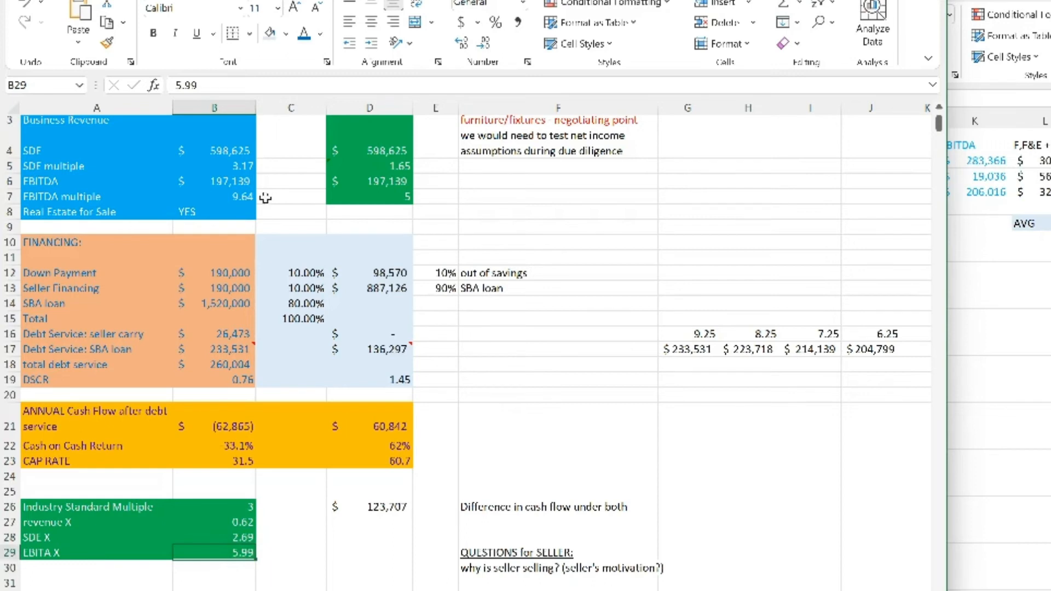
left_click(214, 196)
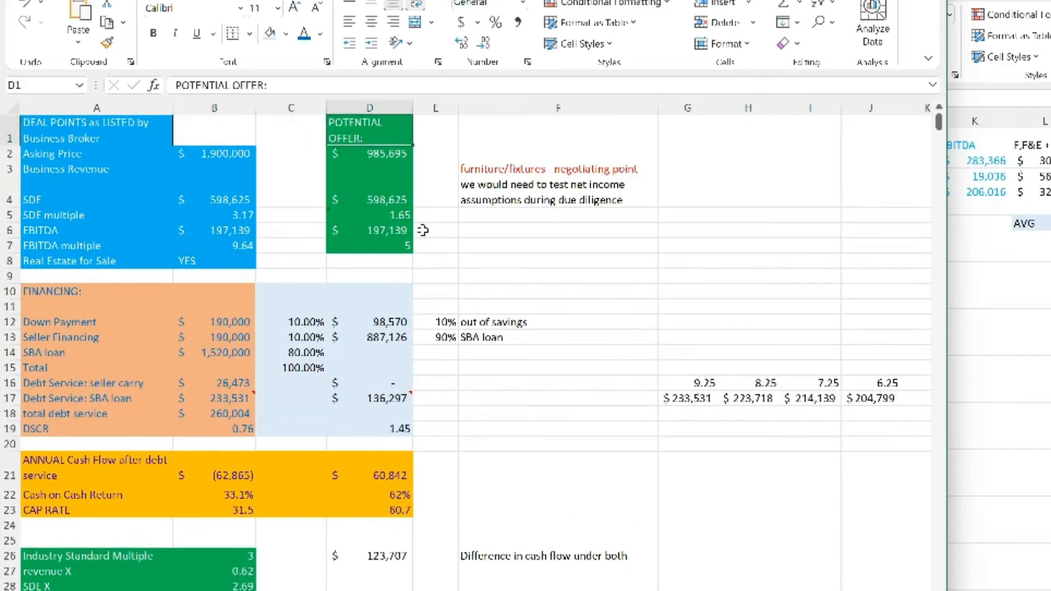
mouse_move(425, 242)
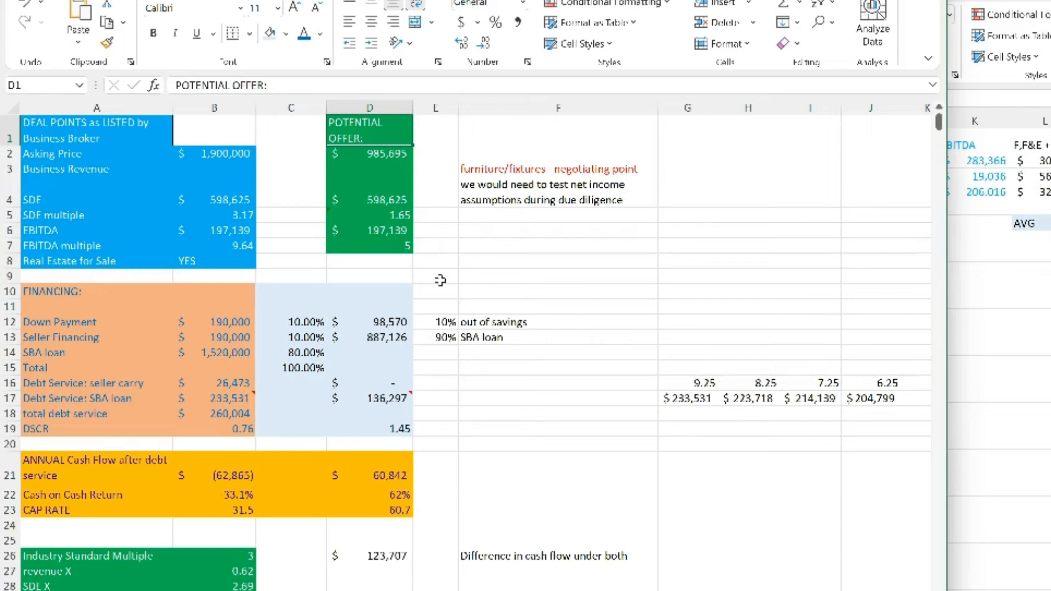
left_click(435, 260)
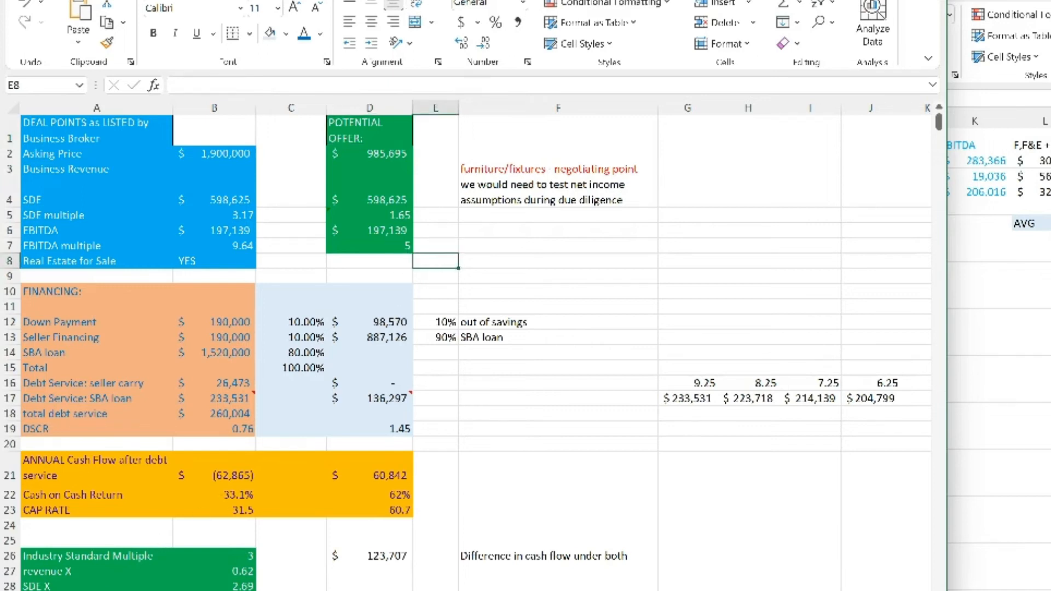
left_click(213, 199)
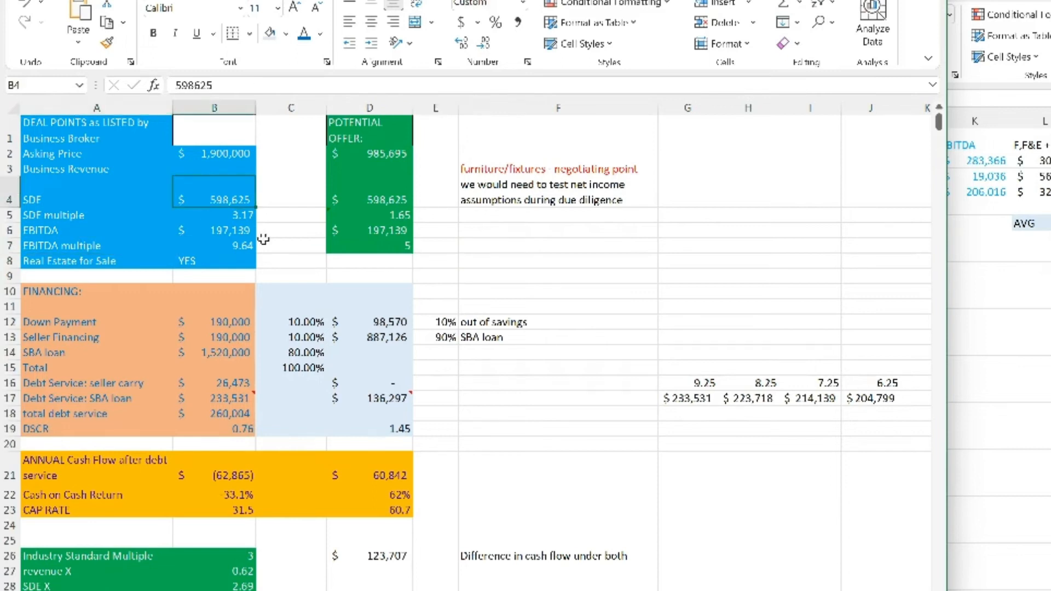
mouse_move(264, 242)
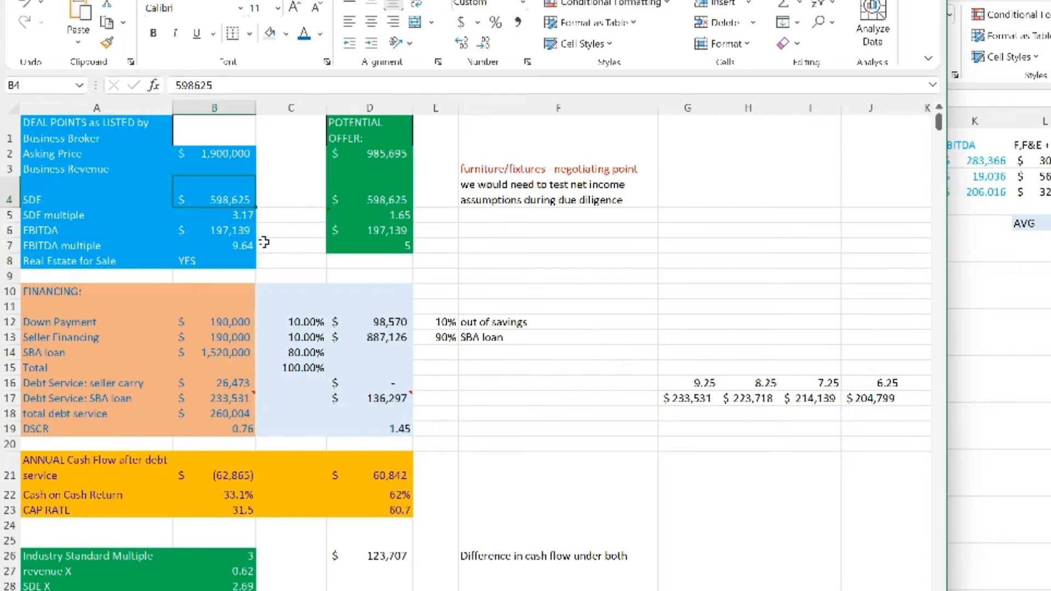
left_click(214, 230)
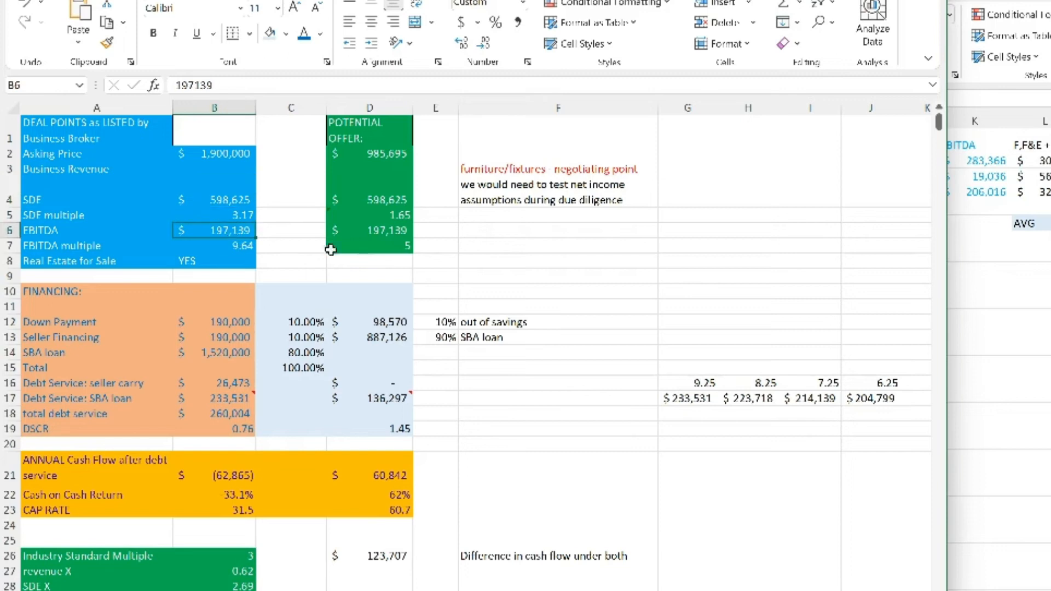
left_click(369, 230)
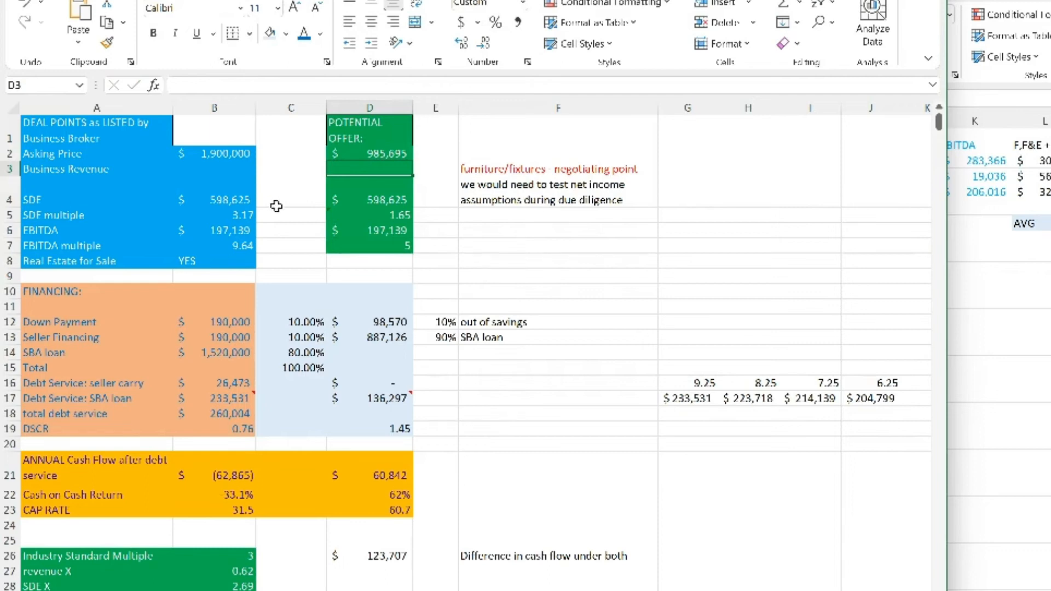
left_click(213, 245)
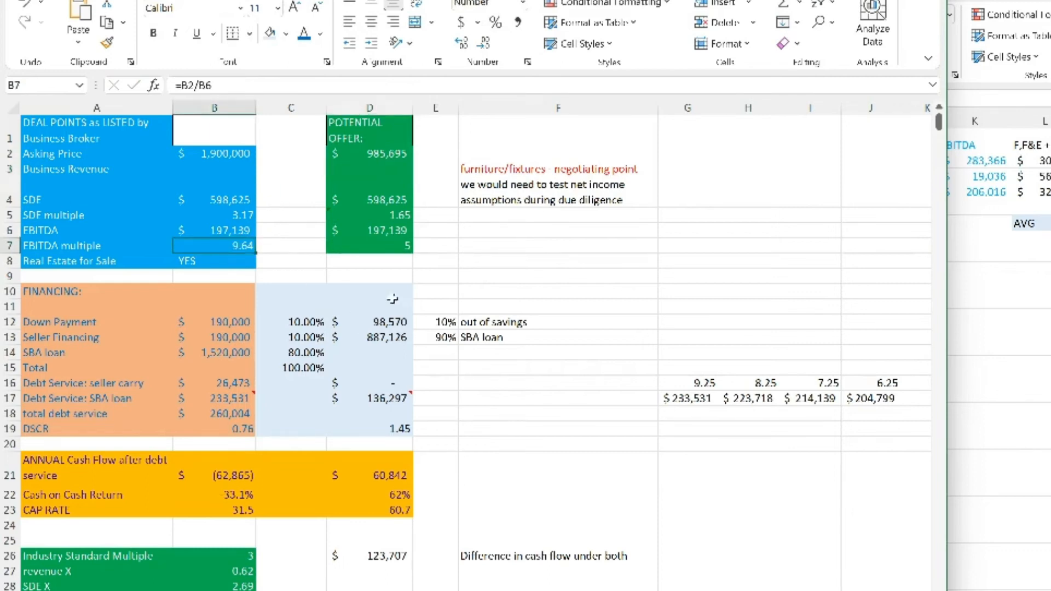
left_click(369, 245)
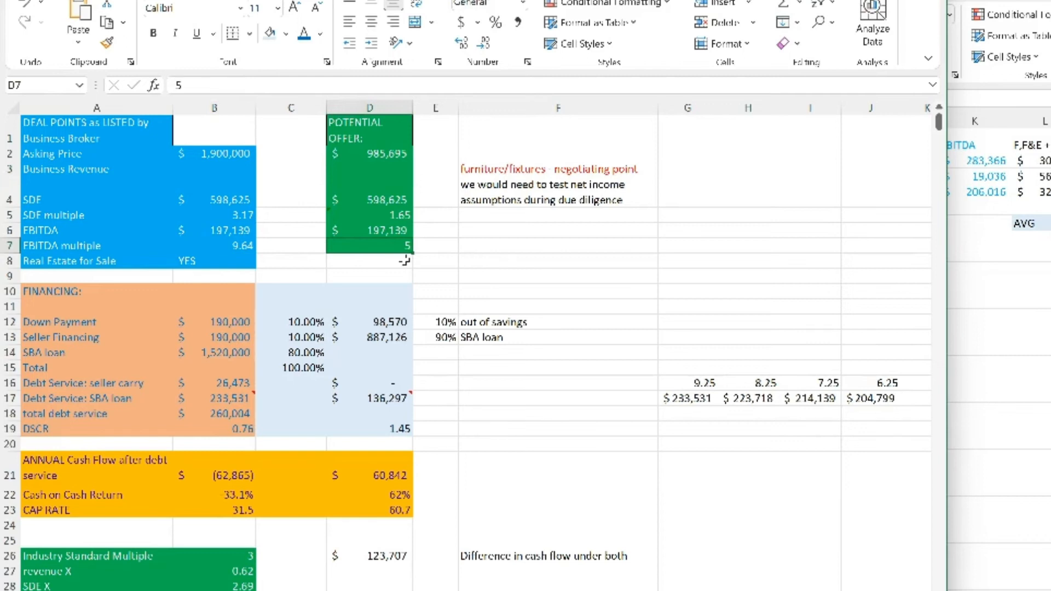
left_click(369, 153)
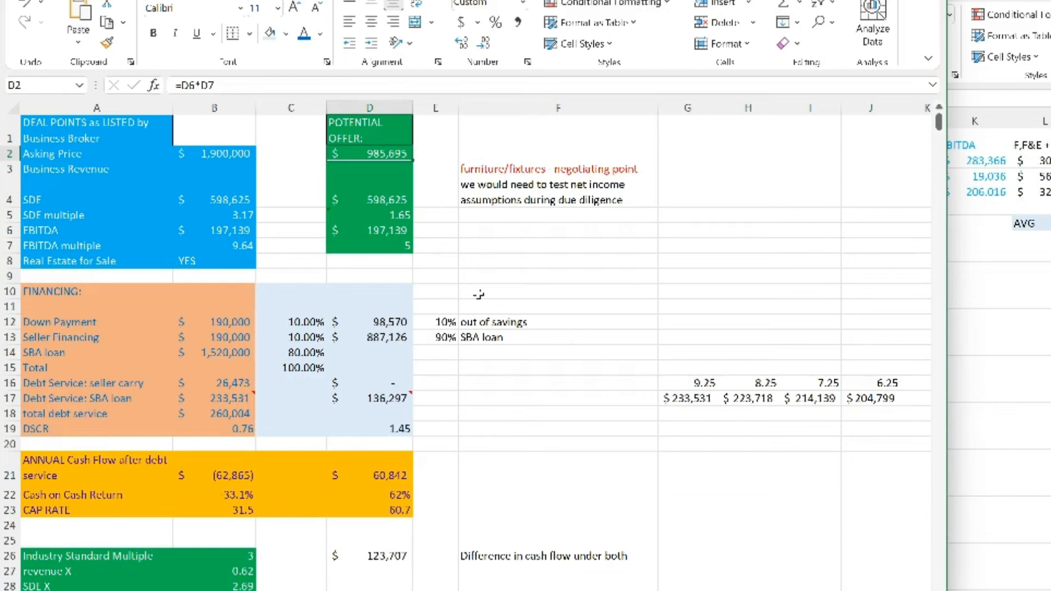
mouse_move(532, 303)
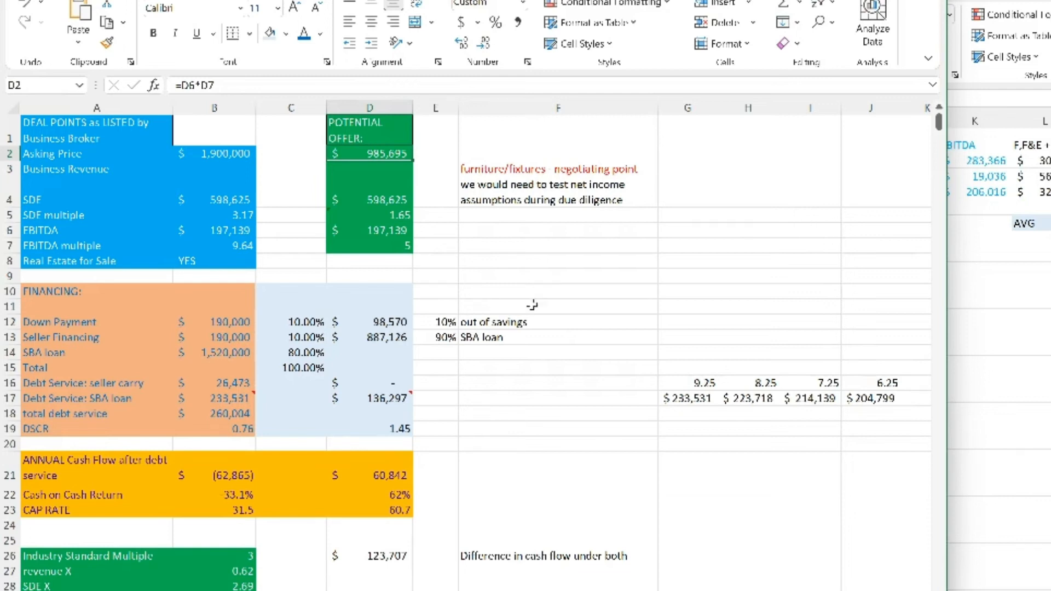
mouse_move(541, 433)
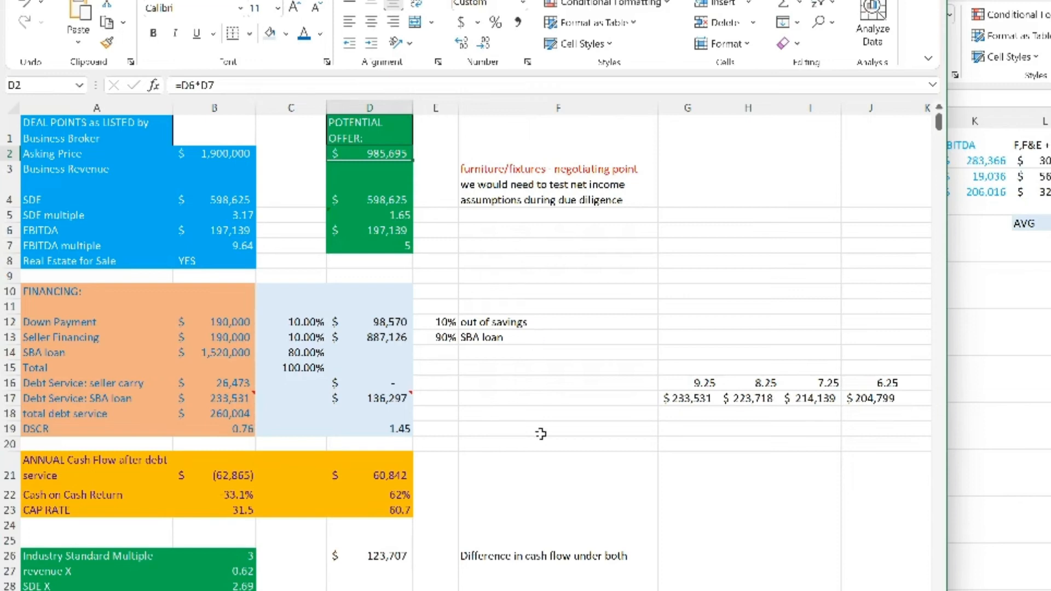
mouse_move(541, 434)
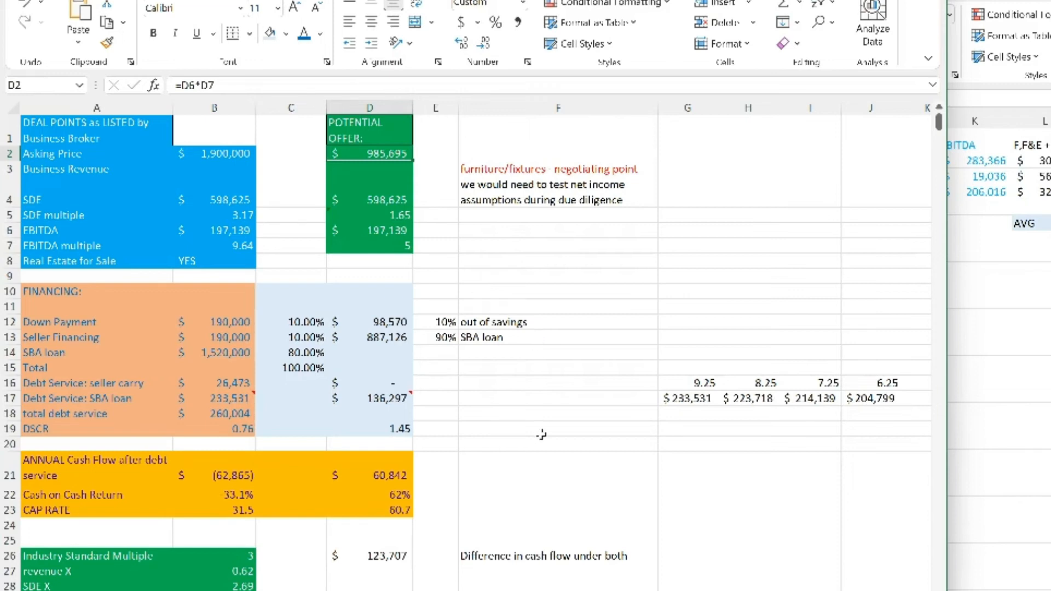
mouse_move(520, 418)
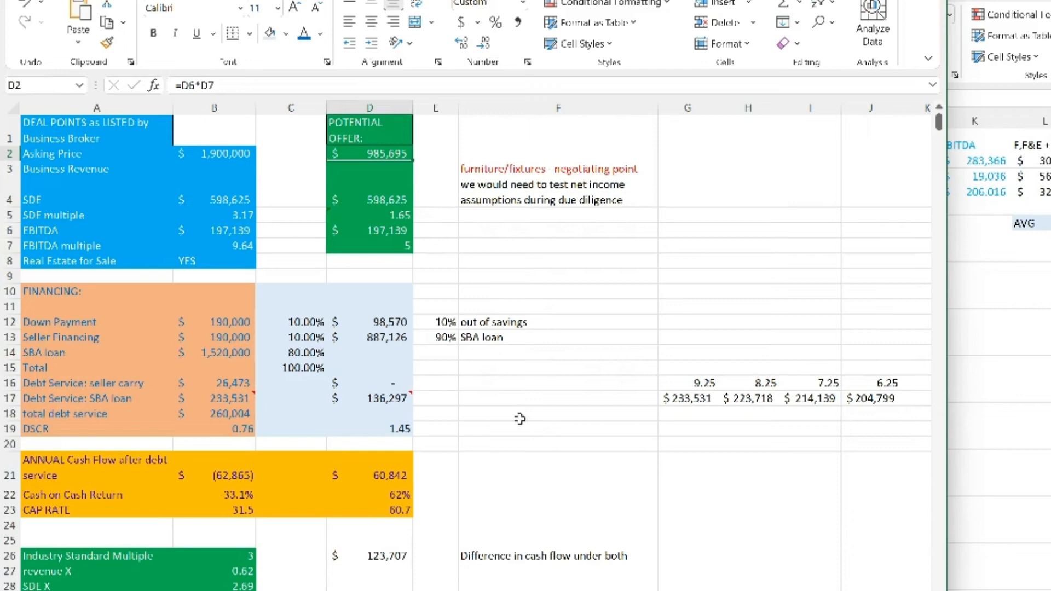
Review the offer's down payment and seller financing formulas.
left_click(369, 321)
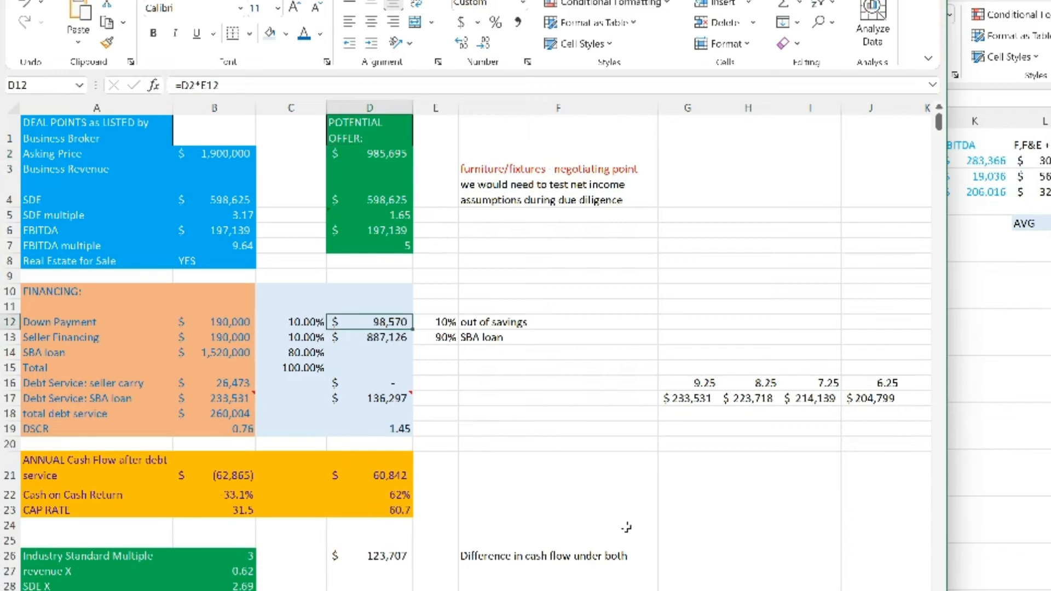
mouse_move(72, 384)
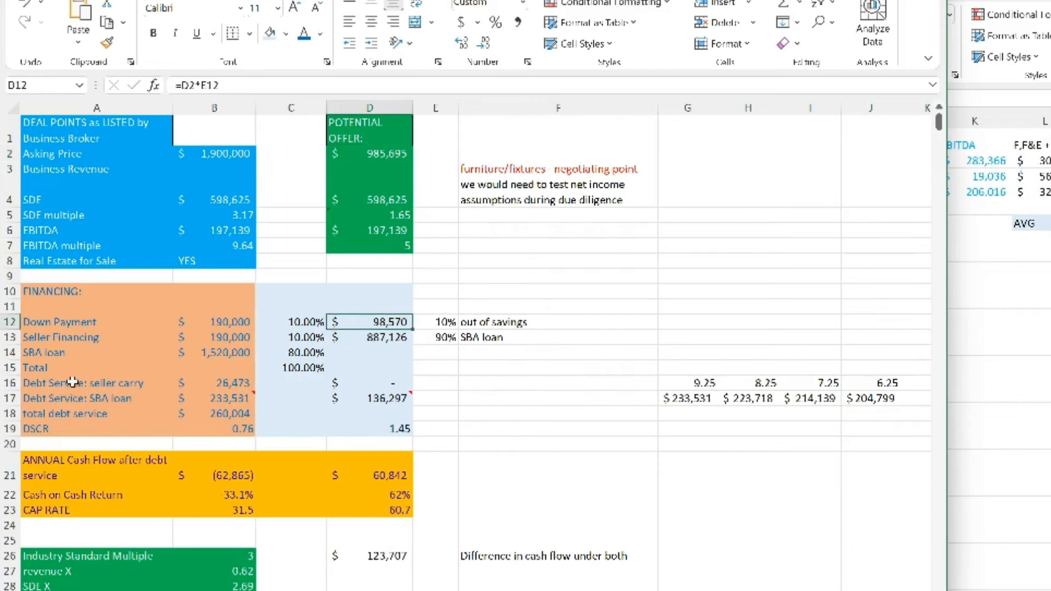
mouse_move(628, 485)
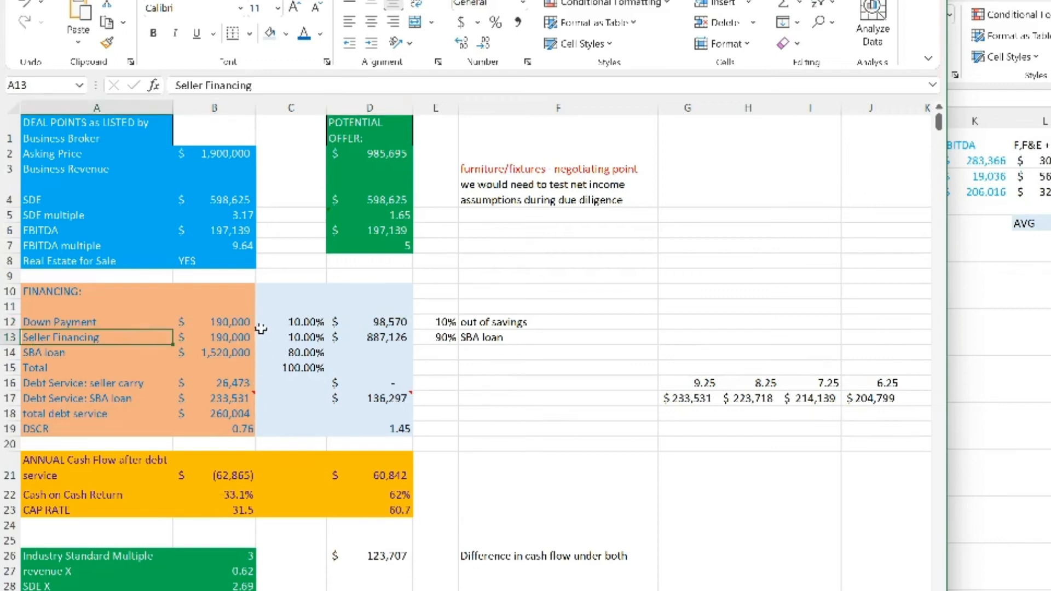
left_click(369, 338)
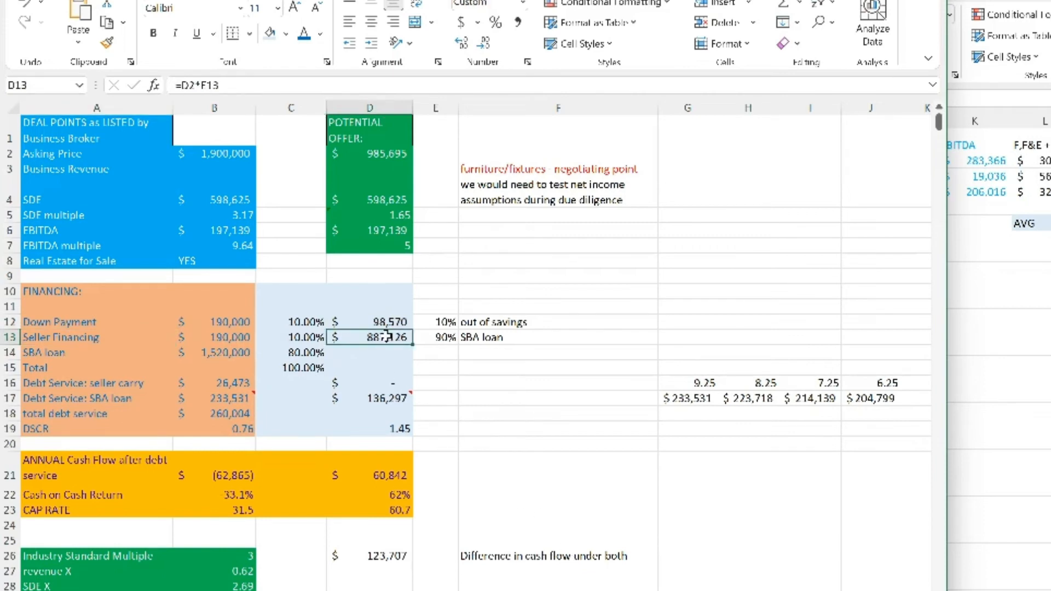
double_click(369, 336)
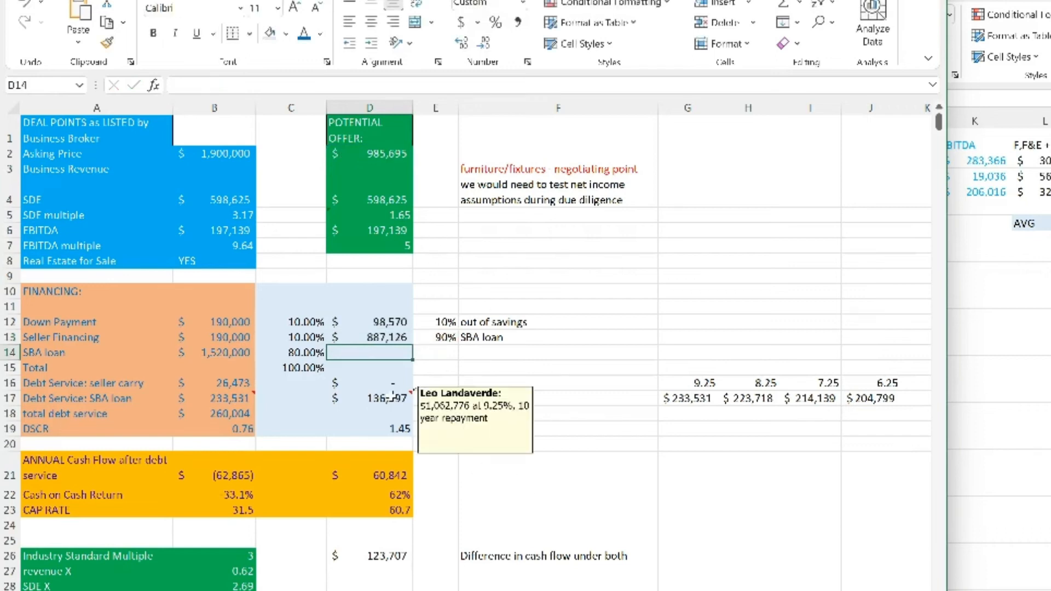
left_click(557, 428)
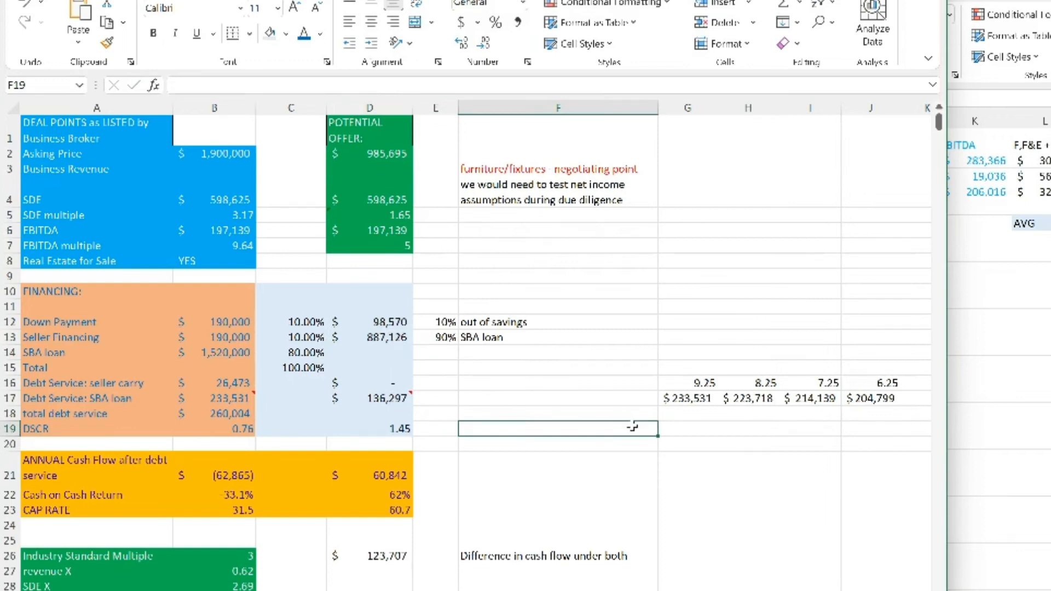
Revise the SBA loan debt service to 204,799, bringing total debt service to 231,272 and DSCR to 0.85.
left_click(214, 398)
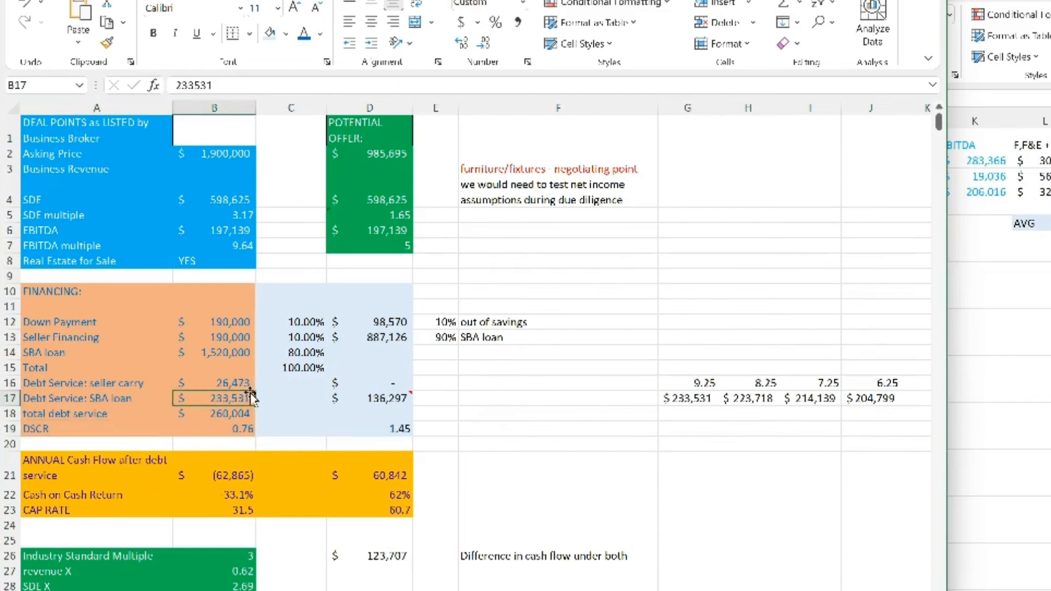
mouse_move(173, 437)
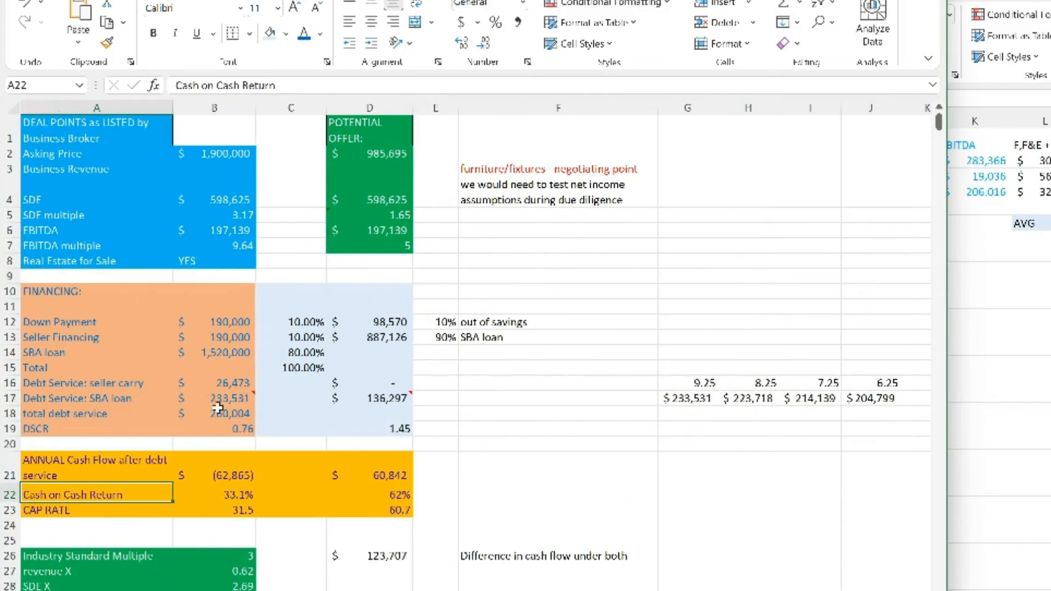
left_click(215, 398)
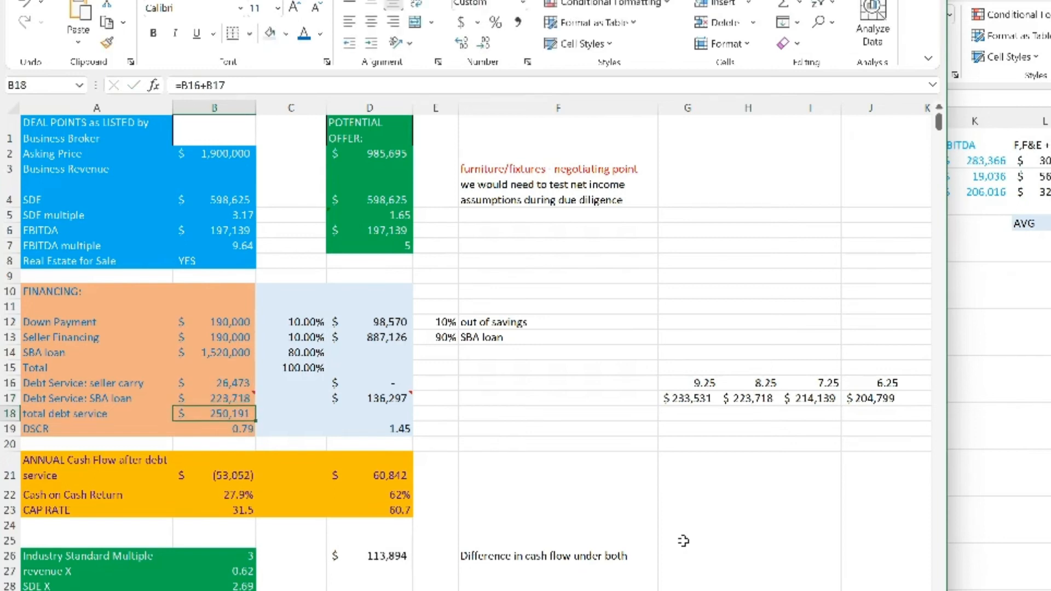
left_click(213, 429)
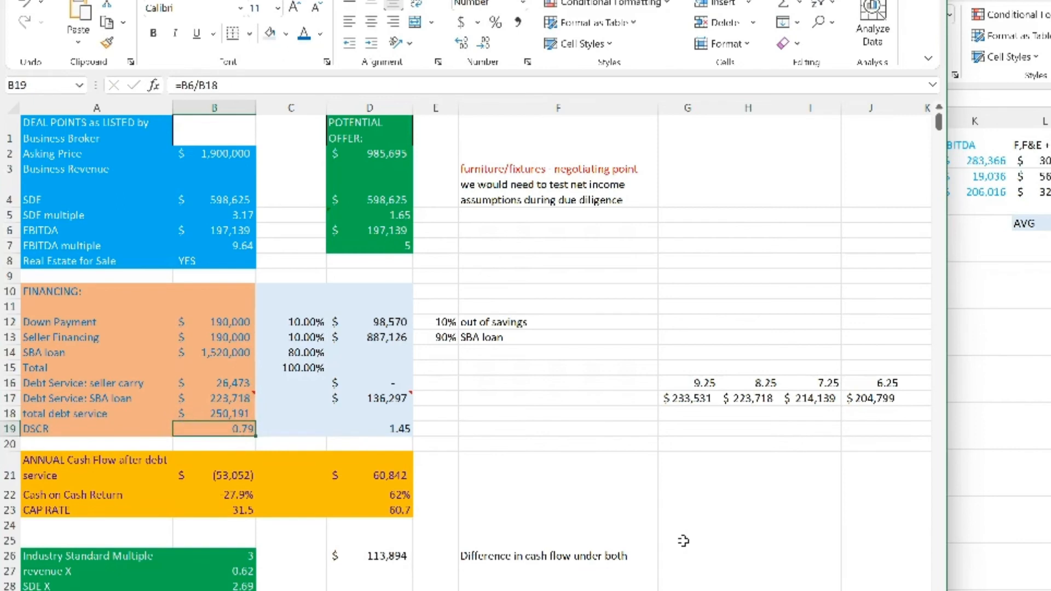
left_click(213, 398)
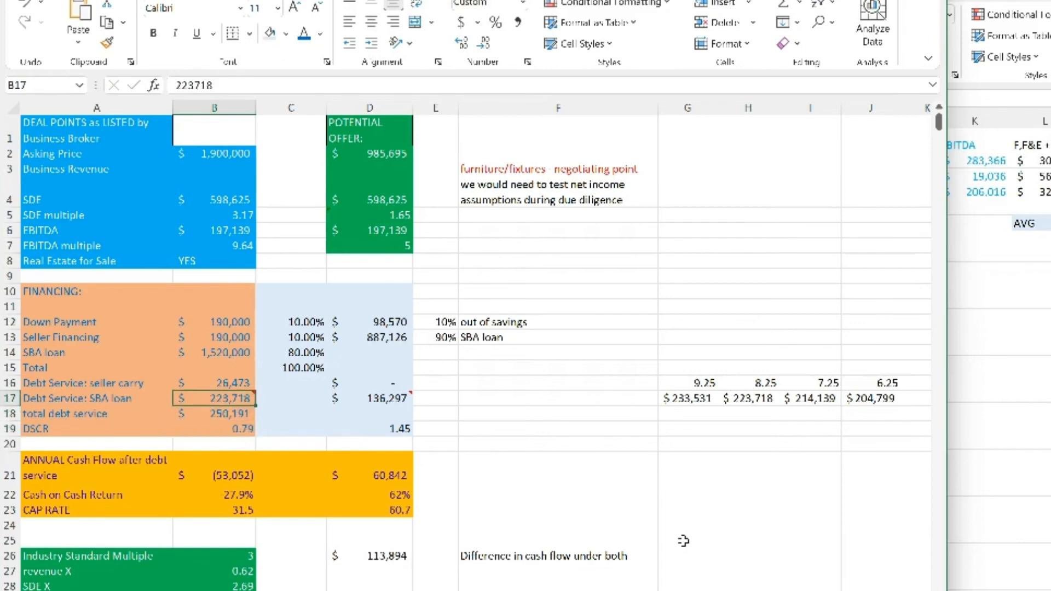
type("214139")
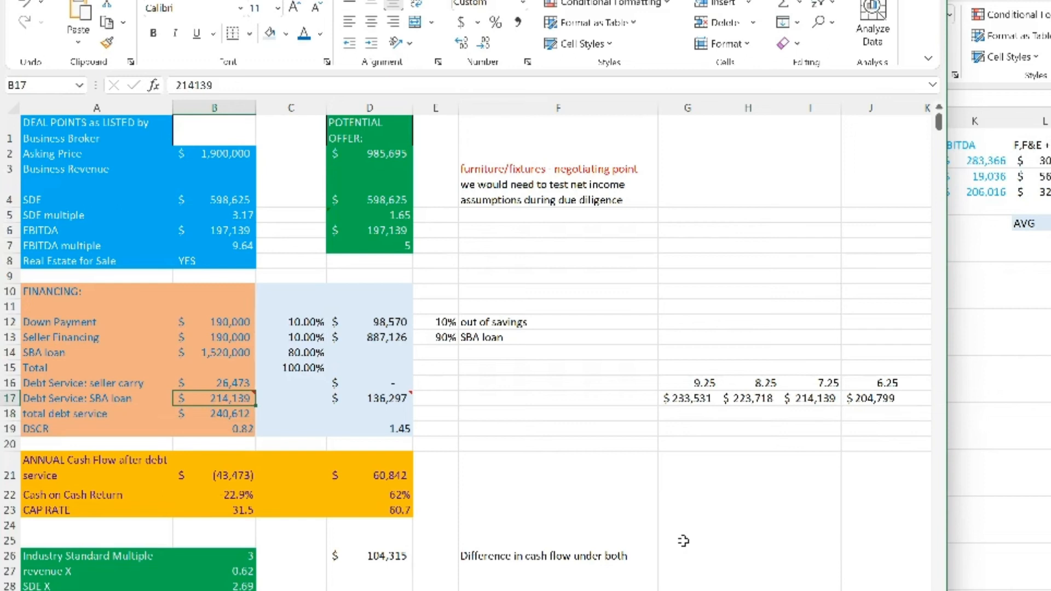
type("204799")
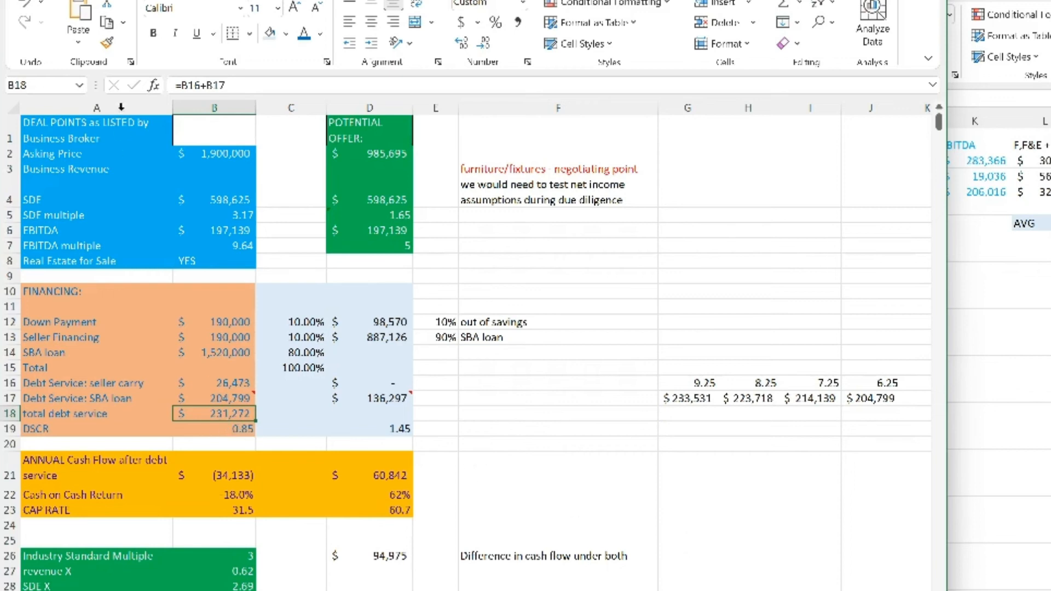
left_click(558, 384)
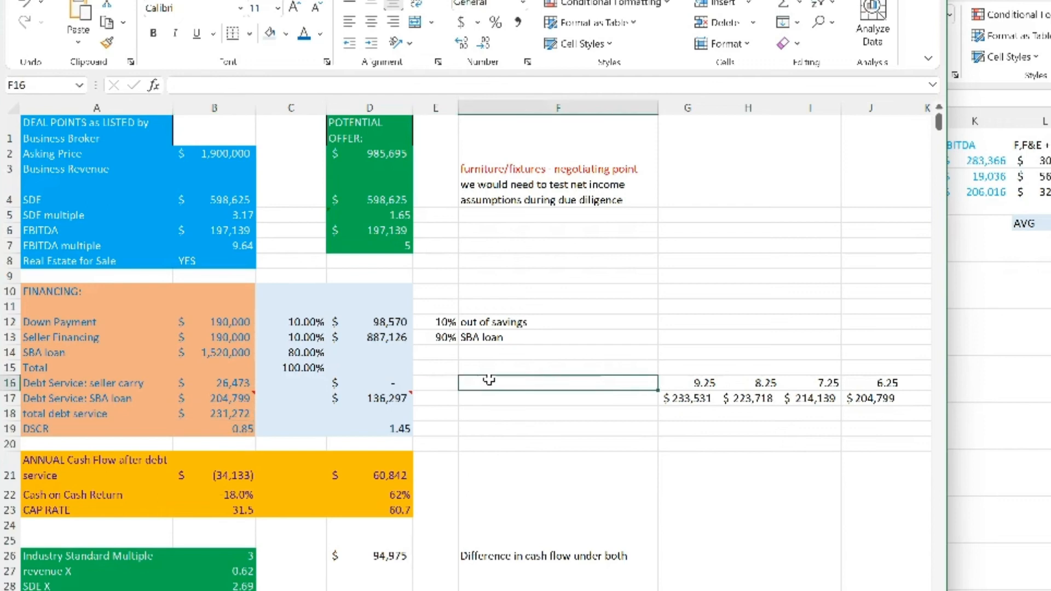
mouse_move(469, 376)
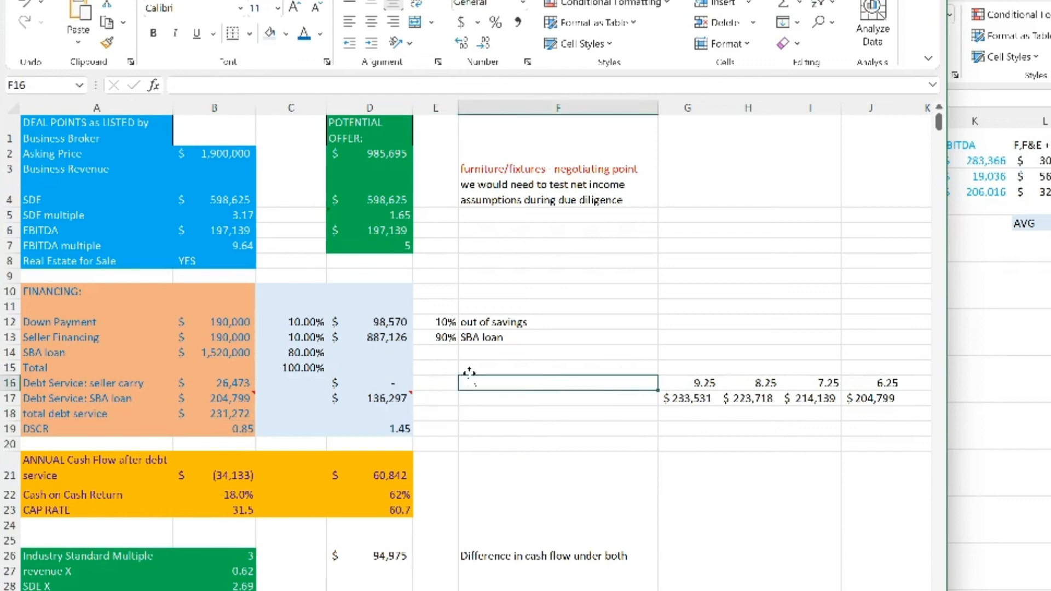
Set the offer's EBITDA multiple to 5.99, making the potential offer $1,180,863.
left_click(369, 247)
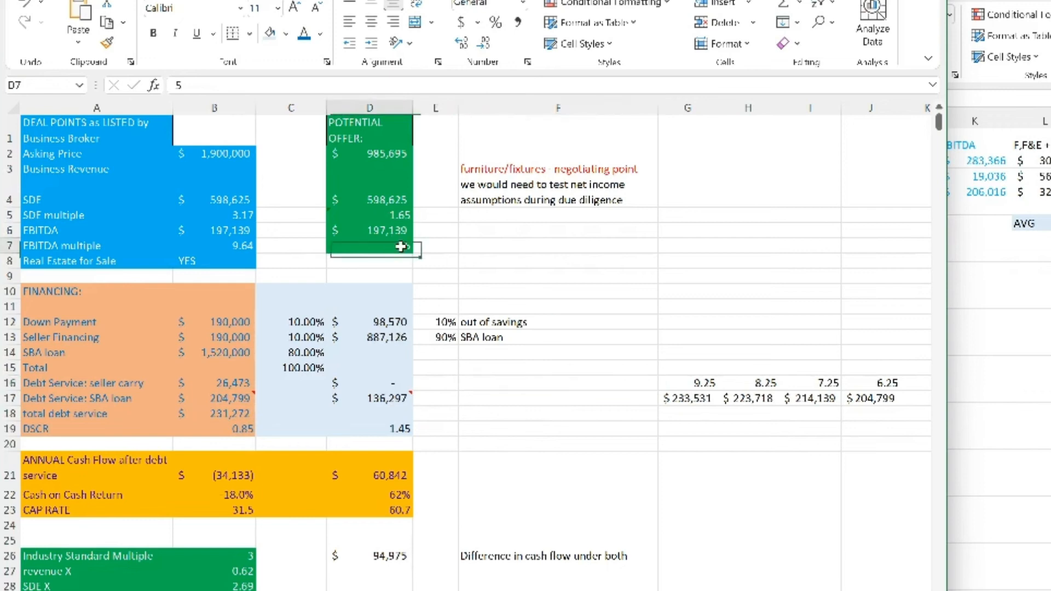
type("5")
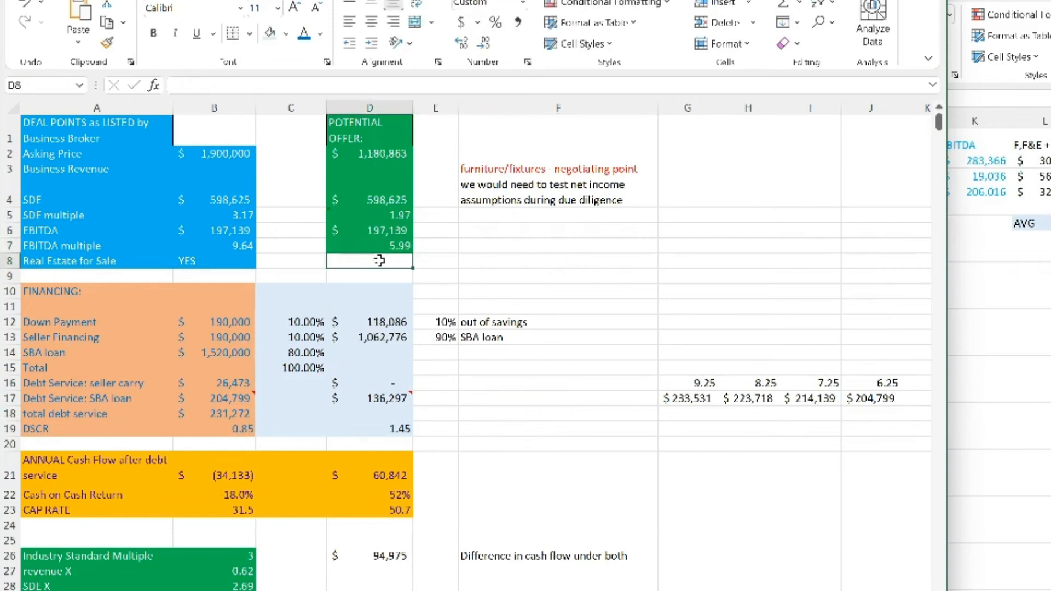
left_click(557, 351)
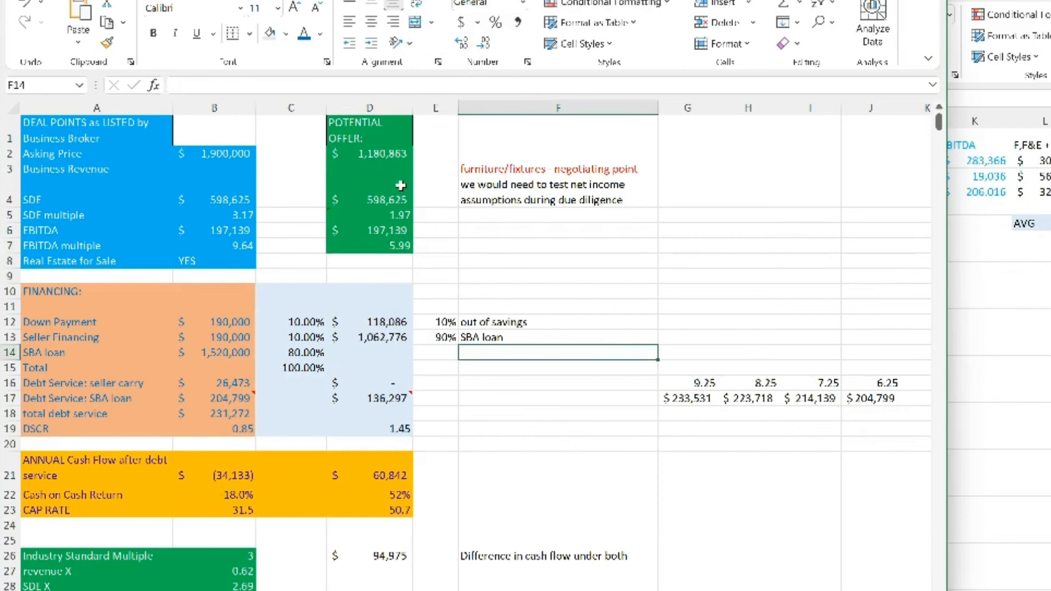
left_click(369, 245)
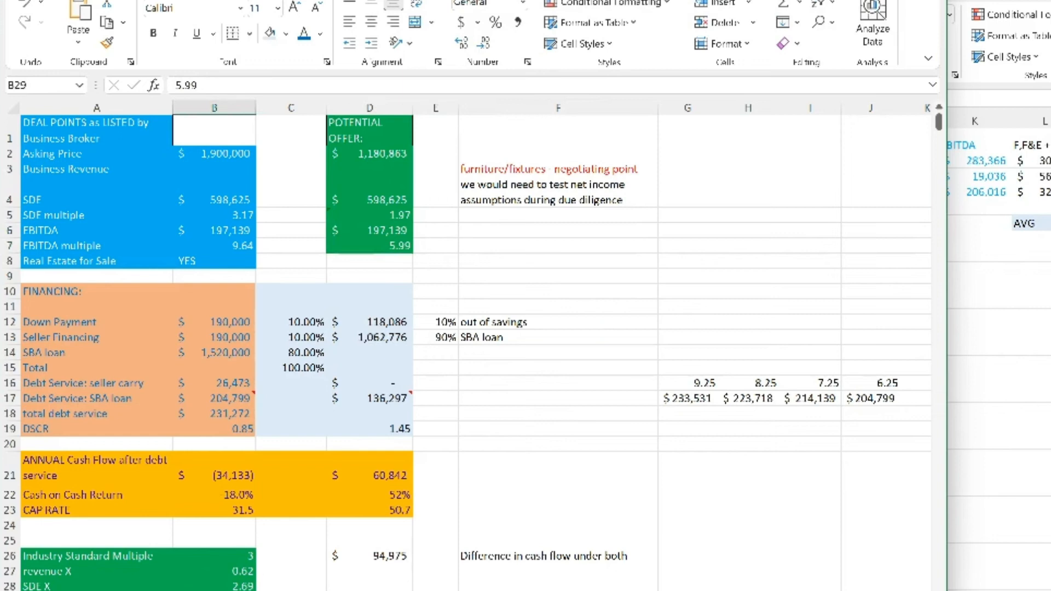
left_click(370, 153)
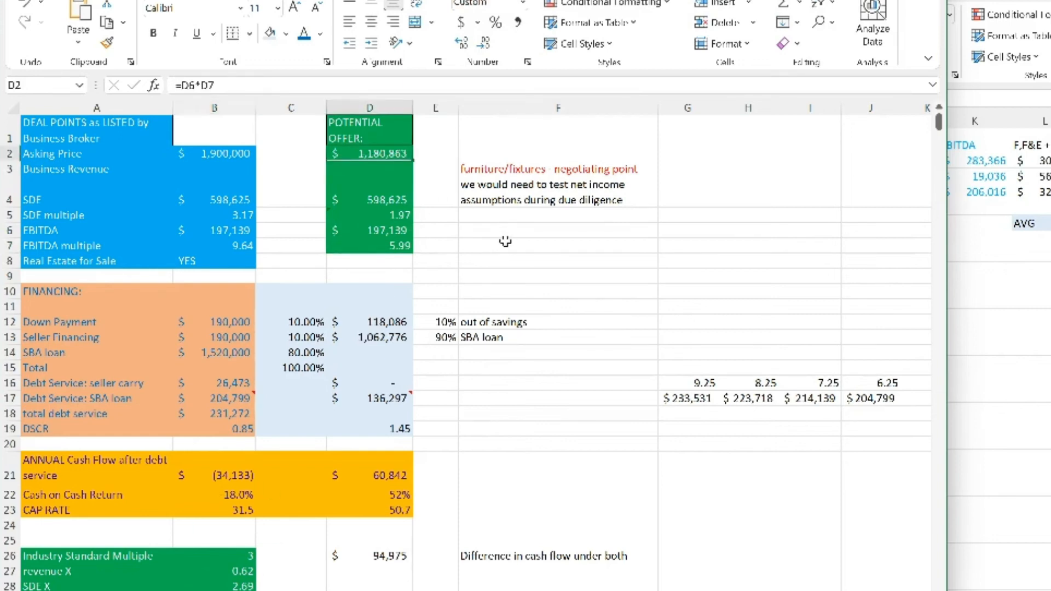
Add an asking-price-minus-offer formula beside the offer showing the $719,137 gap.
left_click(434, 153)
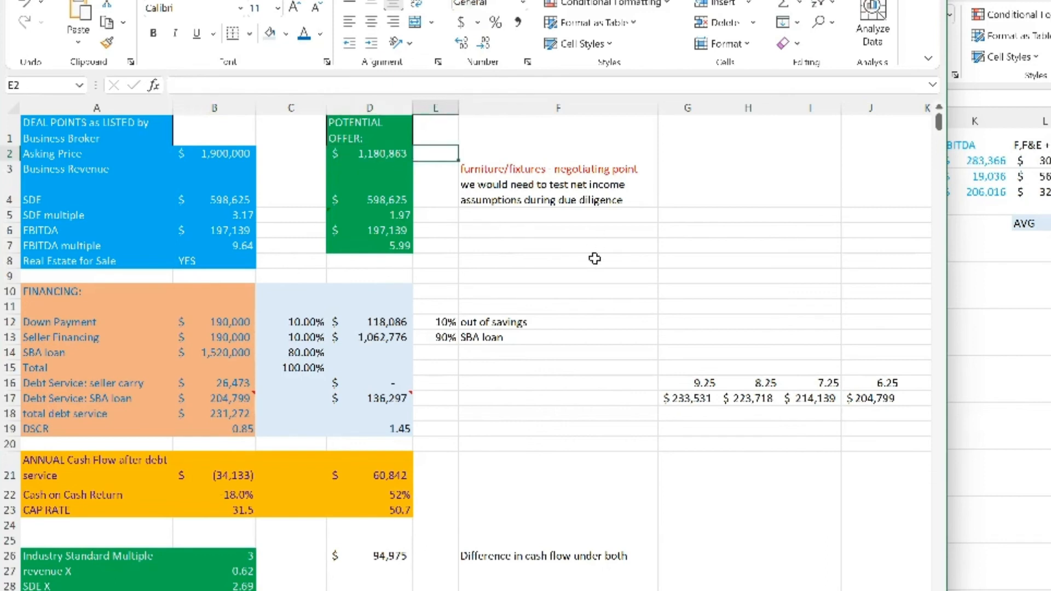
type("=")
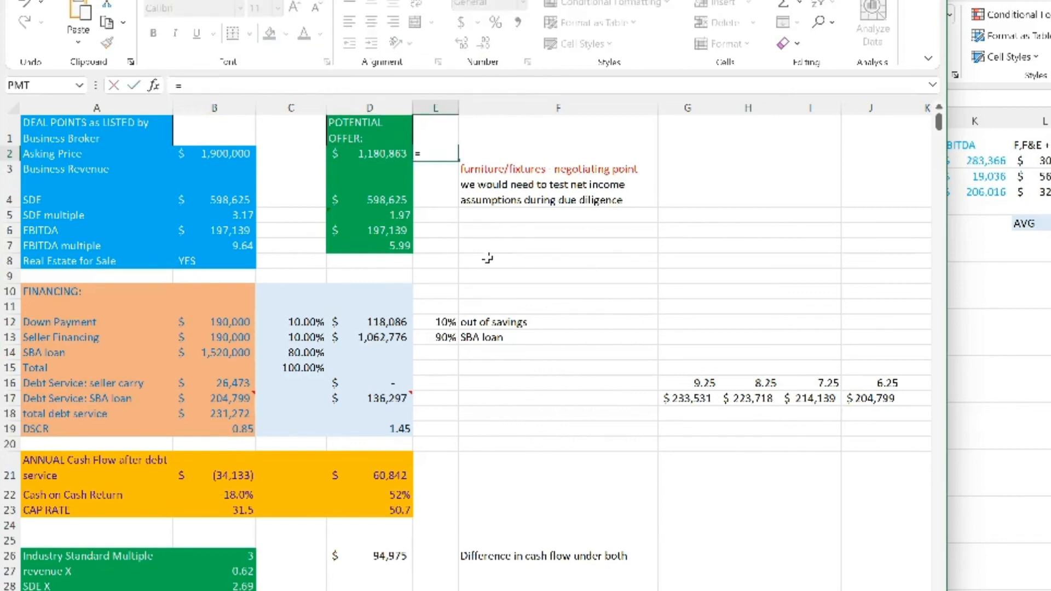
left_click(213, 154)
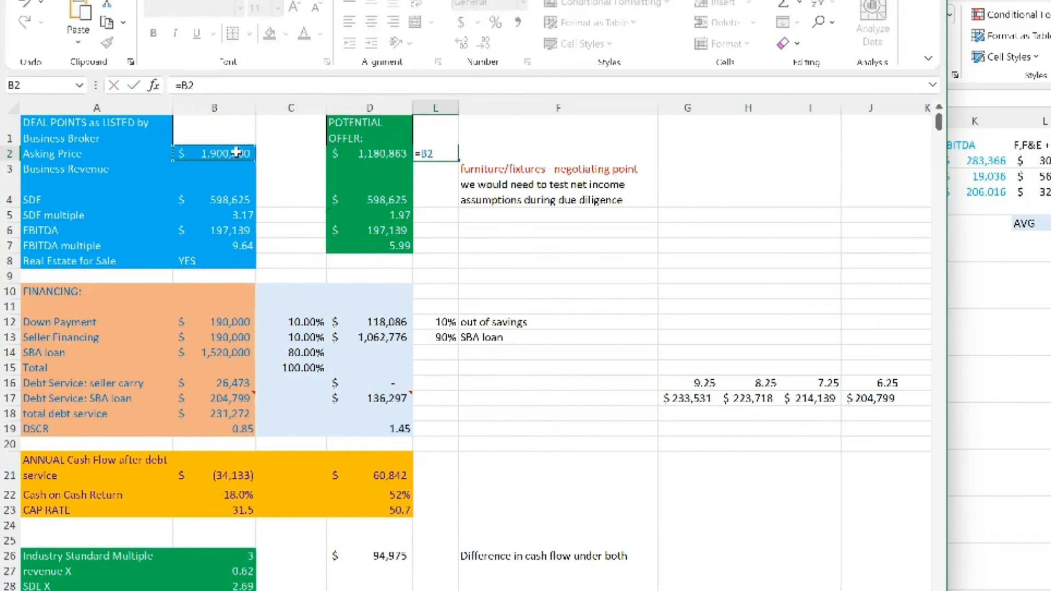
left_click(369, 154)
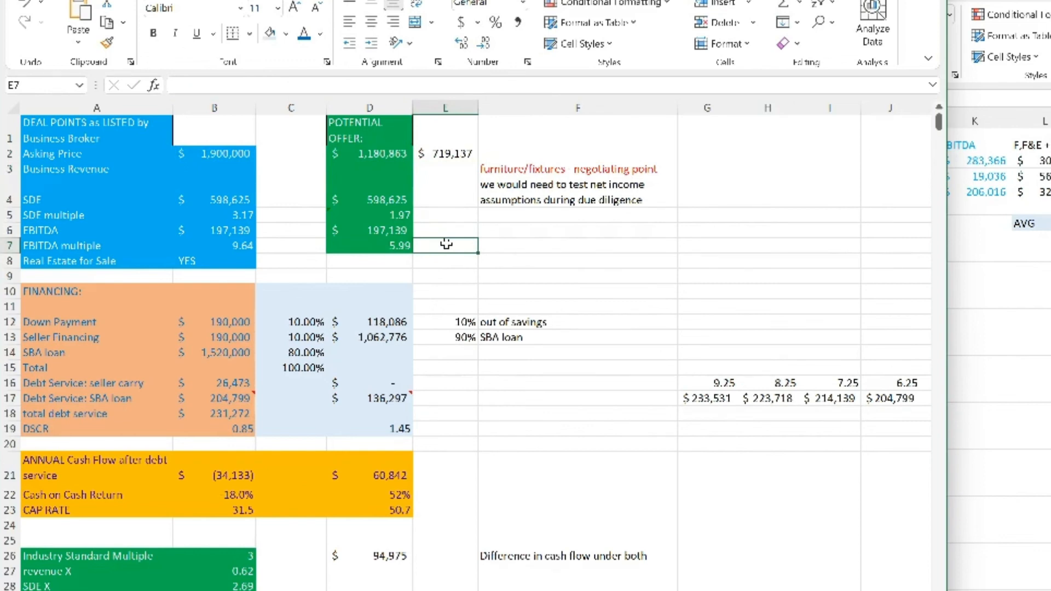
mouse_move(518, 262)
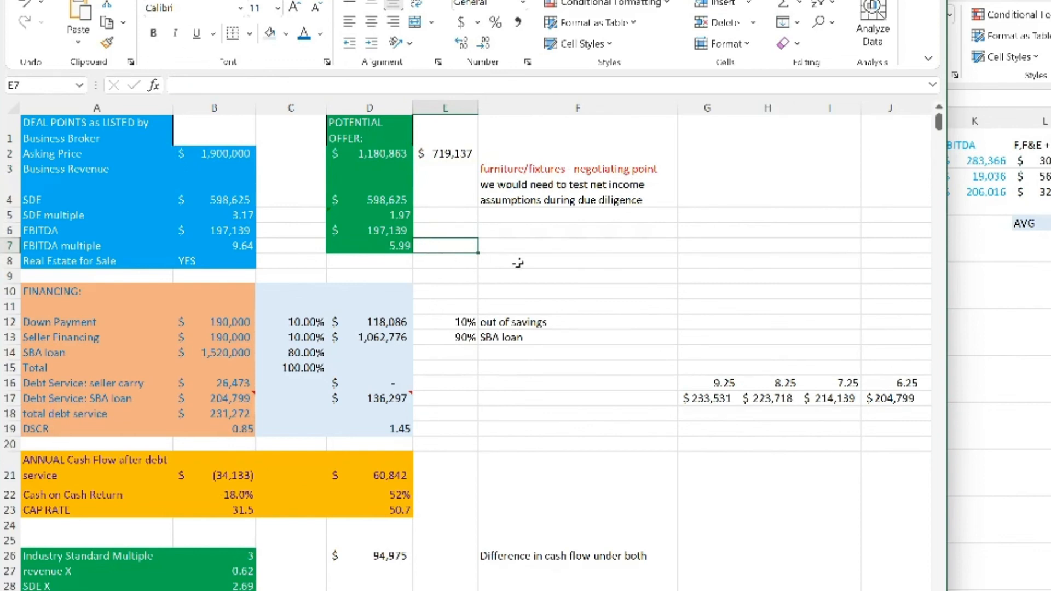
left_click(577, 261)
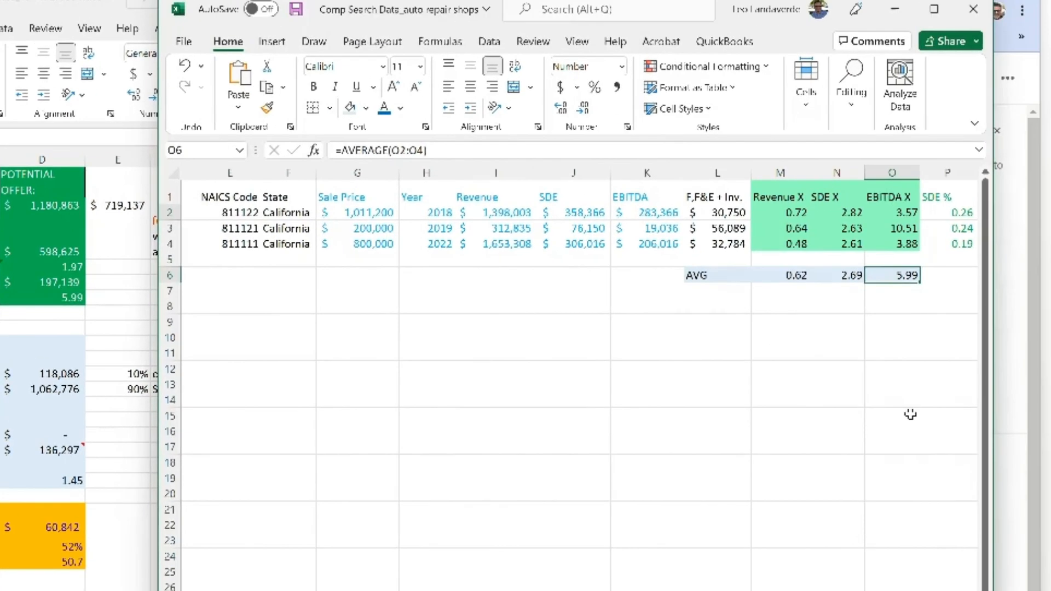
mouse_move(915, 408)
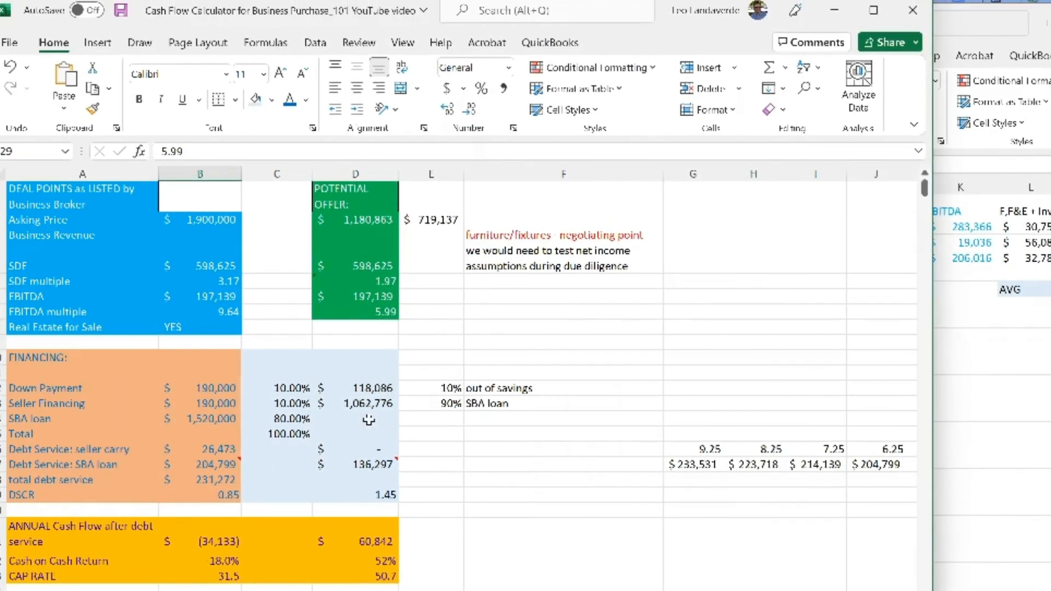
left_click(355, 403)
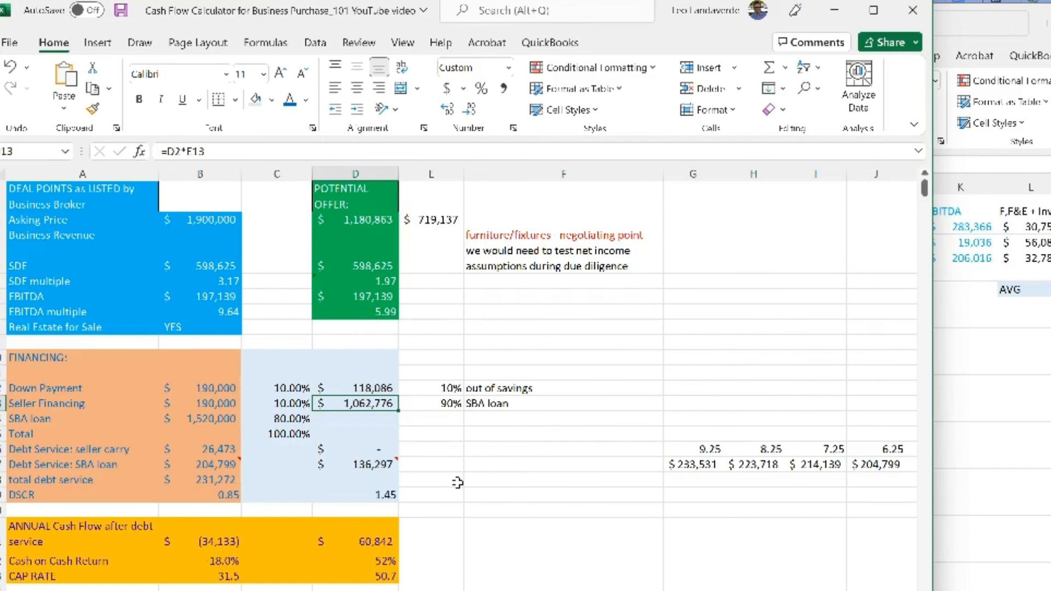
left_click(199, 418)
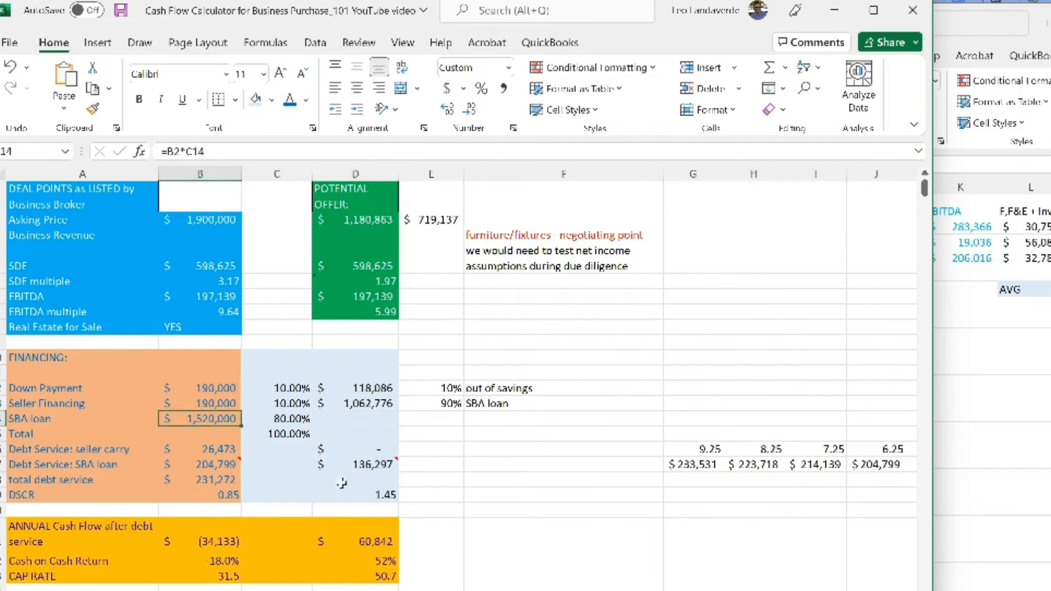
mouse_move(379, 460)
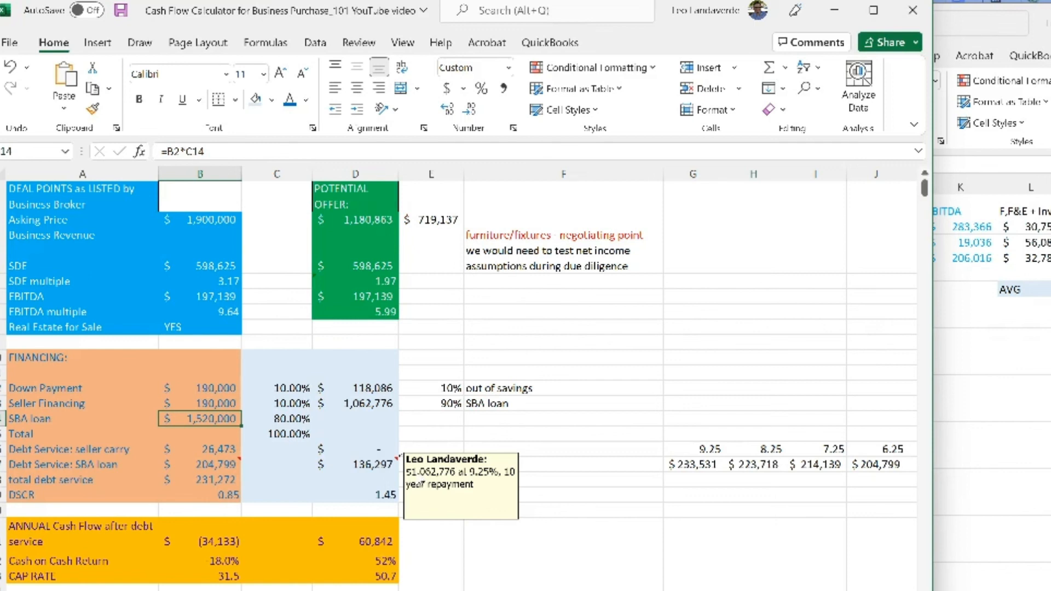
left_click(277, 495)
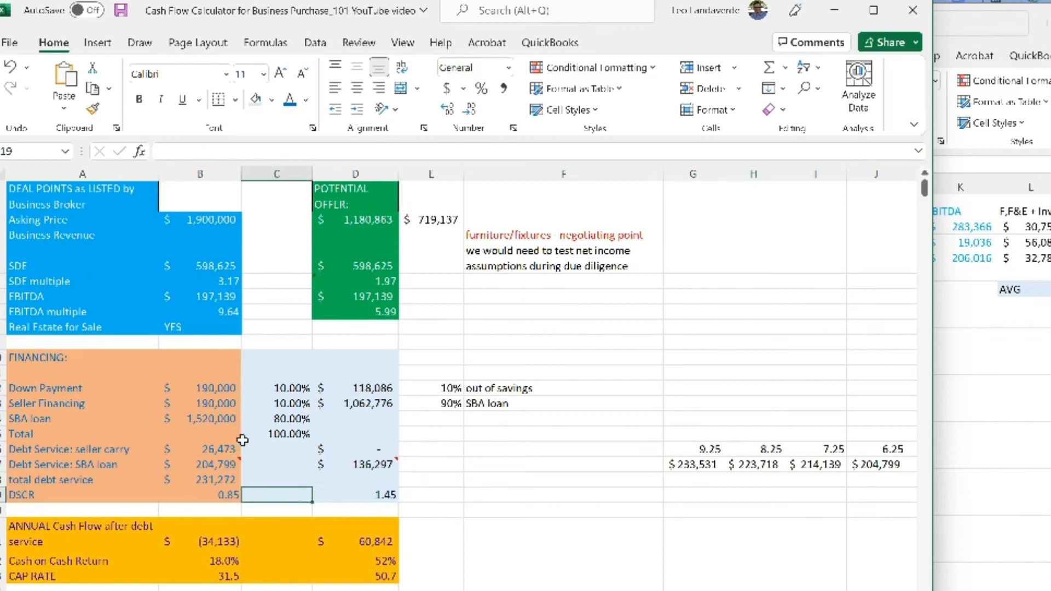
mouse_move(365, 487)
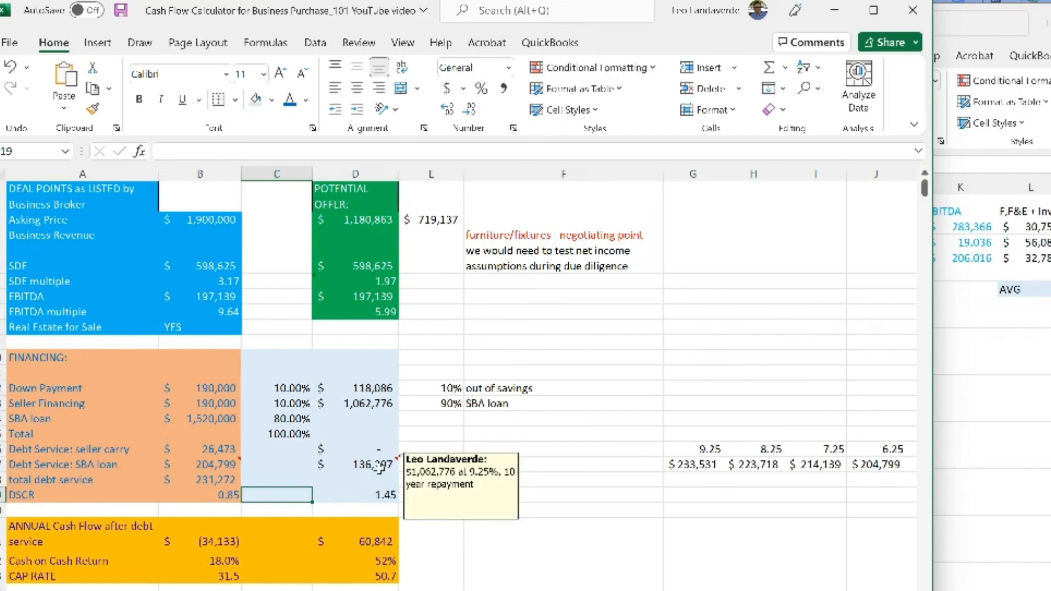
left_click(563, 464)
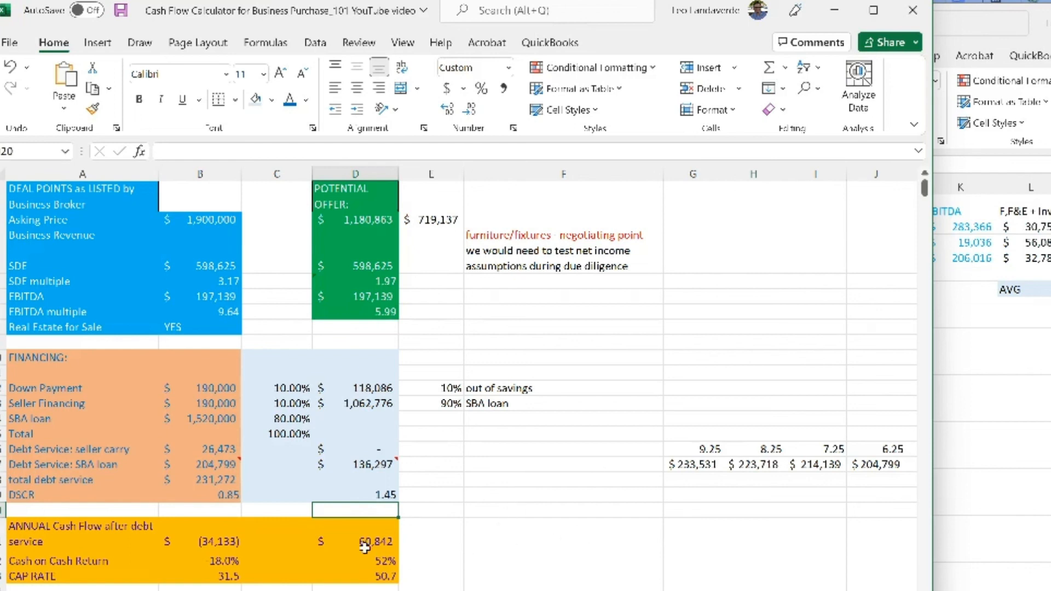
type("=D6-D17")
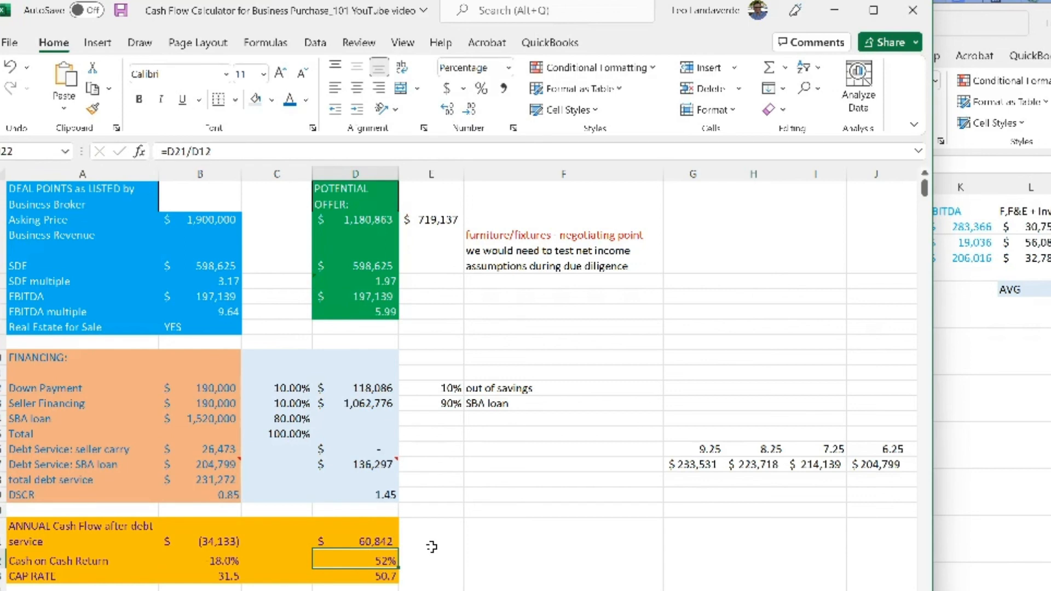
double_click(355, 557)
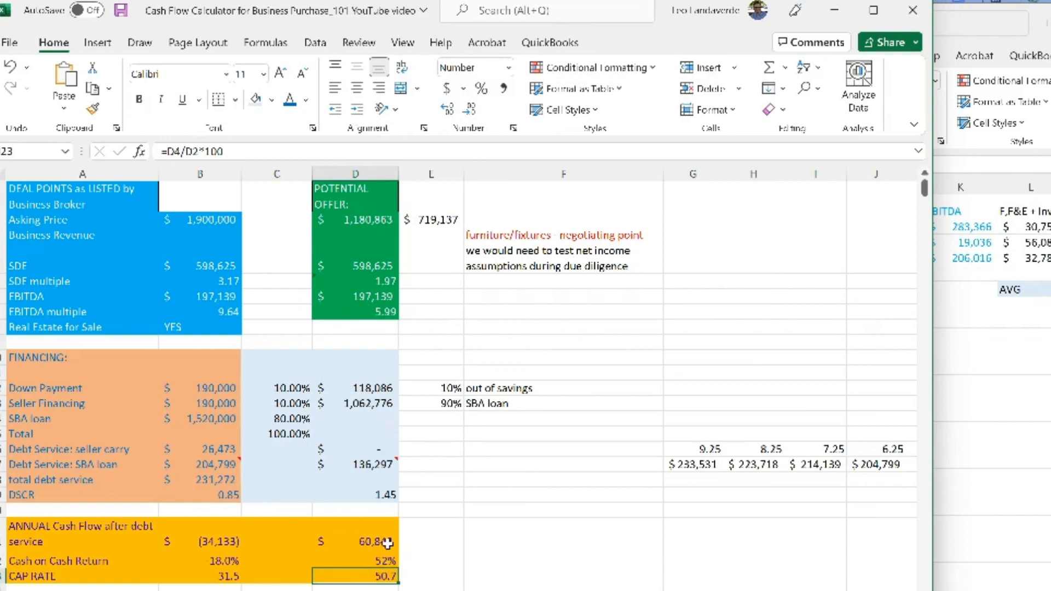
left_click(354, 388)
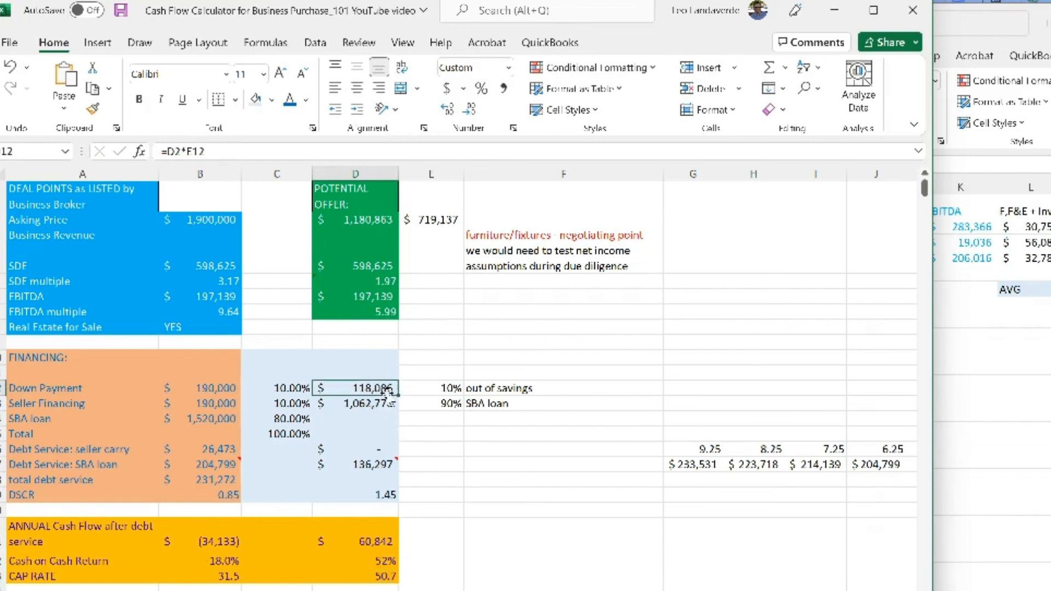
left_click(355, 561)
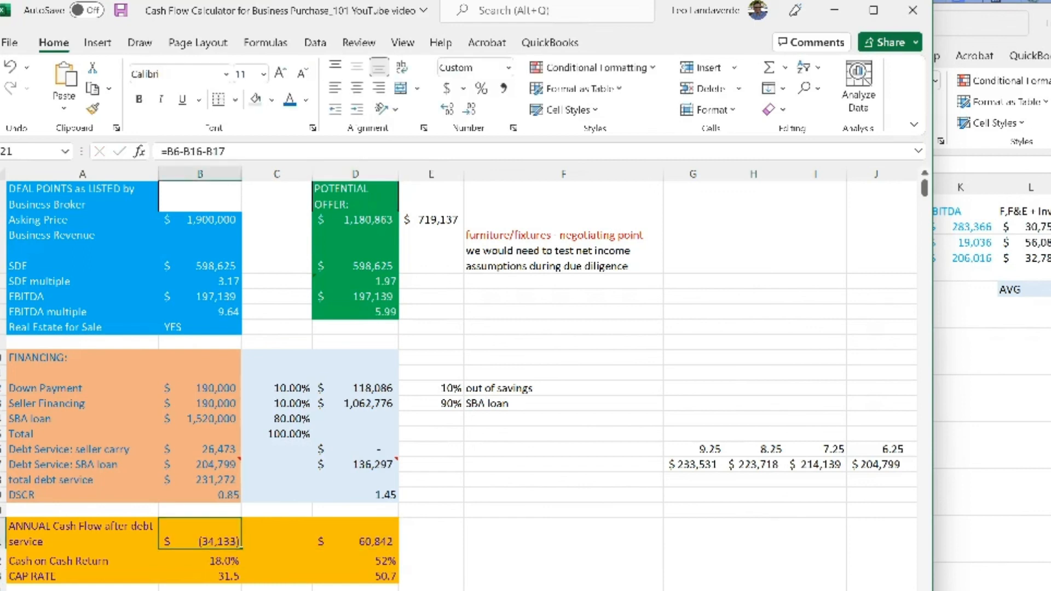
left_click(354, 540)
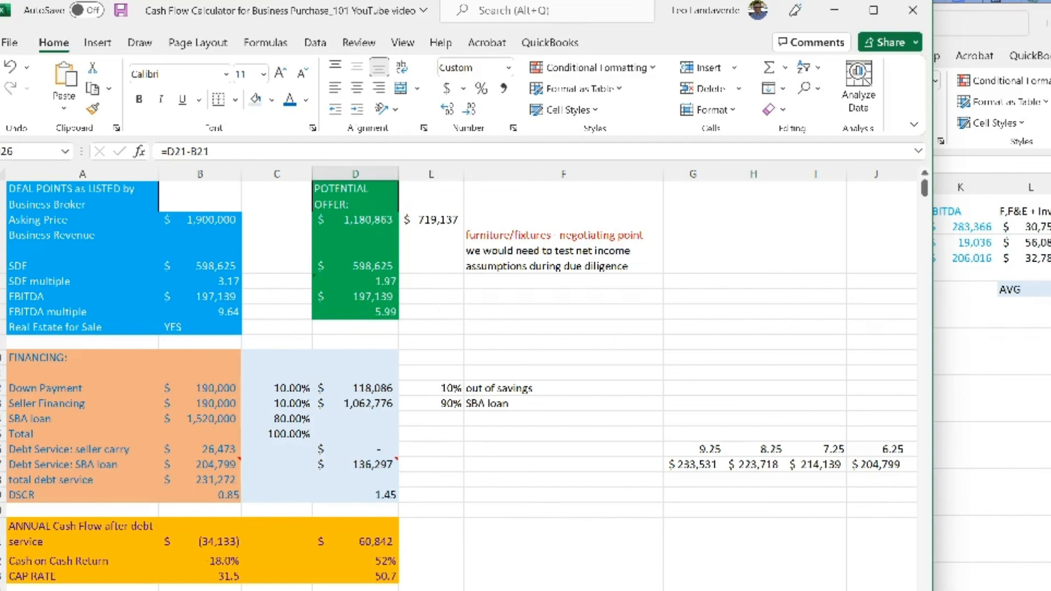
mouse_move(565, 550)
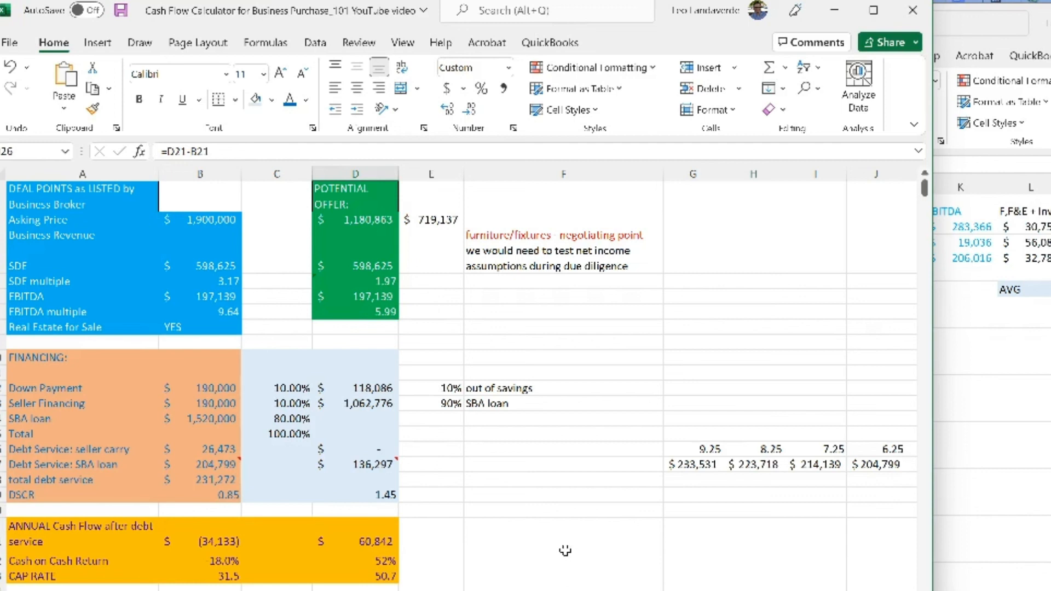